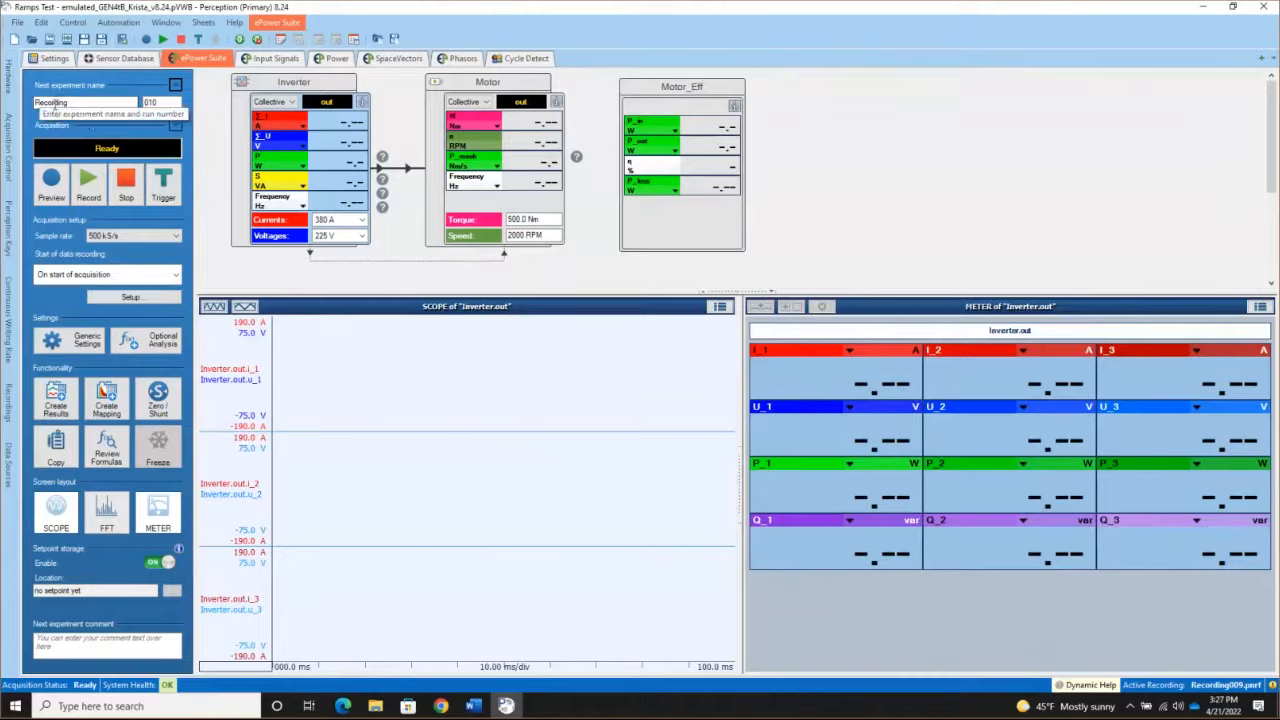
Open Advanced Setup to show Recording 010 stored on PC under C:\Instrument Recordings.
left_click(85, 102)
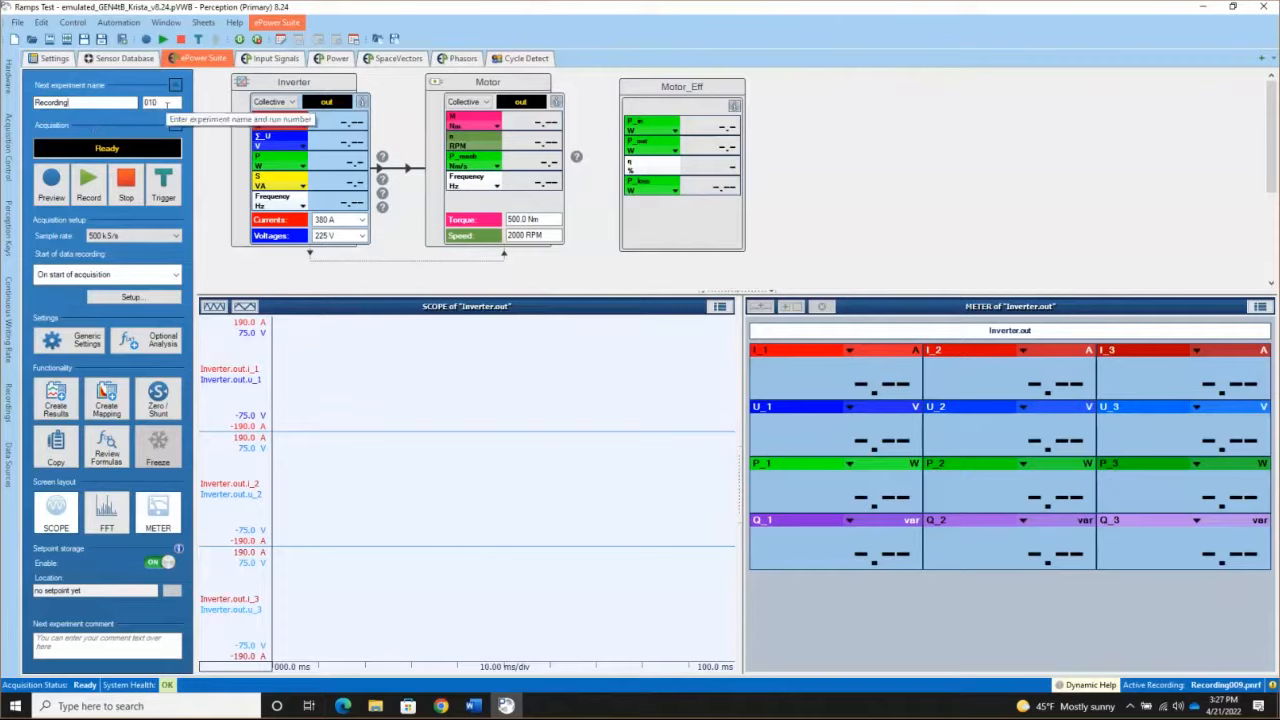
mouse_move(93, 118)
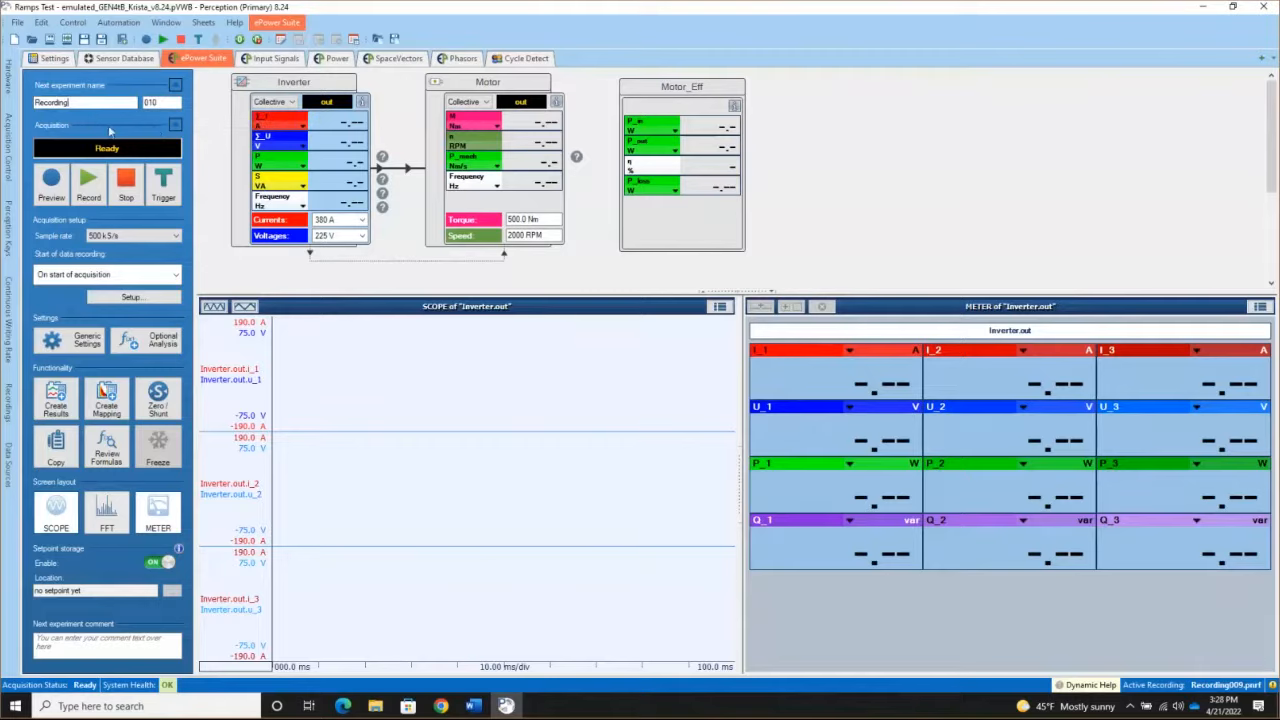
mouse_move(112, 138)
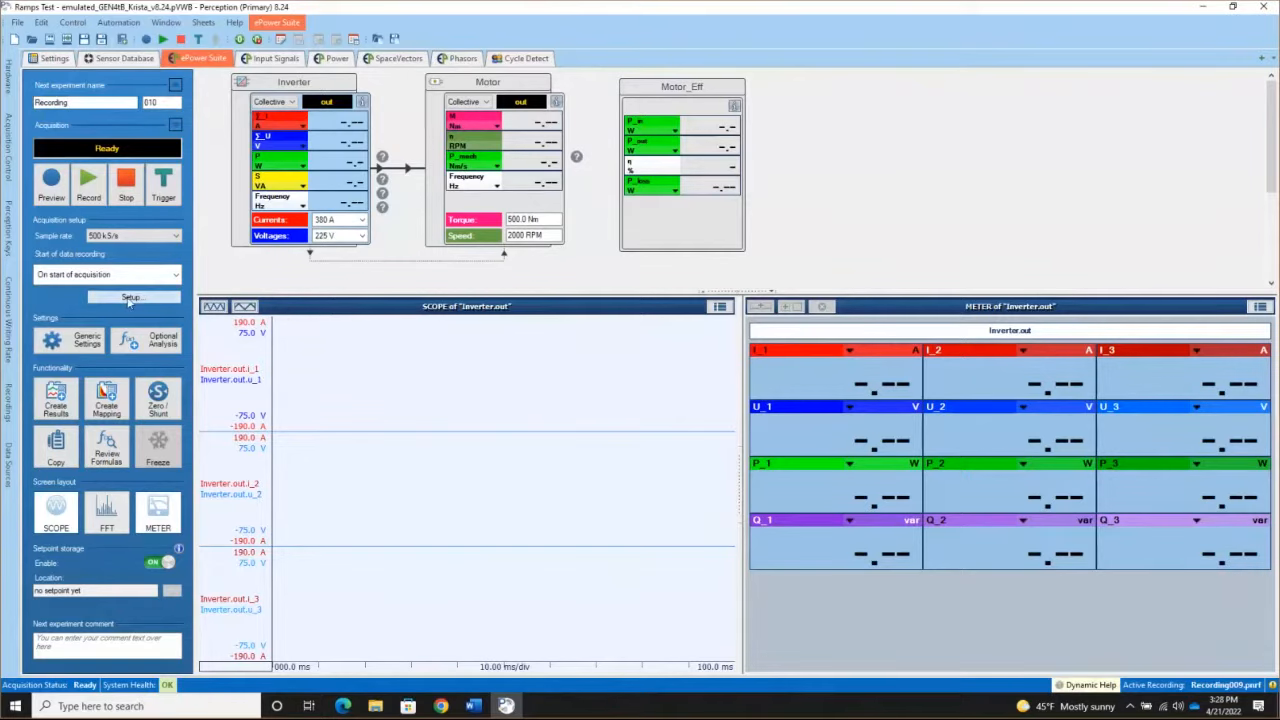
left_click(130, 297)
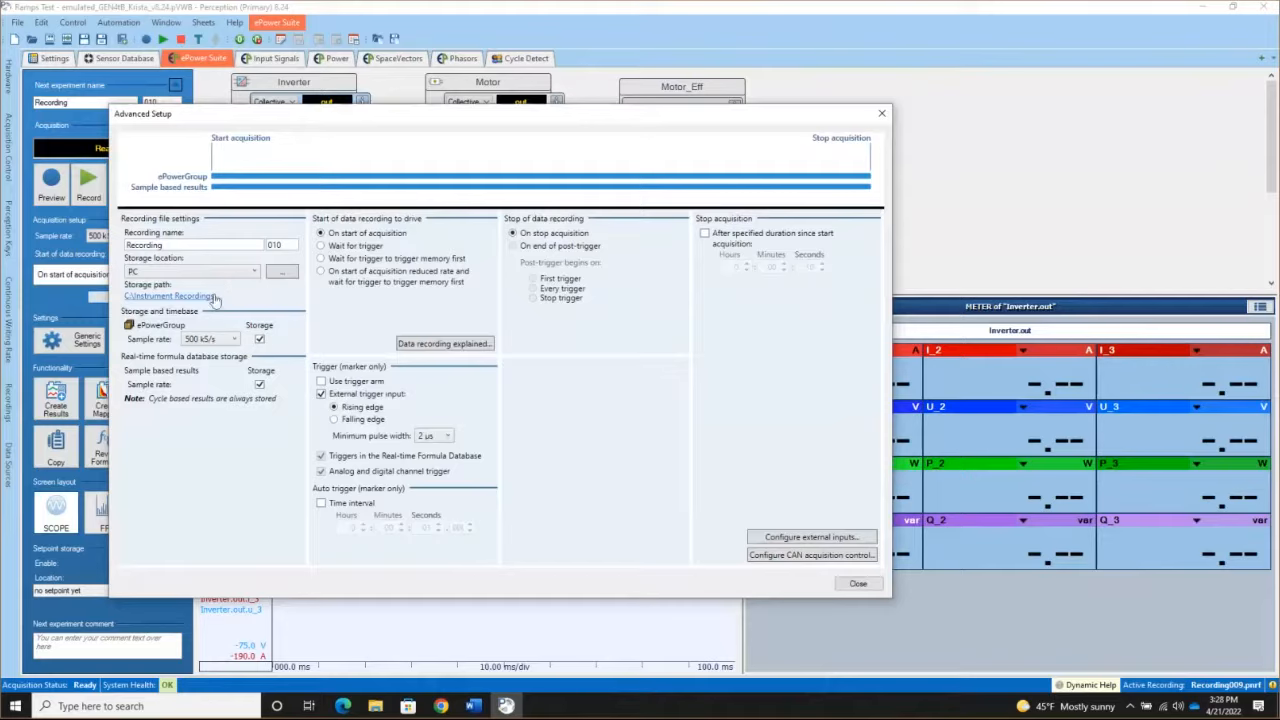
mouse_move(220, 302)
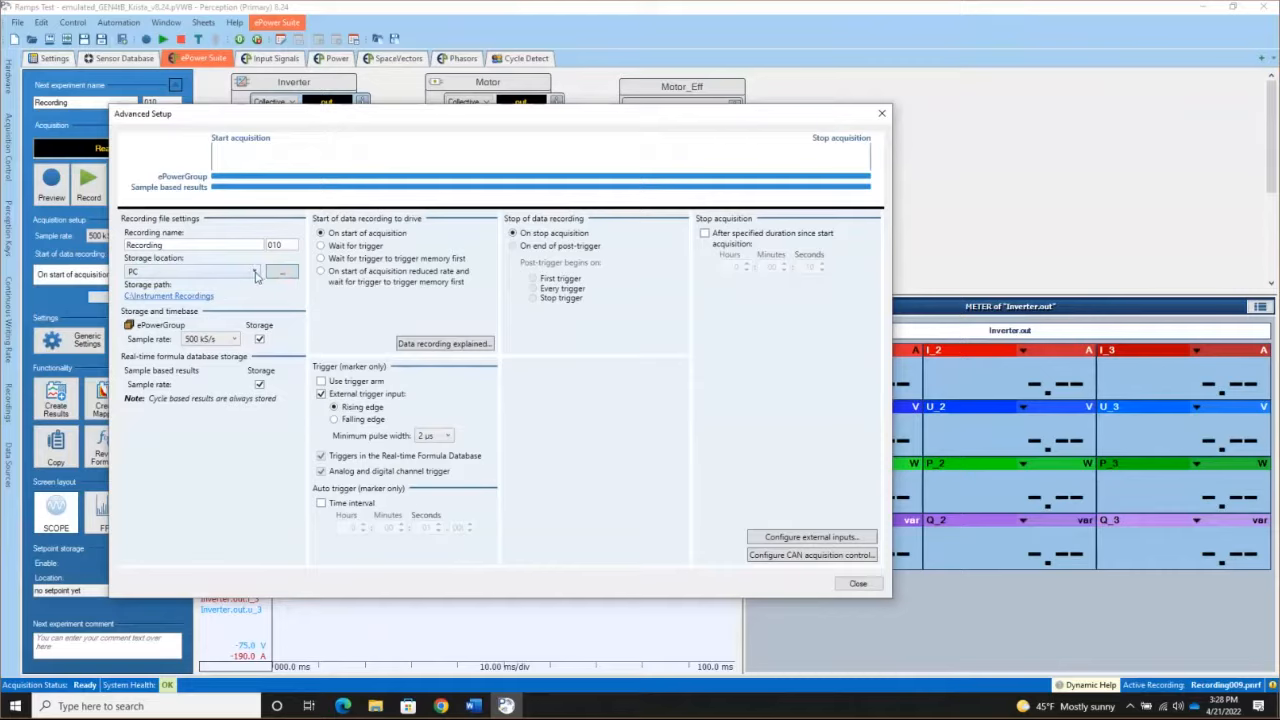
left_click(255, 272)
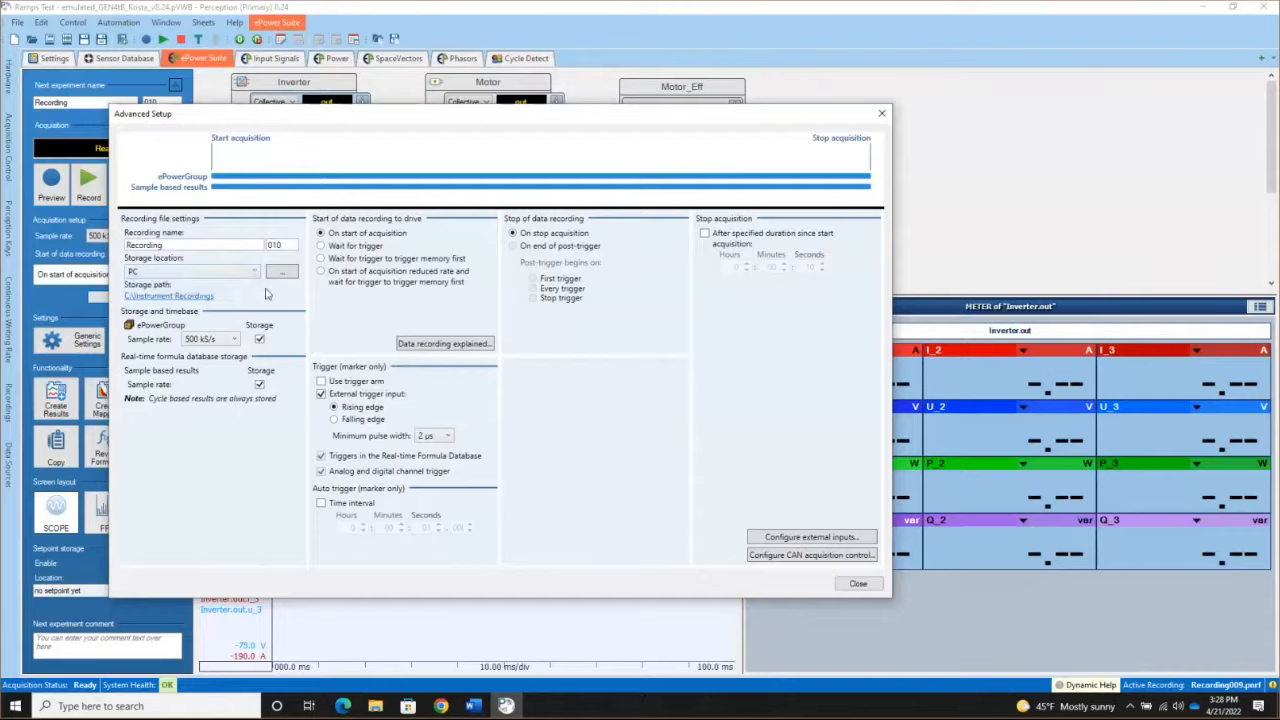
mouse_move(857, 583)
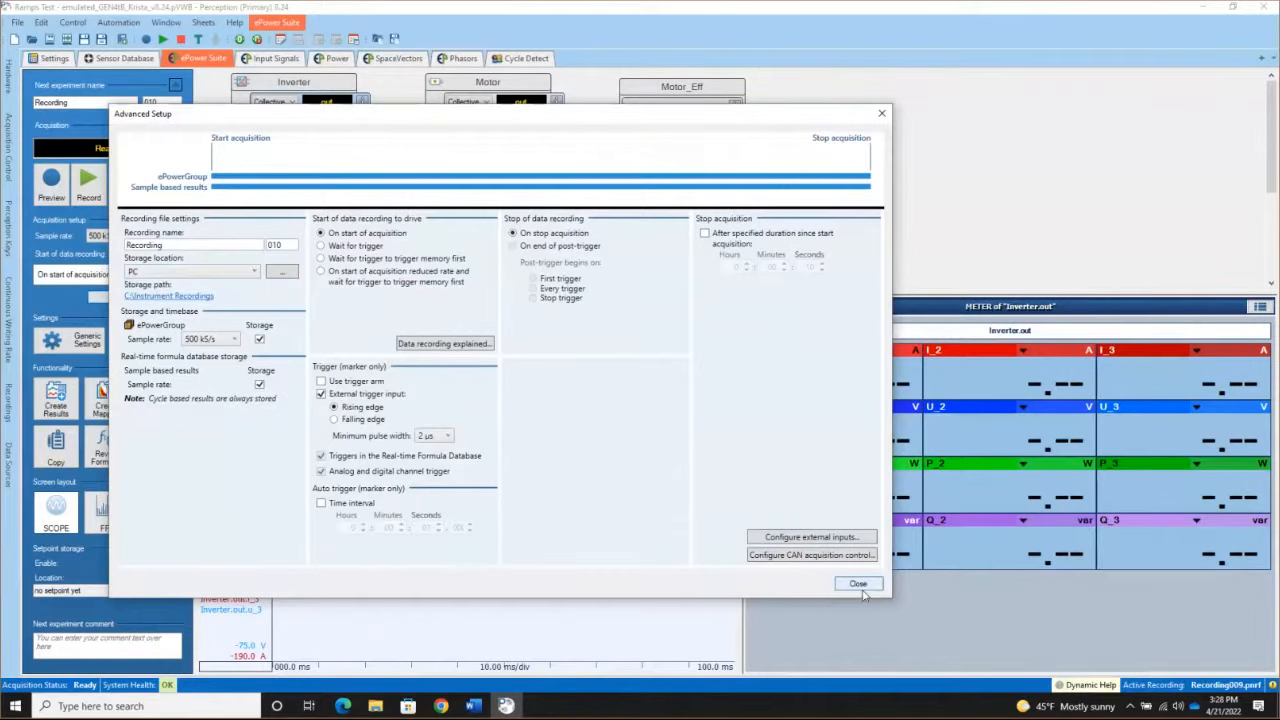
Close Advanced Setup, preview live signals with a manual trigger, then stop back to Ready.
left_click(858, 583)
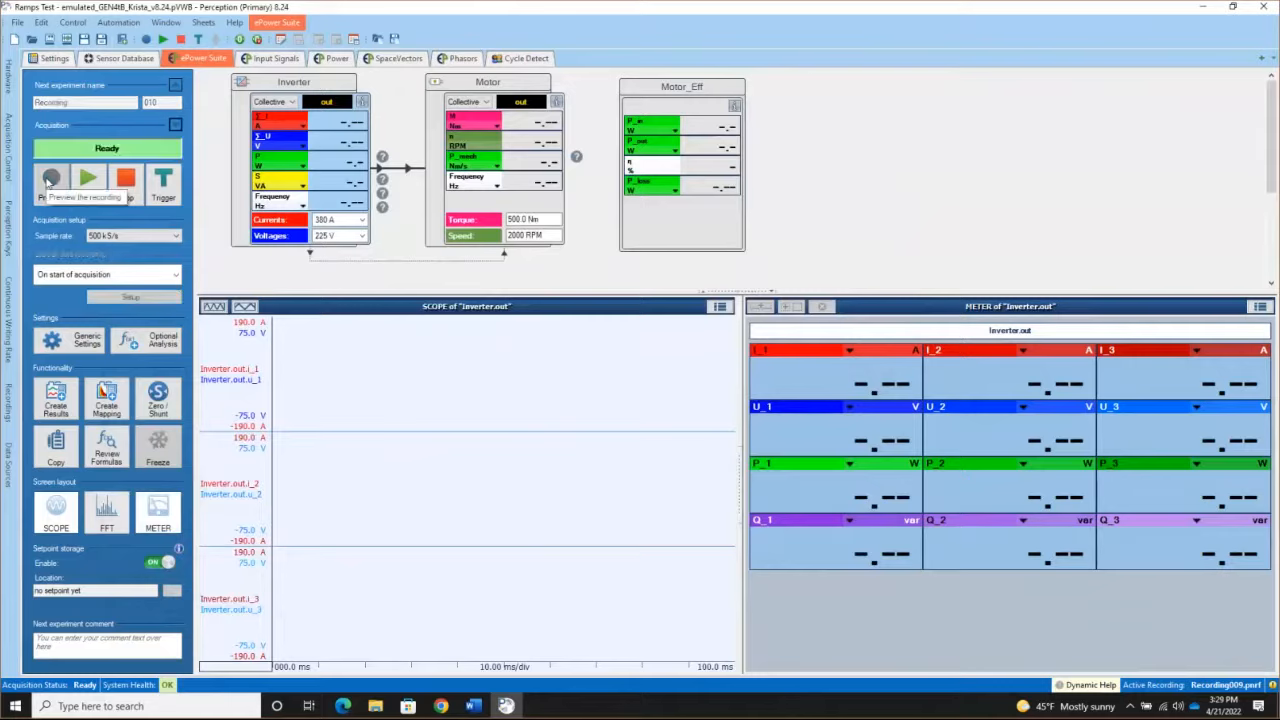
left_click(51, 178)
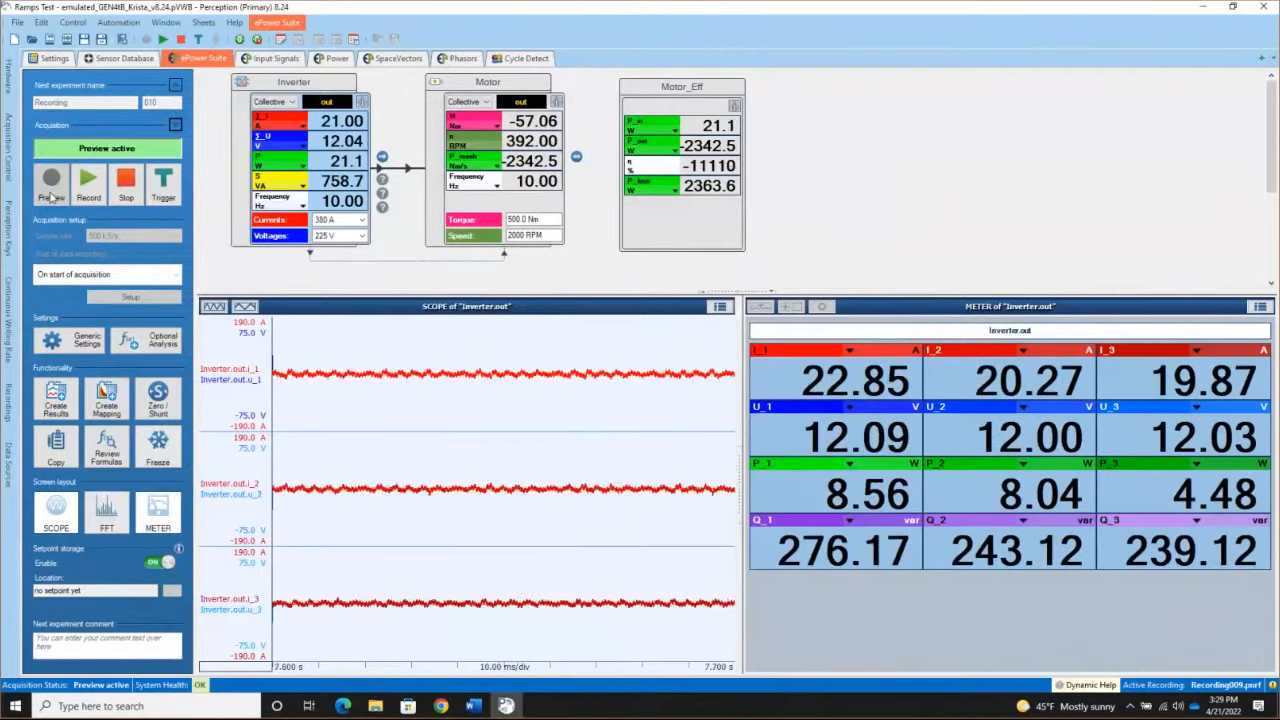
left_click(50, 180)
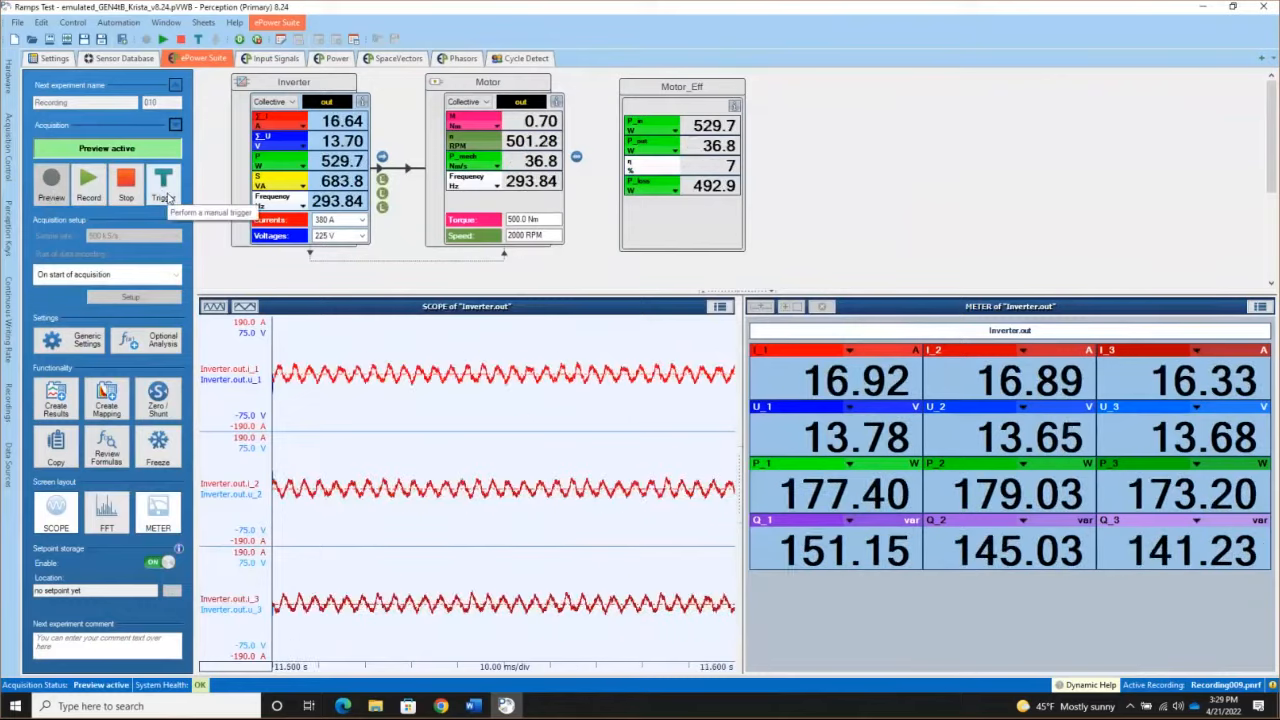
left_click(162, 183)
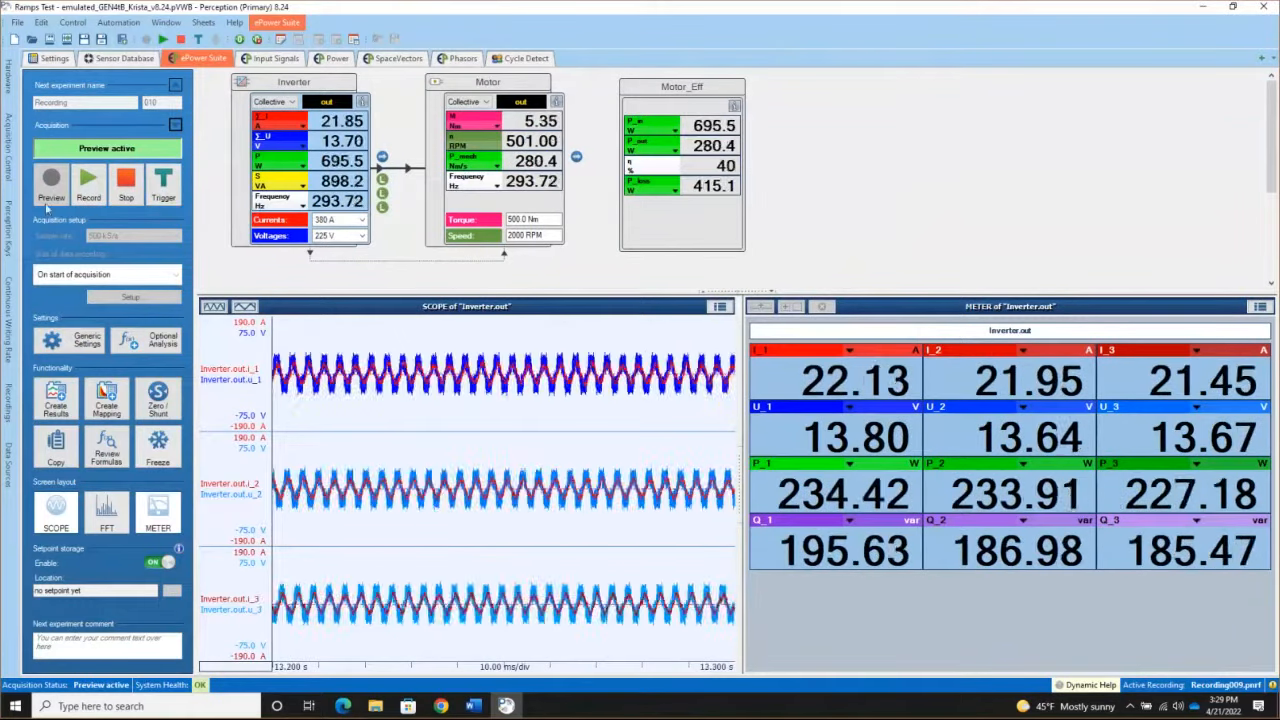
left_click(126, 178)
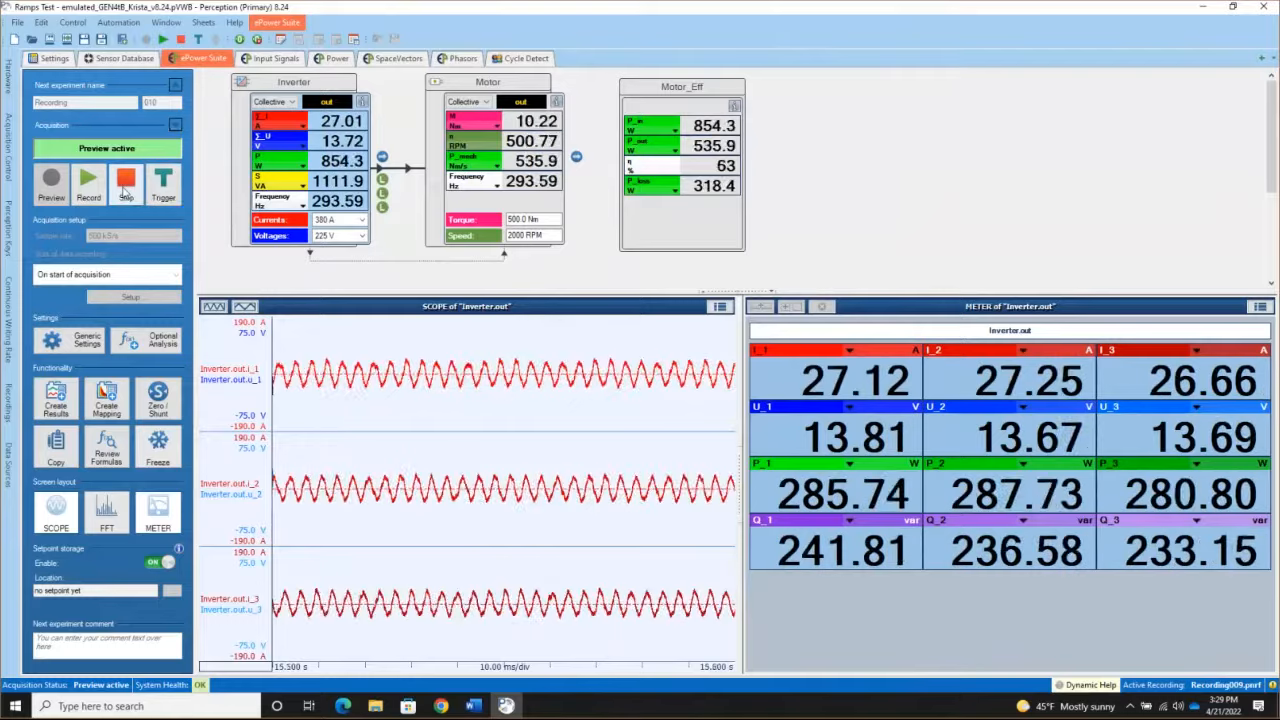
left_click(126, 183)
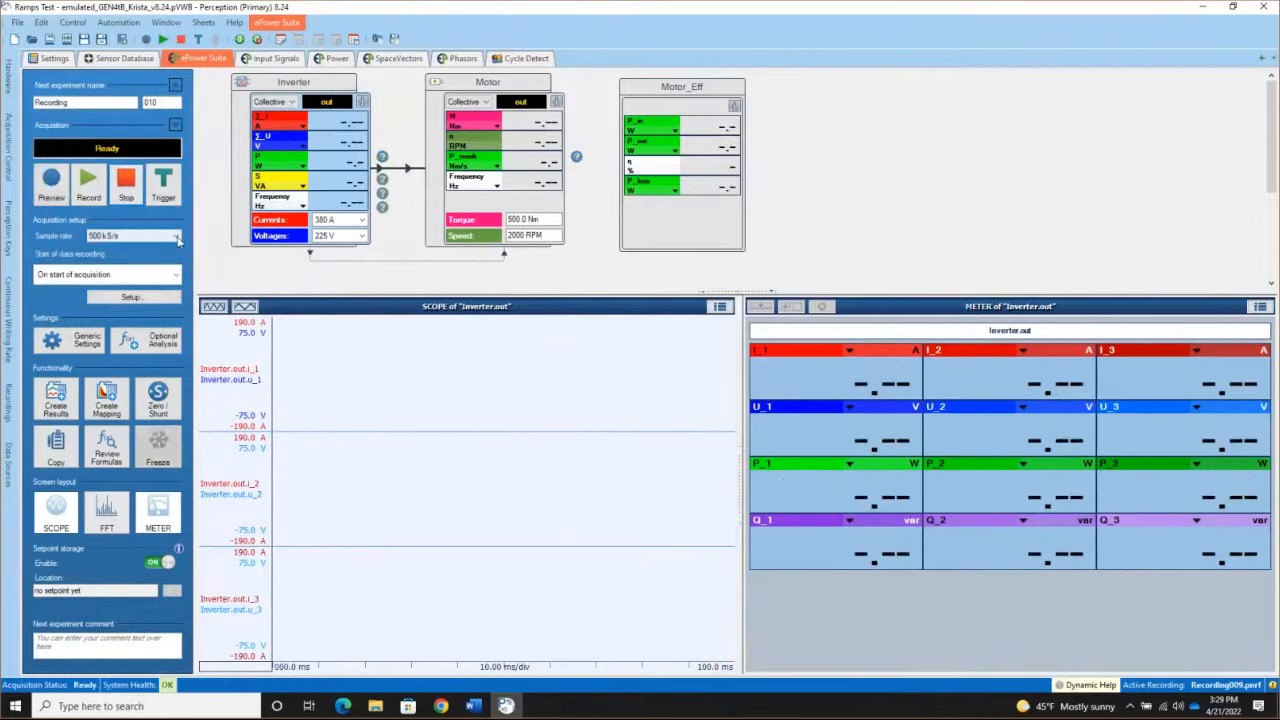
mouse_move(176, 235)
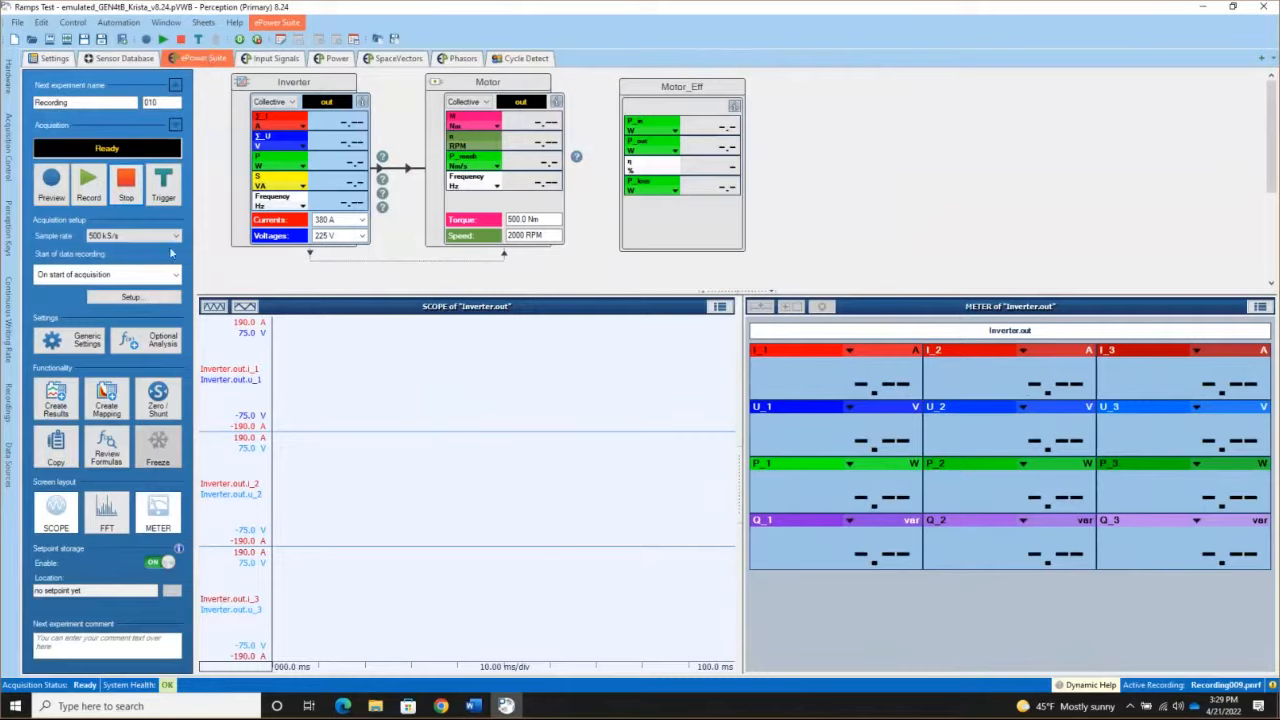
mouse_move(170, 273)
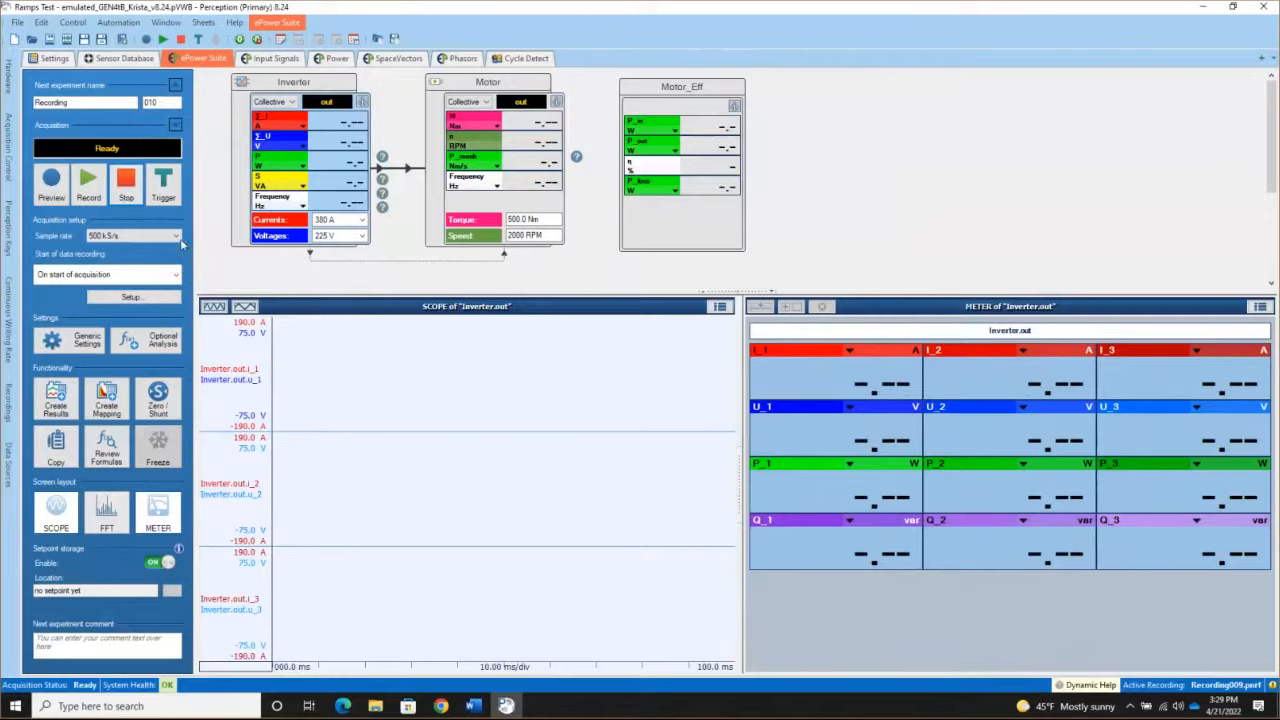
mouse_move(160, 274)
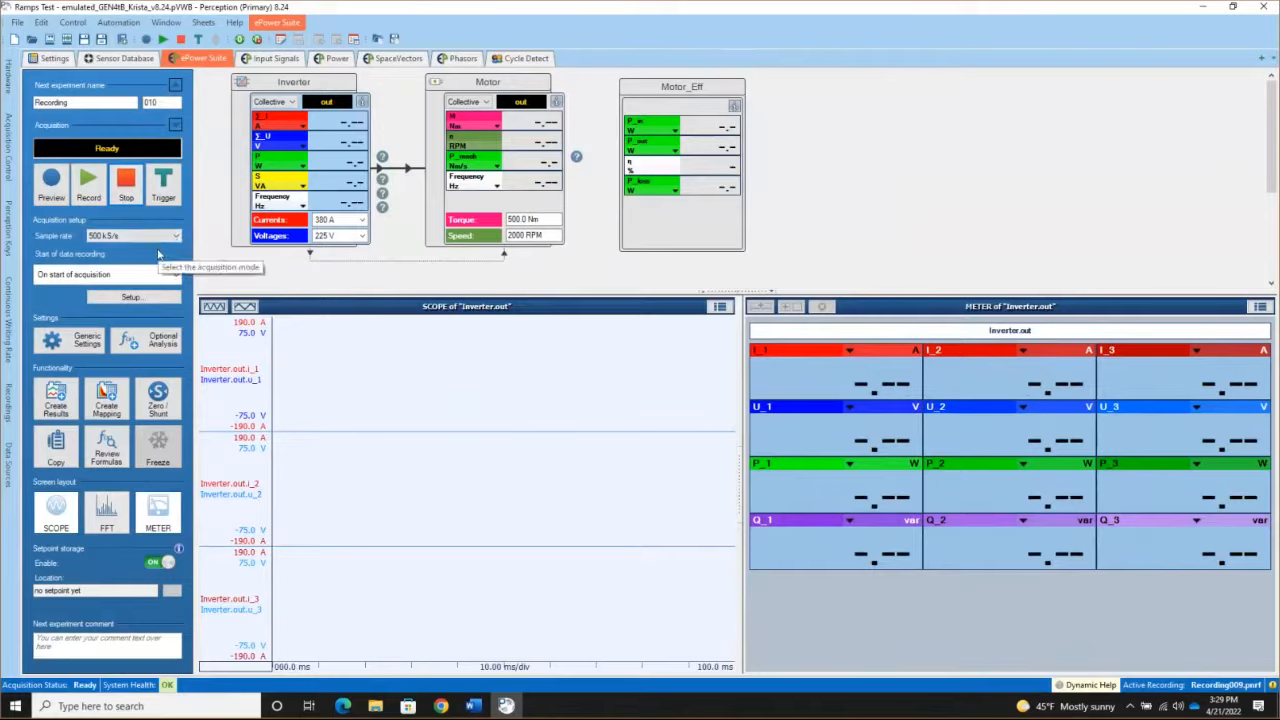
mouse_move(175, 235)
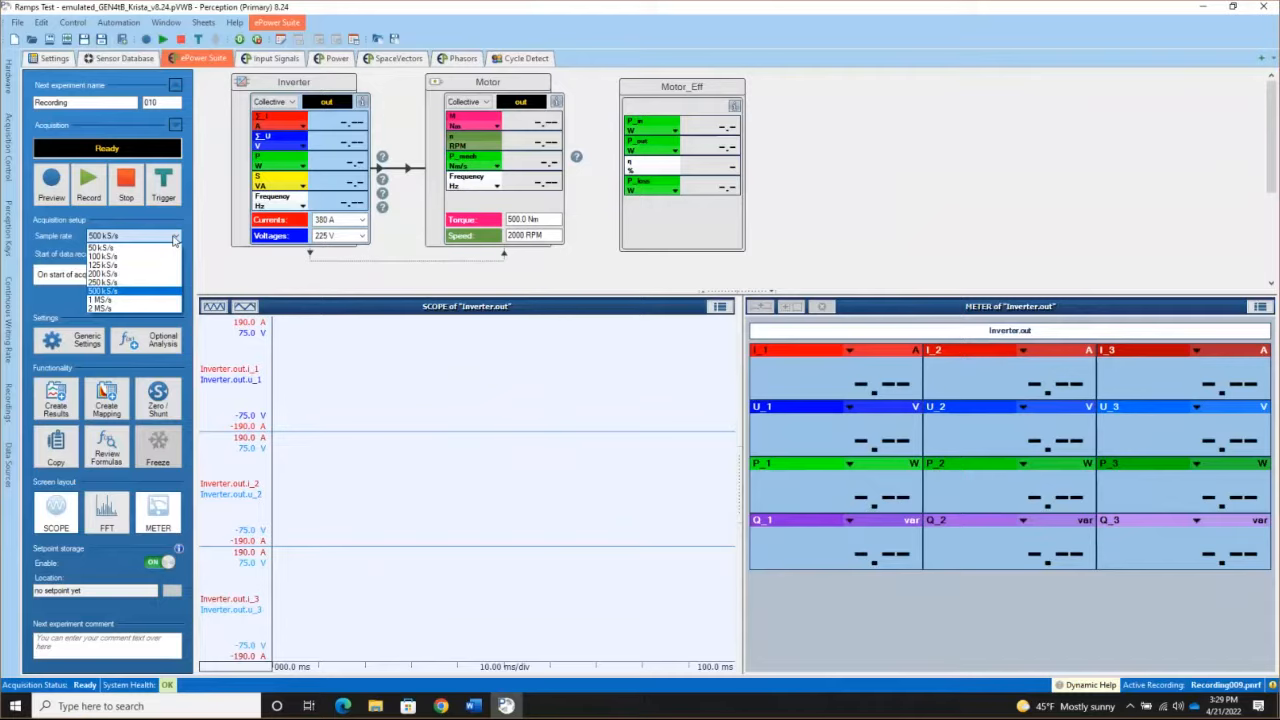
mouse_move(111, 298)
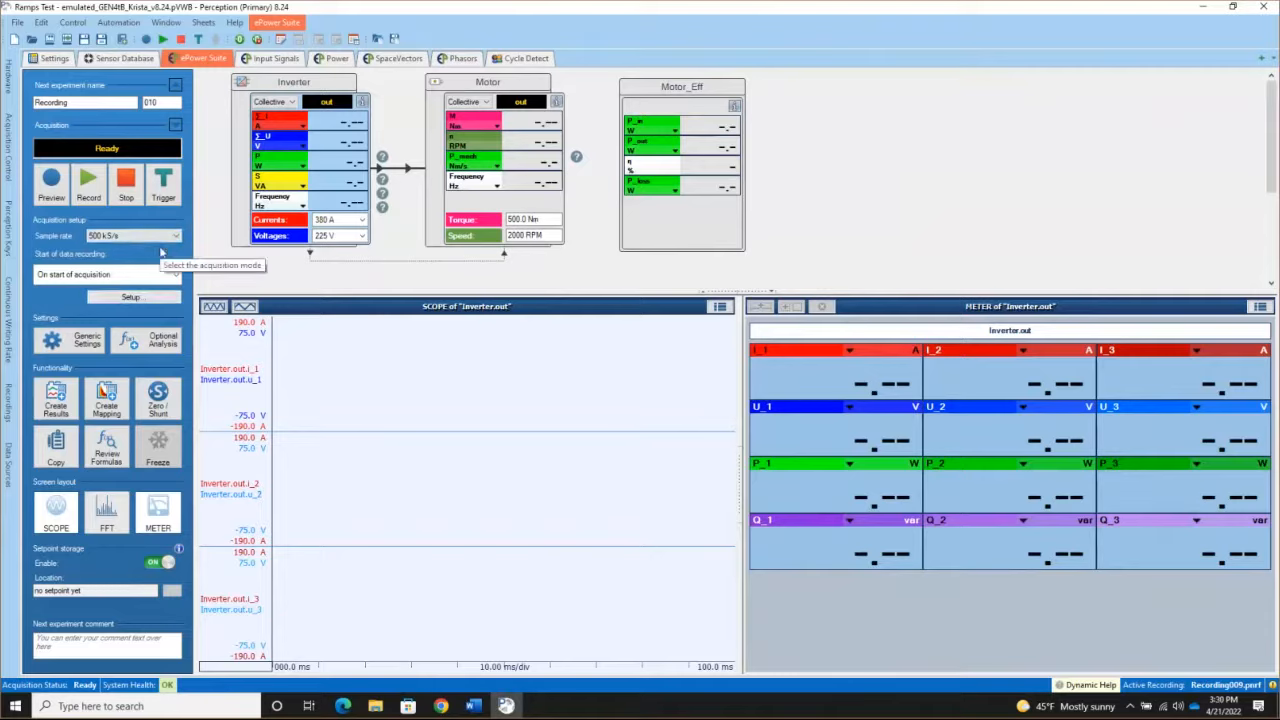
mouse_move(65, 305)
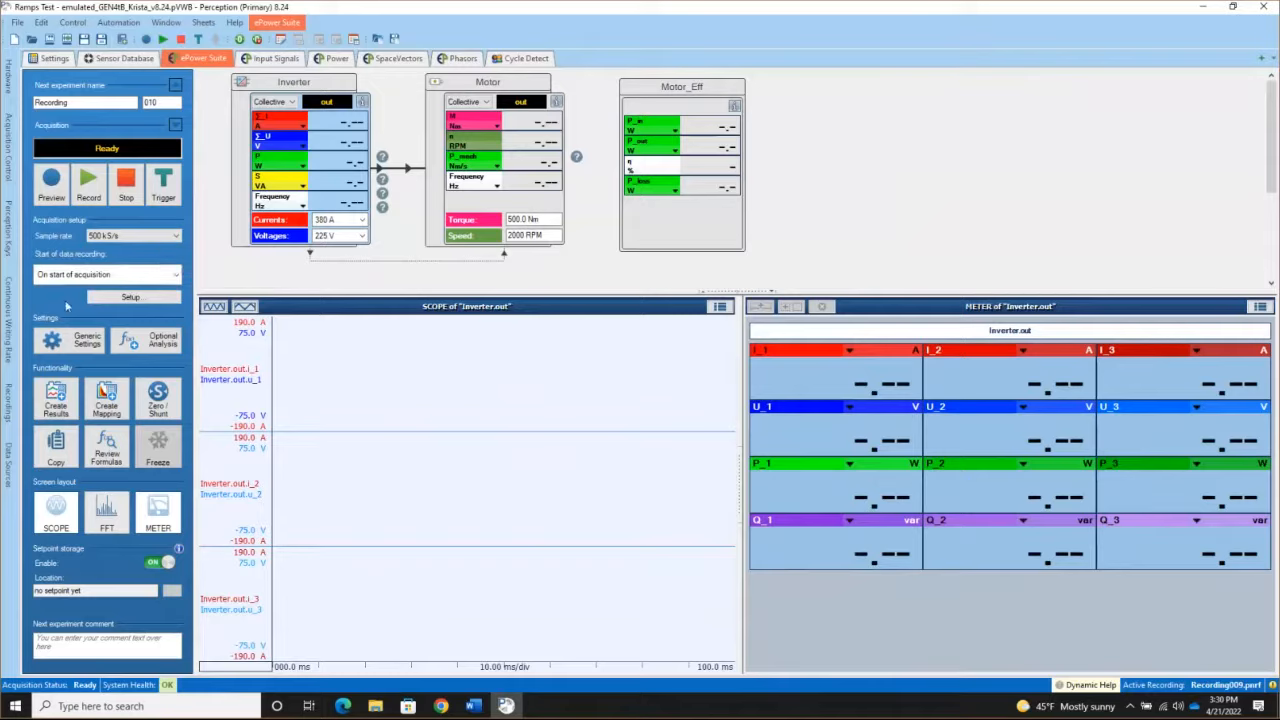
mouse_move(80, 345)
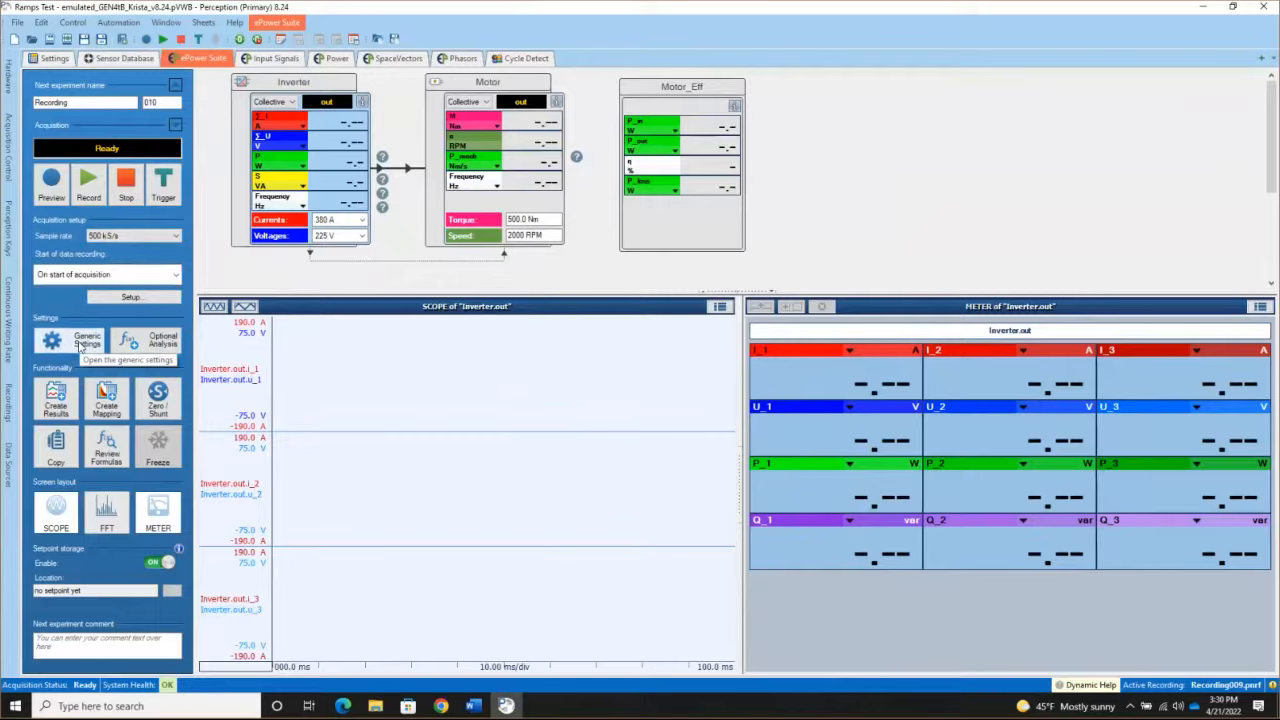
mouse_move(85, 345)
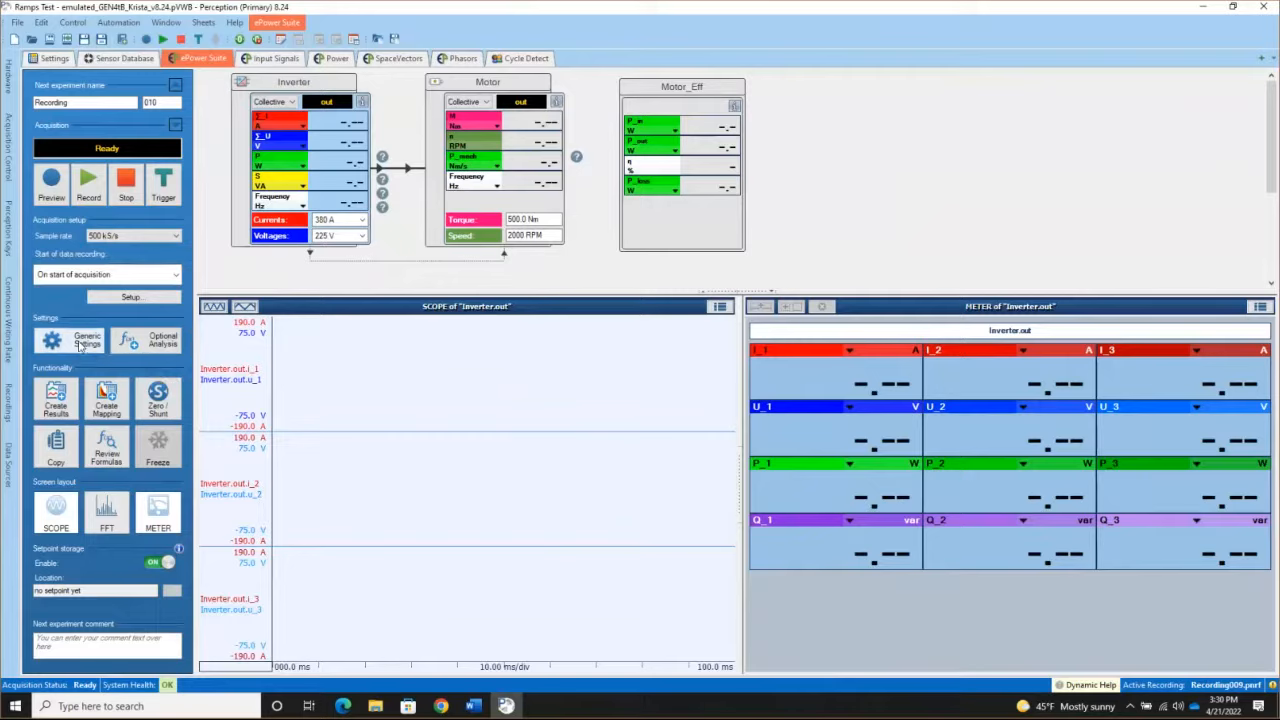
mouse_move(162, 338)
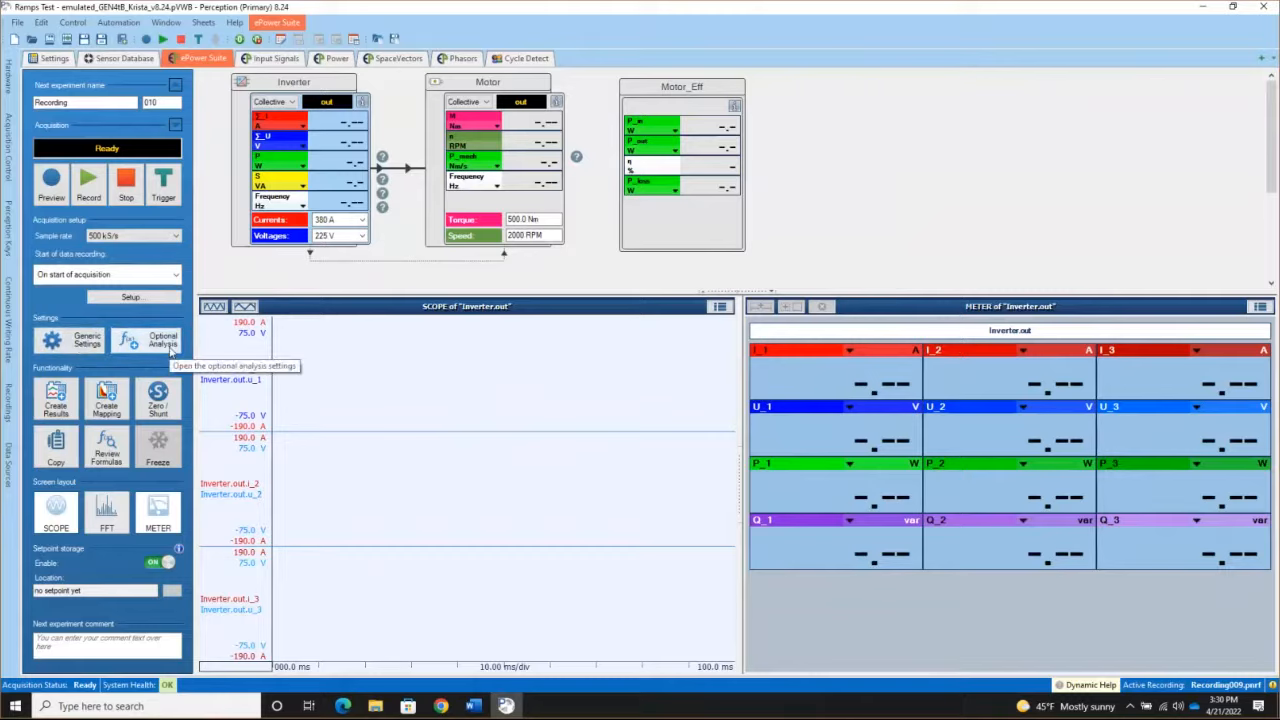
mouse_move(86, 340)
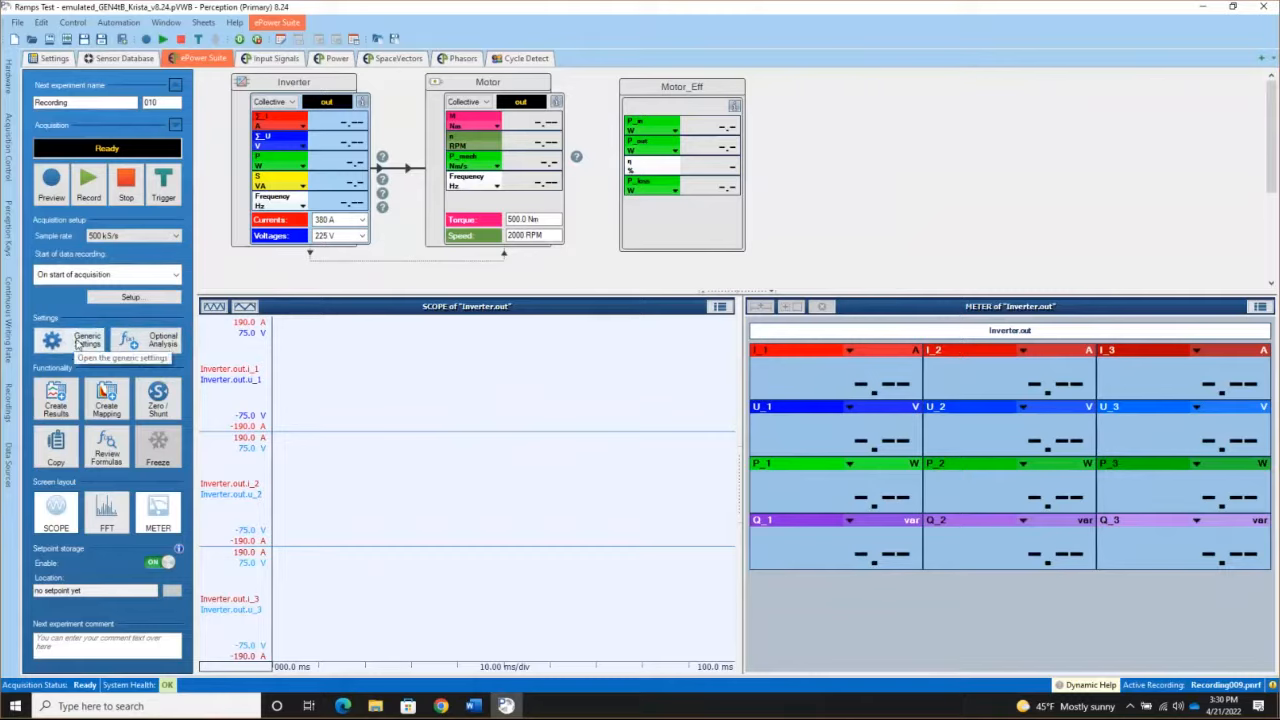
left_click(55, 340)
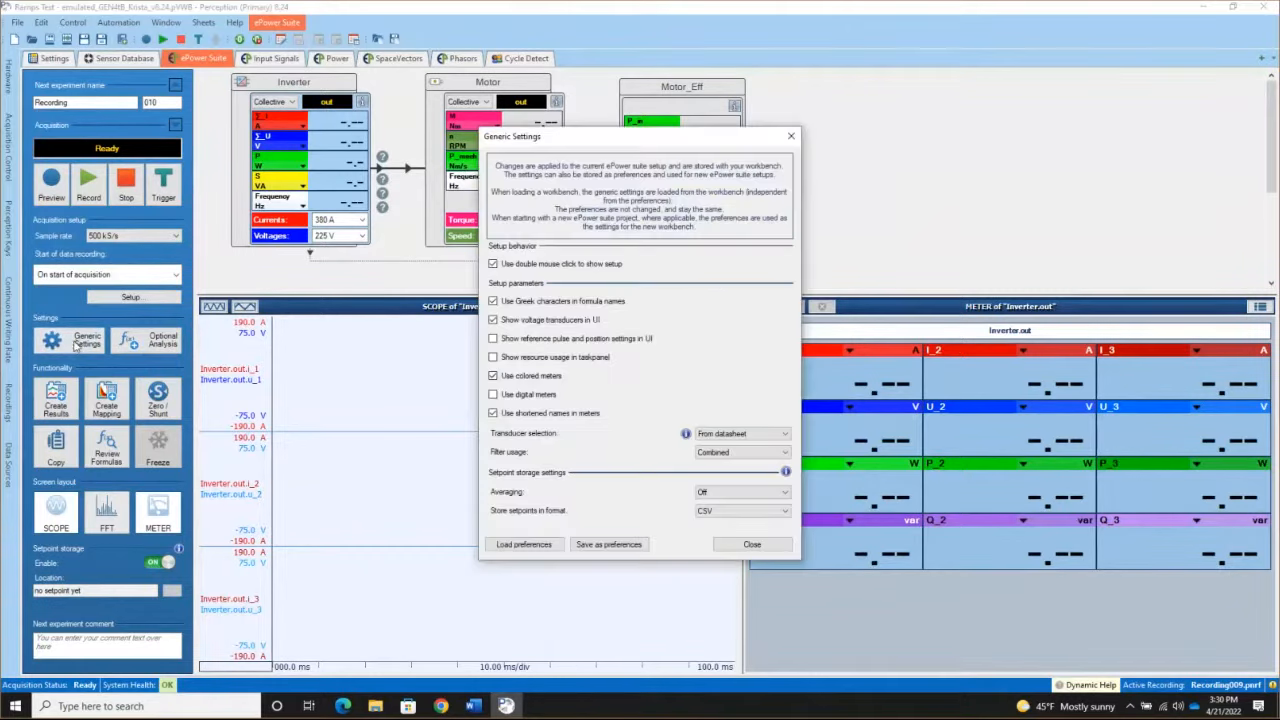
mouse_move(650, 138)
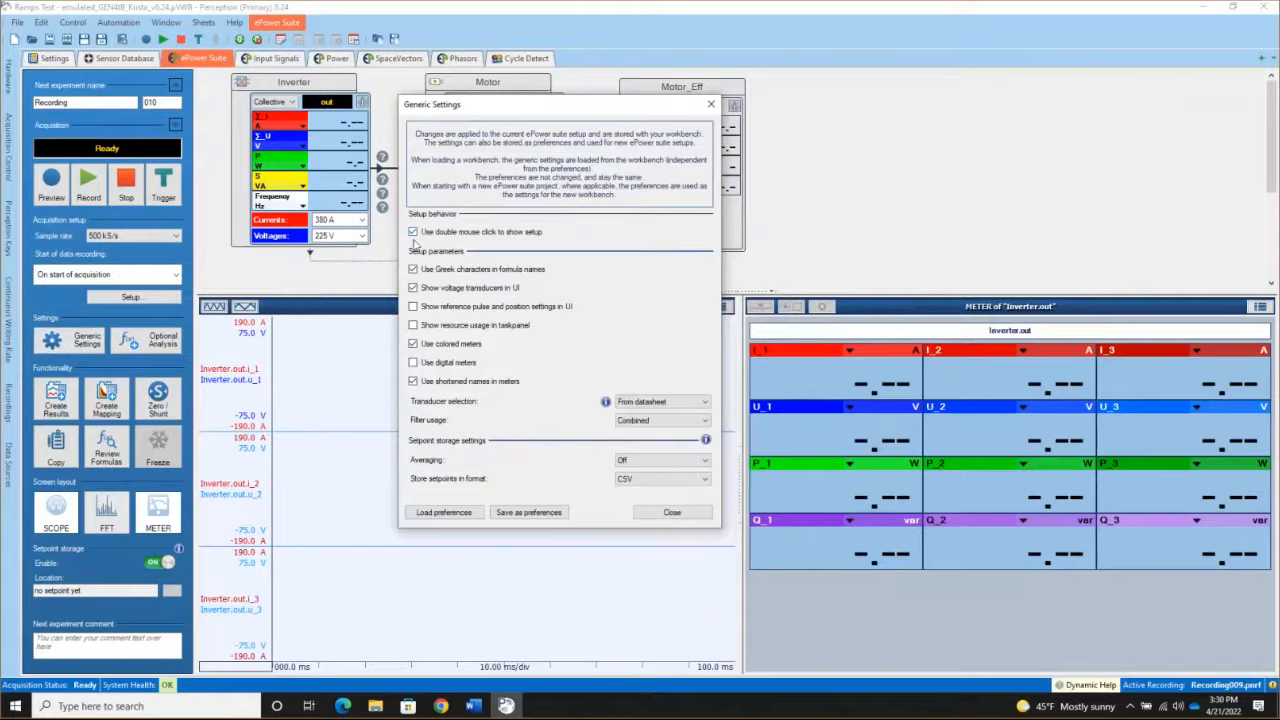
mouse_move(445, 278)
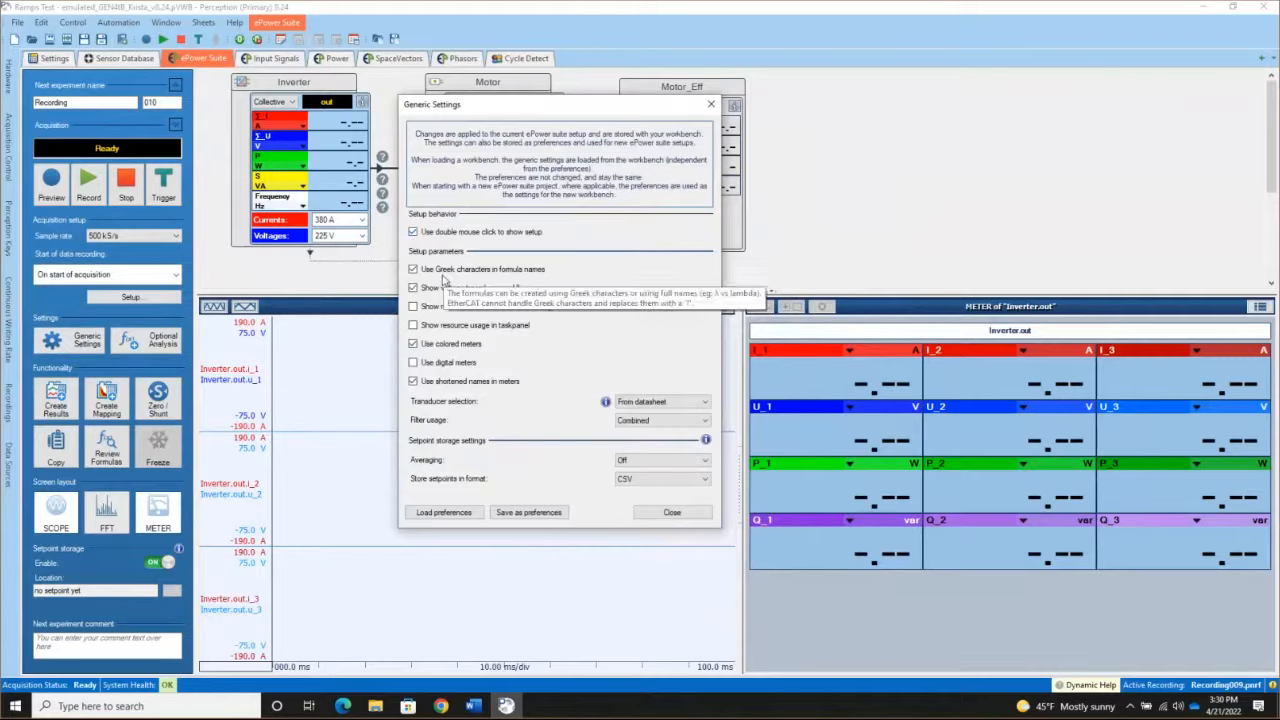
mouse_move(625, 297)
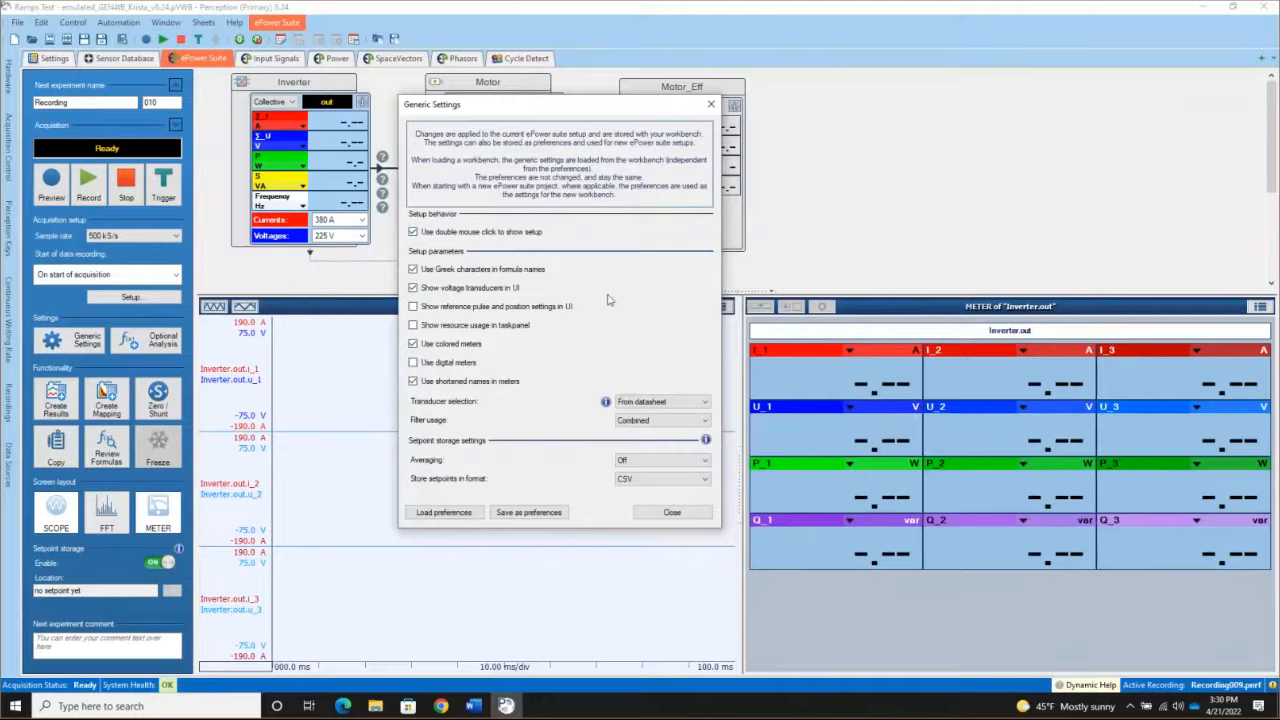
mouse_move(523, 317)
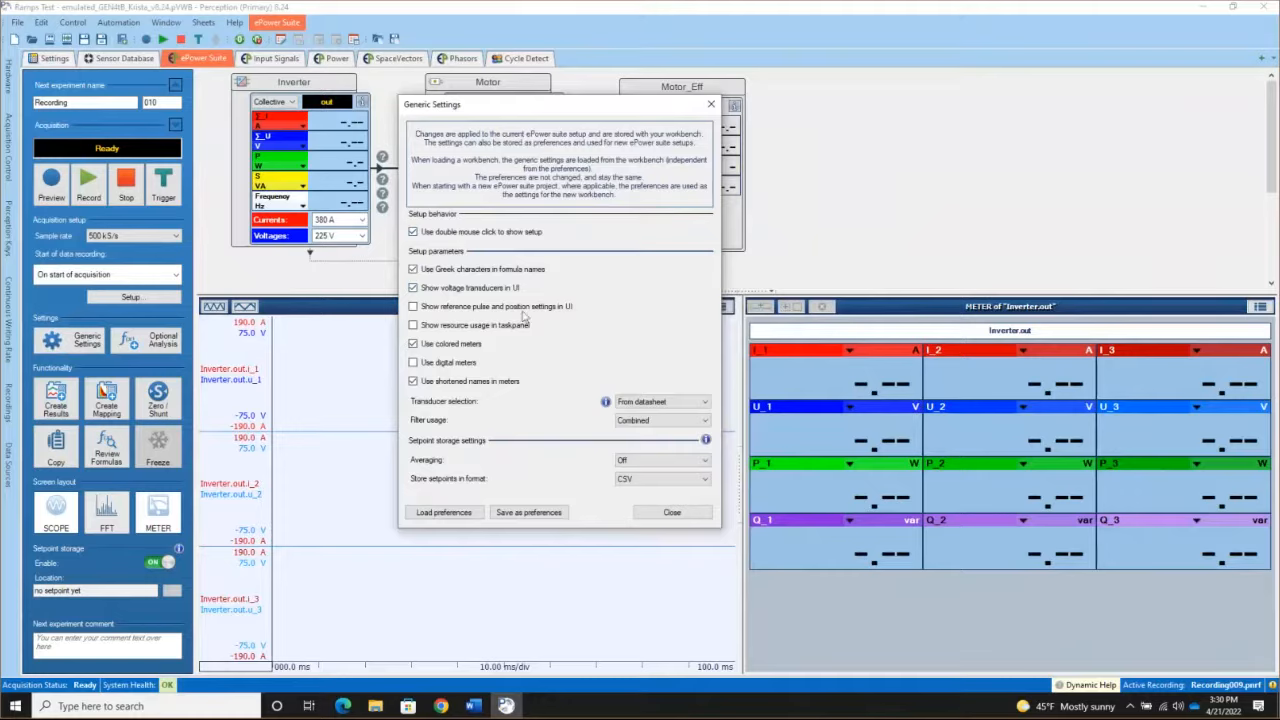
mouse_move(487, 353)
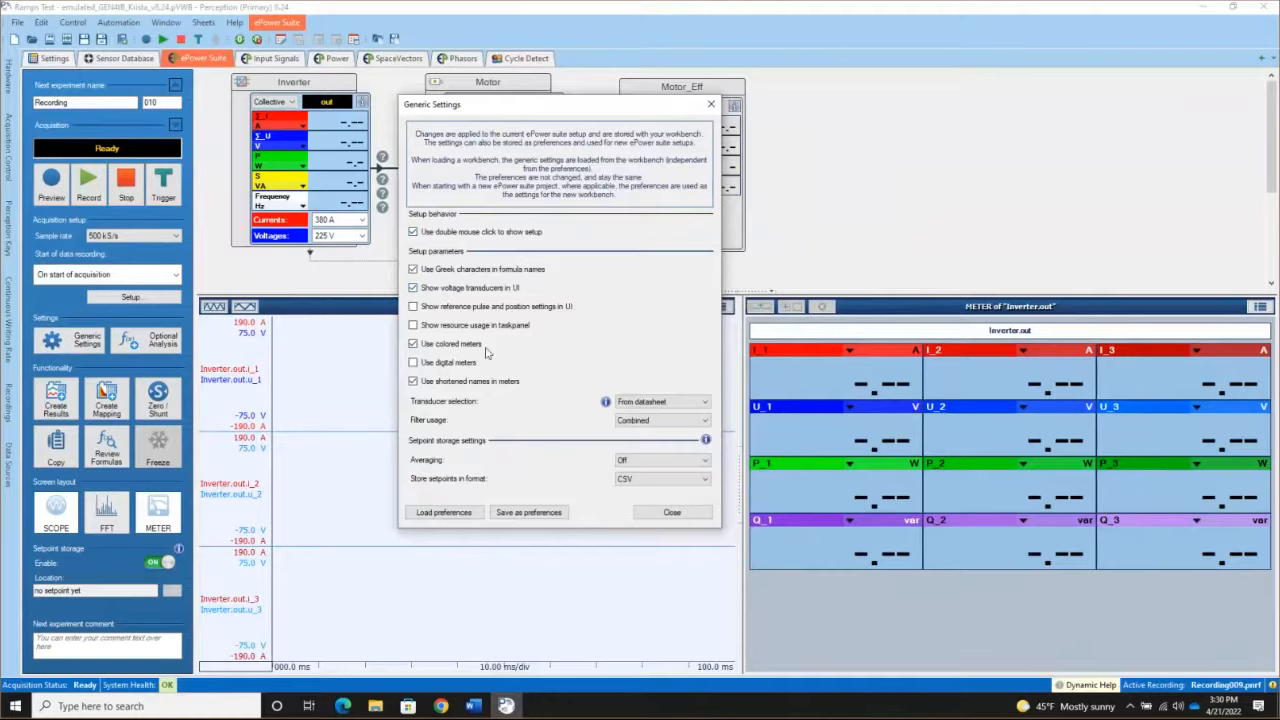
mouse_move(414, 343)
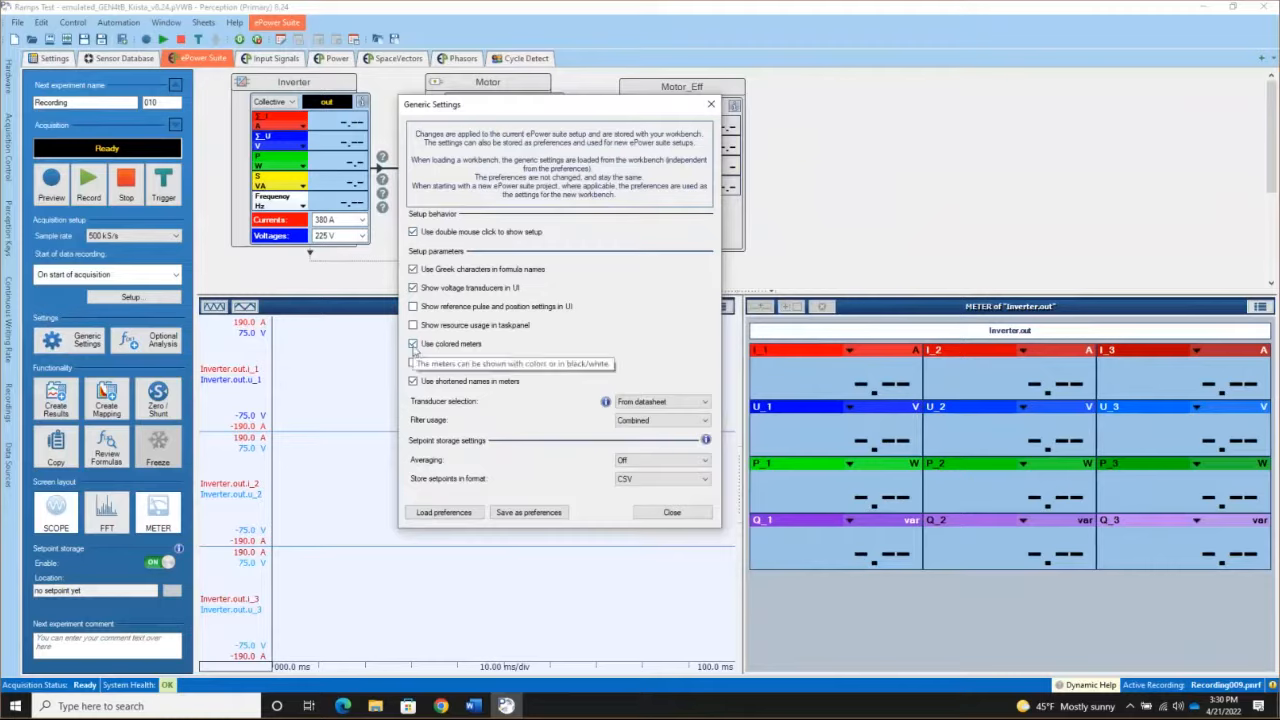
left_click(413, 343)
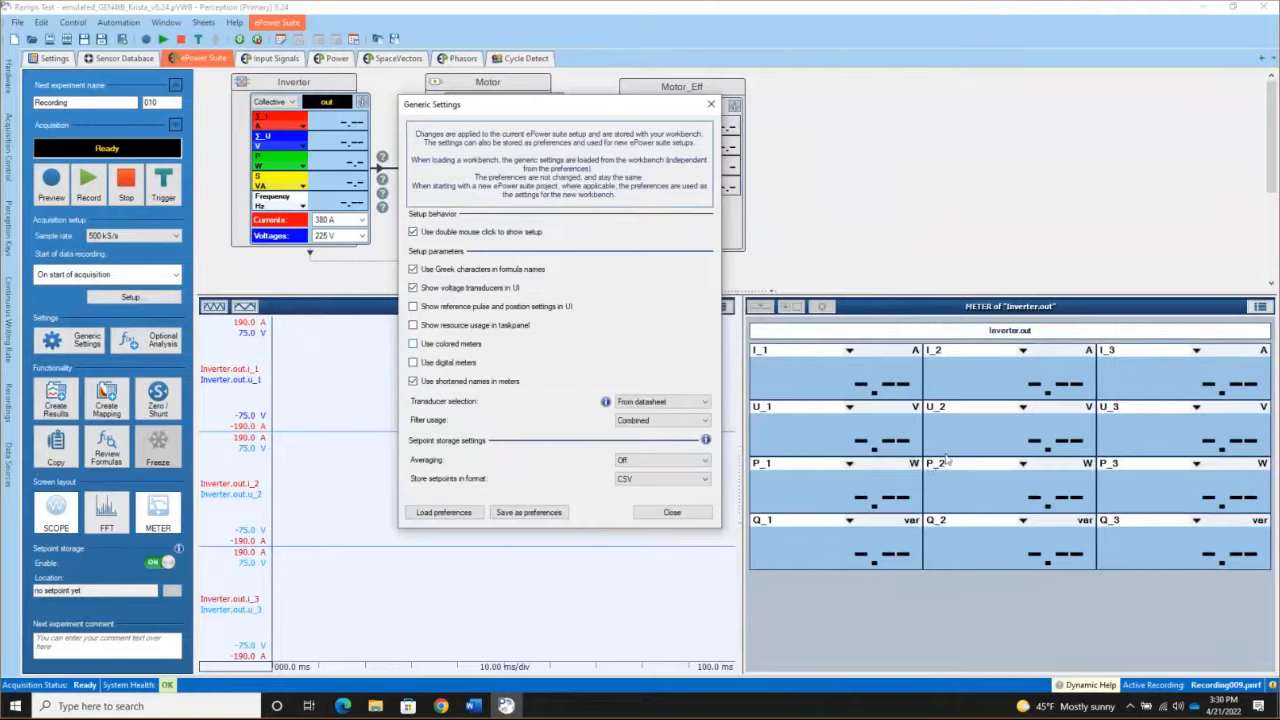
left_click(413, 343)
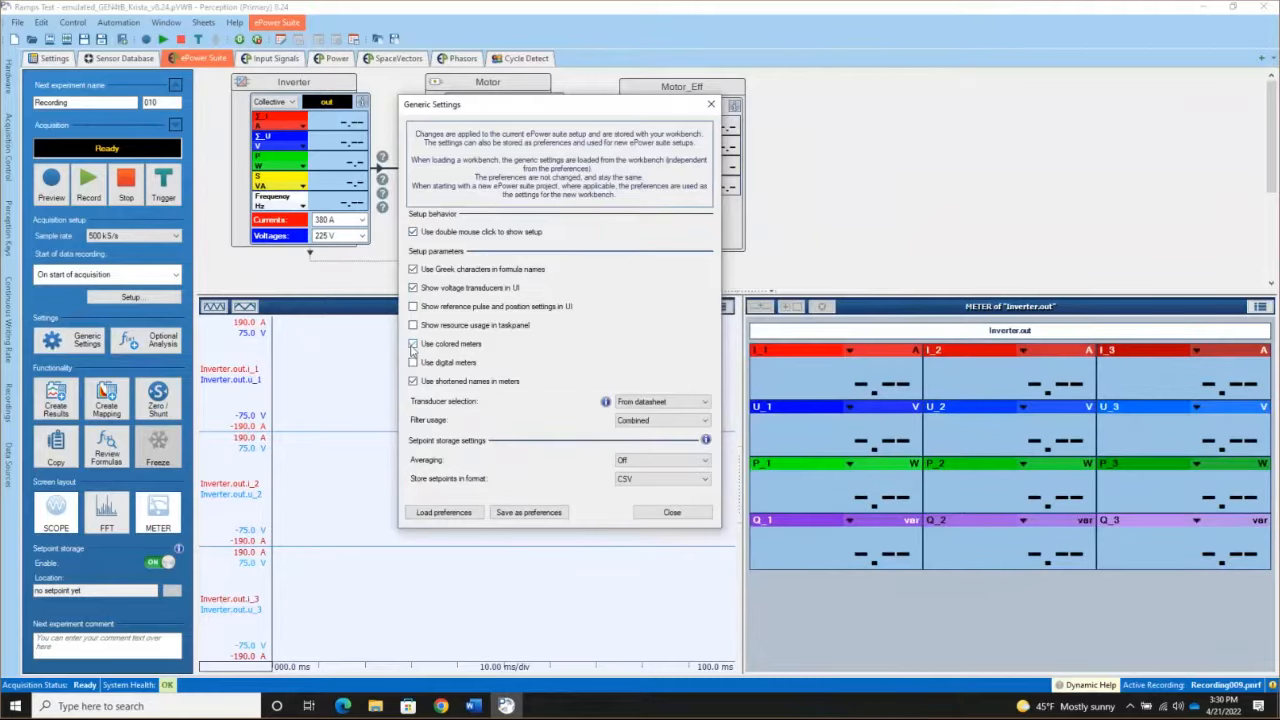
left_click(413, 343)
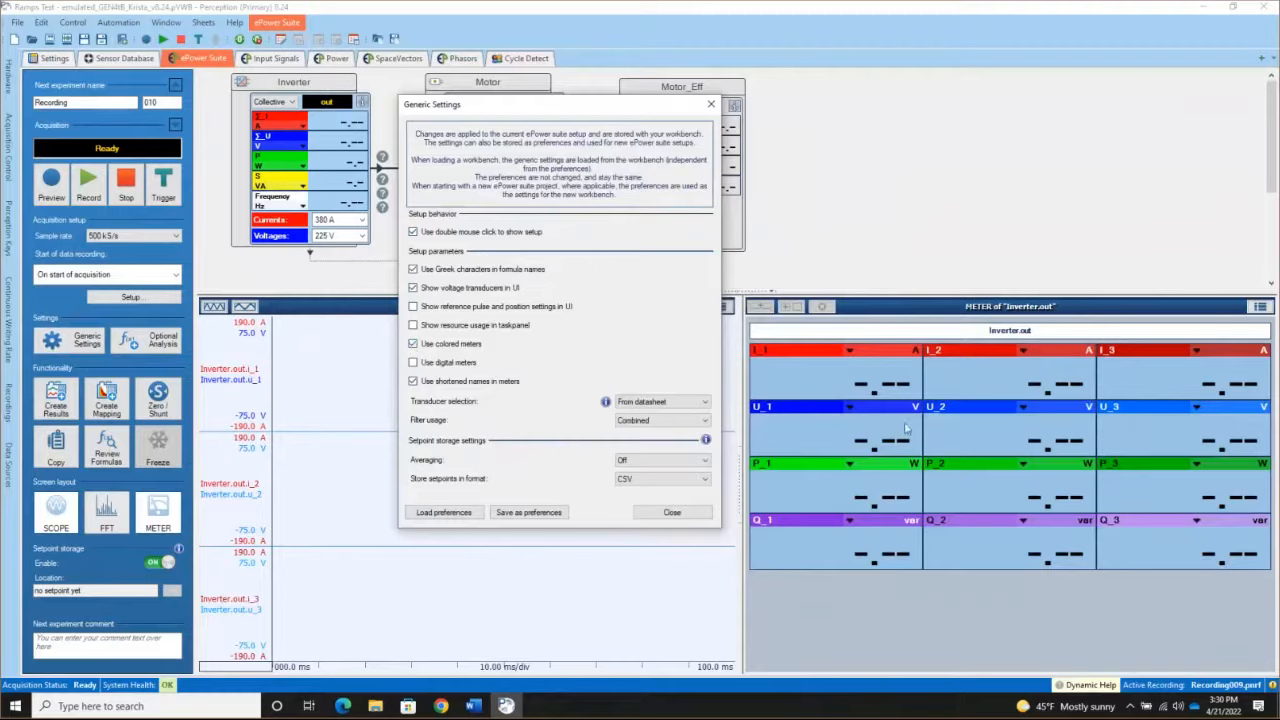
mouse_move(763, 430)
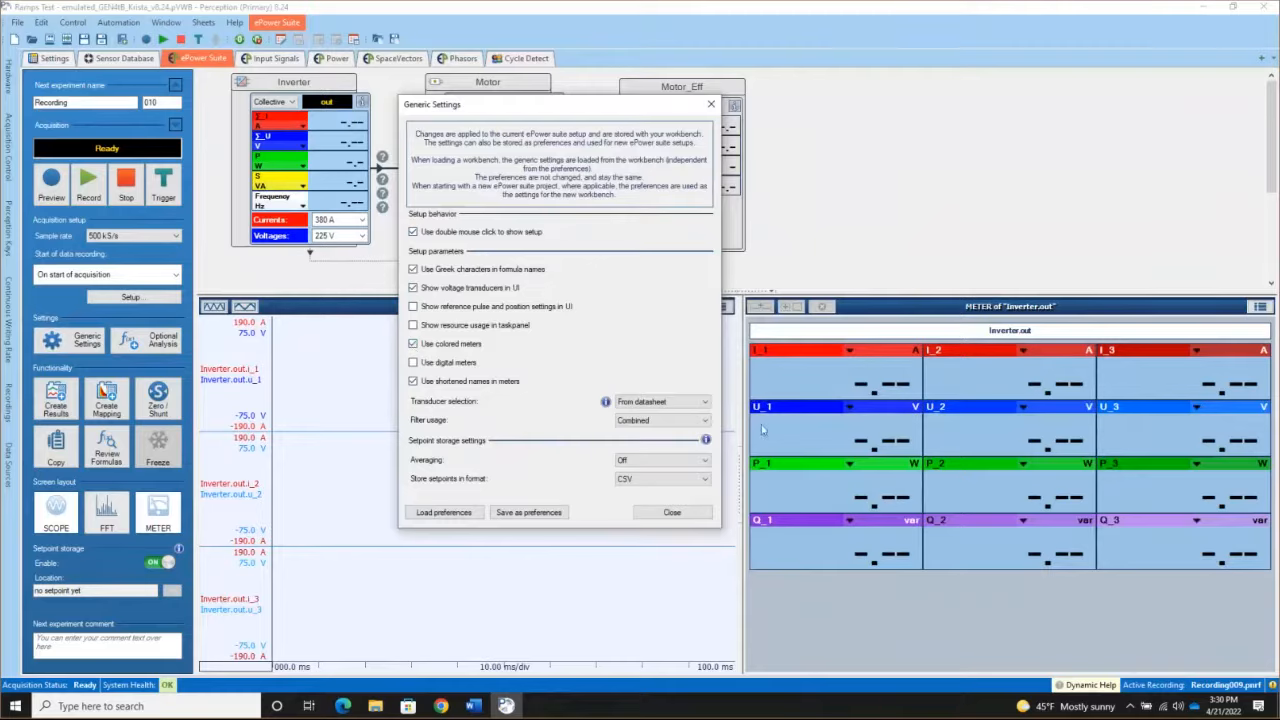
mouse_move(665, 357)
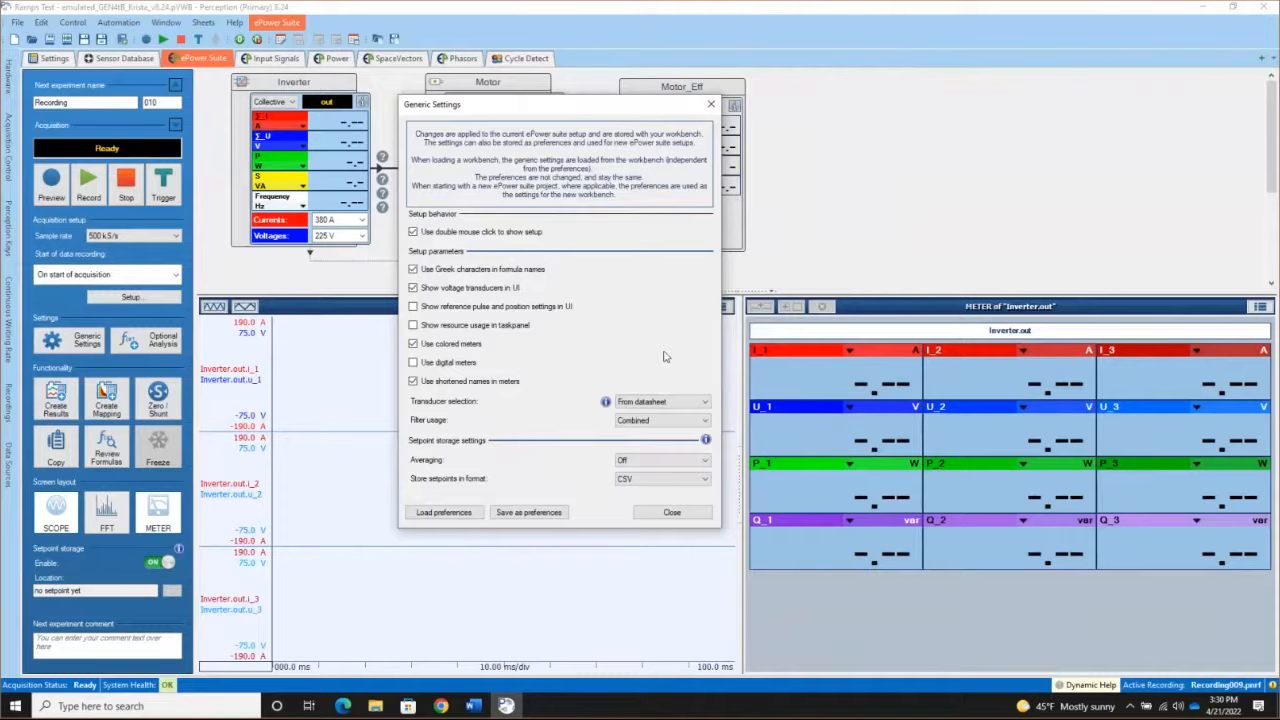
mouse_move(634, 357)
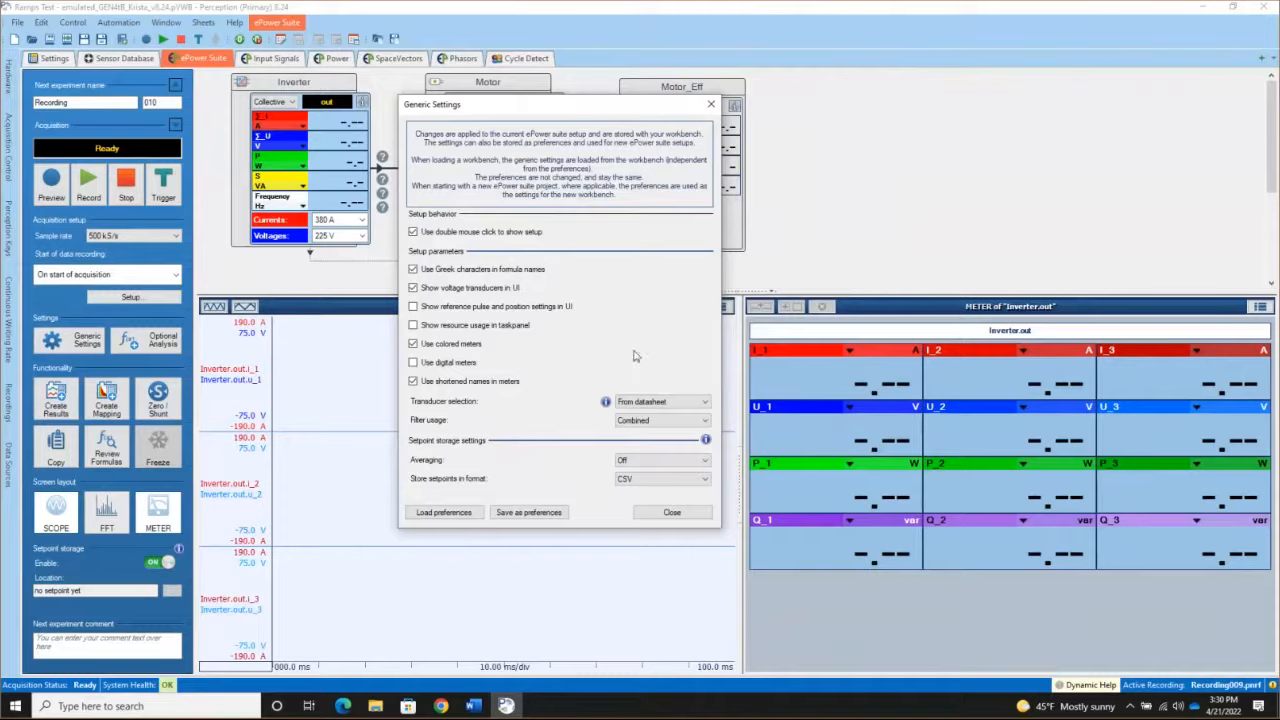
mouse_move(740, 445)
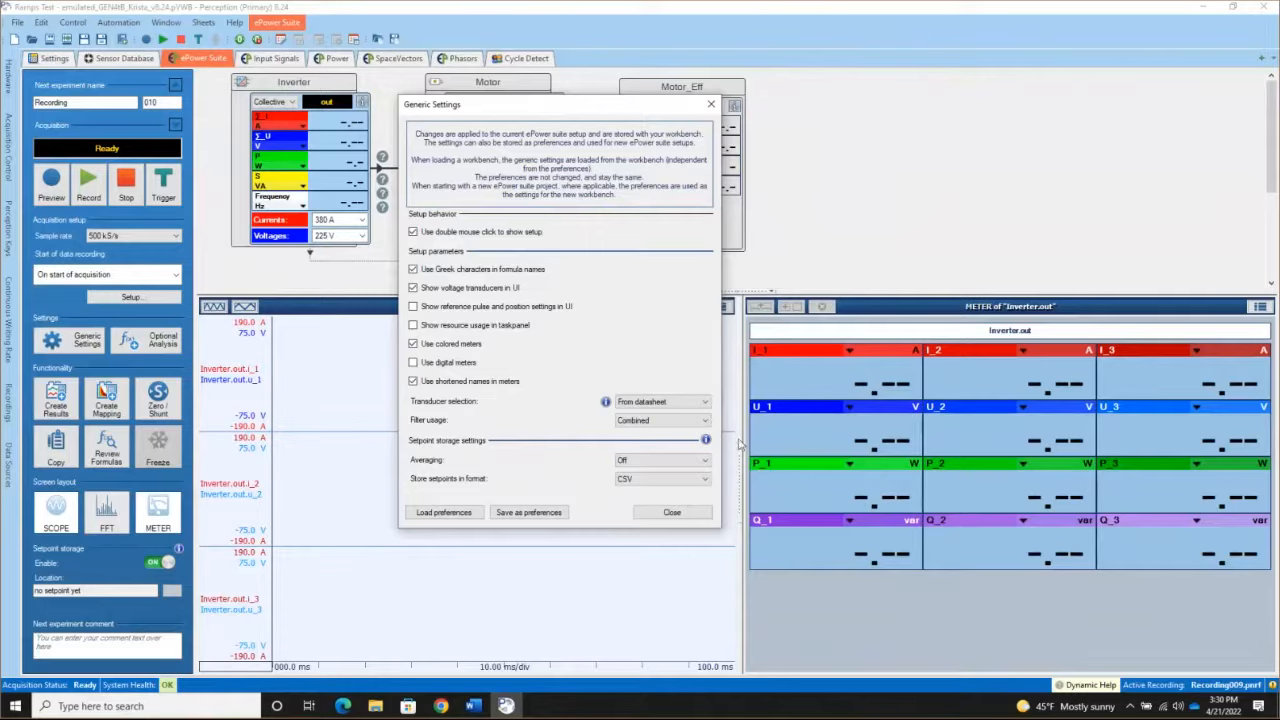
mouse_move(663, 401)
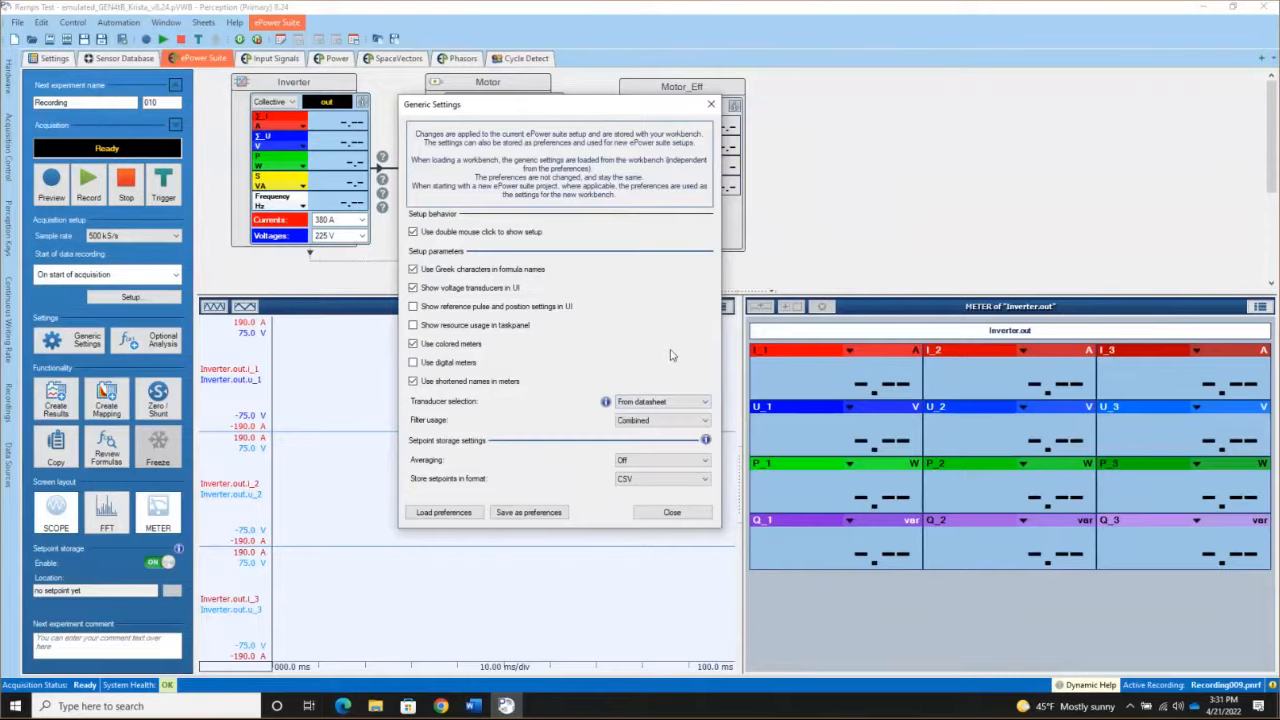
mouse_move(663, 401)
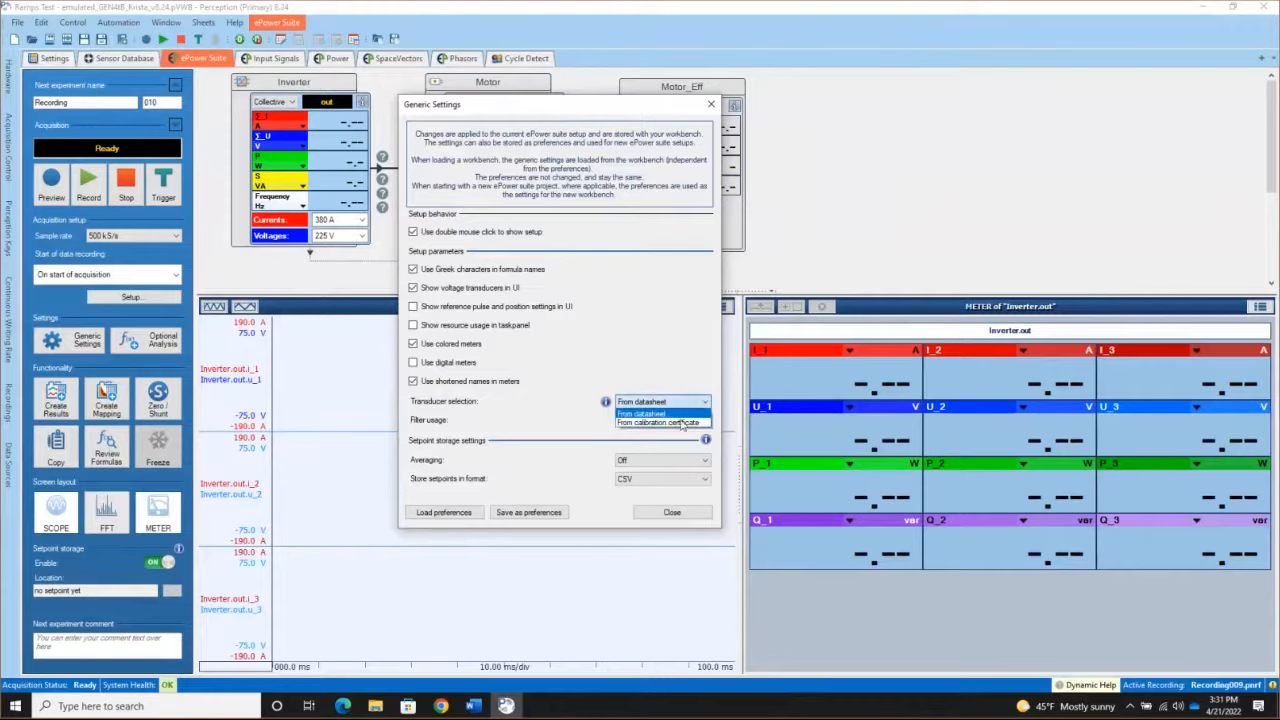
Set Transducer selection in Generic Settings to 'From calibration certificate'.
left_click(665, 422)
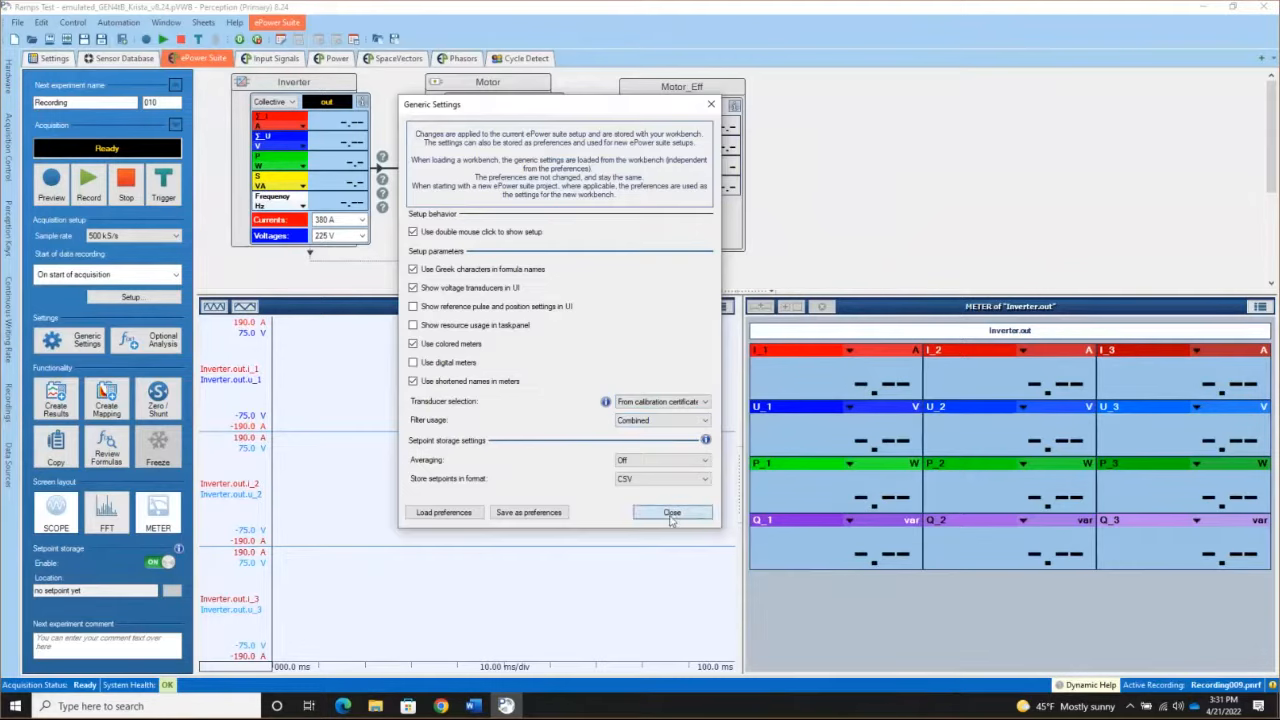
left_click(671, 512)
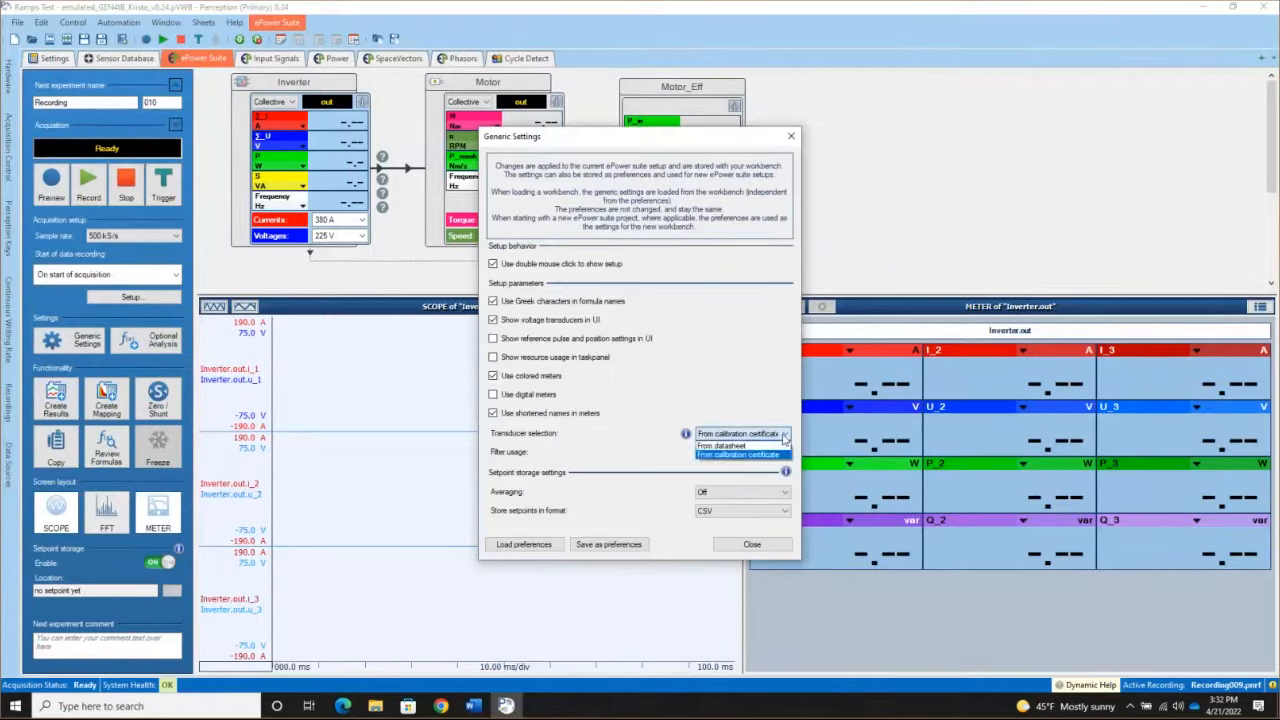
Set transducer selection to 'From datasheet', keep filter usage Combined, and close Generic Settings.
left_click(721, 445)
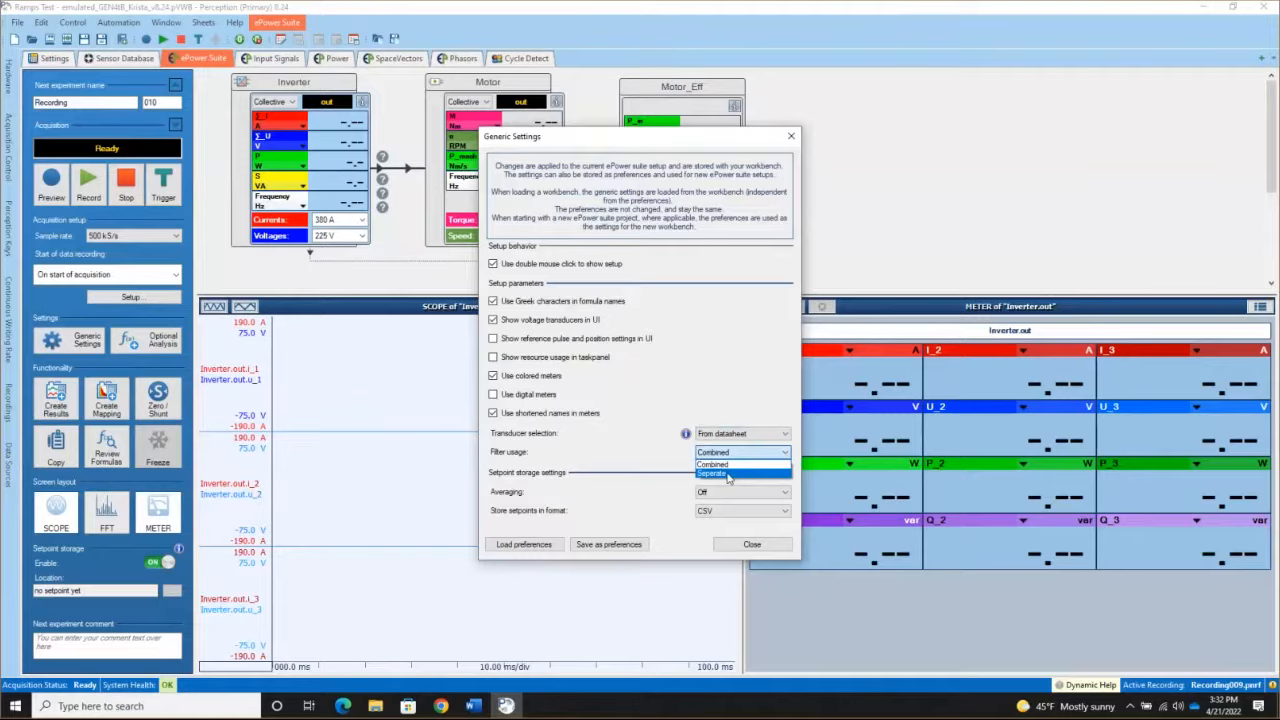
mouse_move(712, 464)
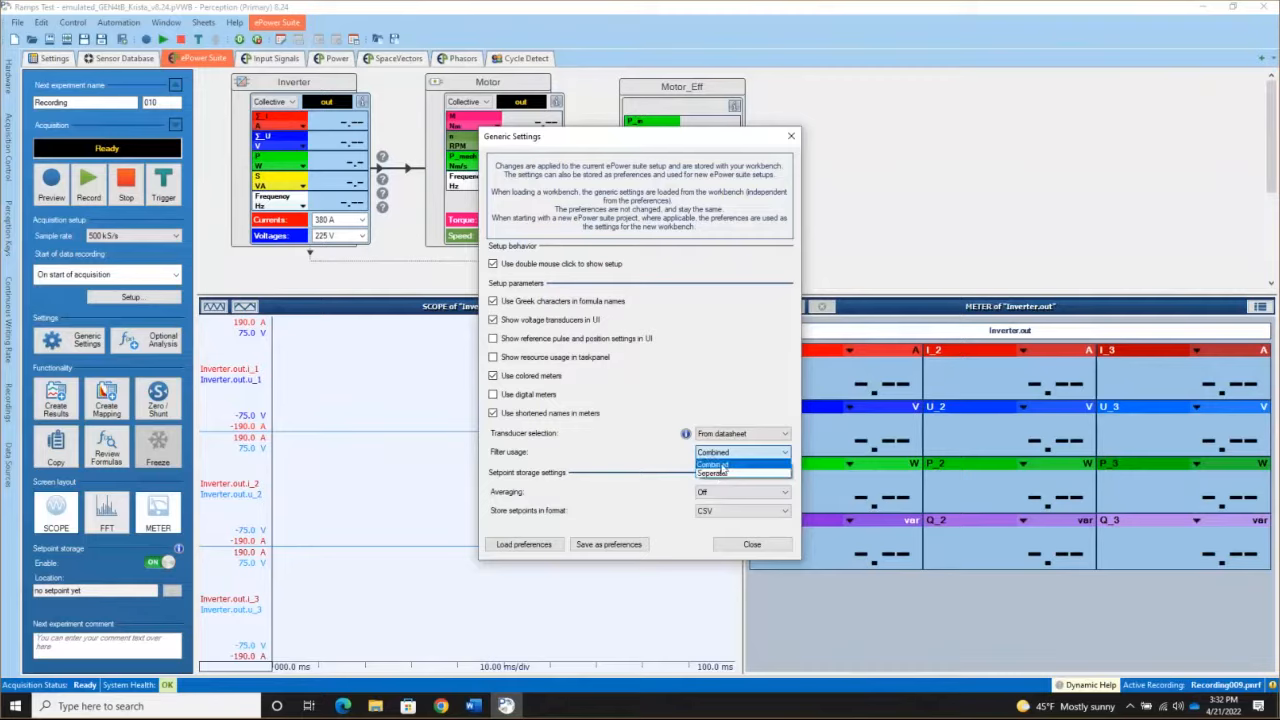
left_click(712, 463)
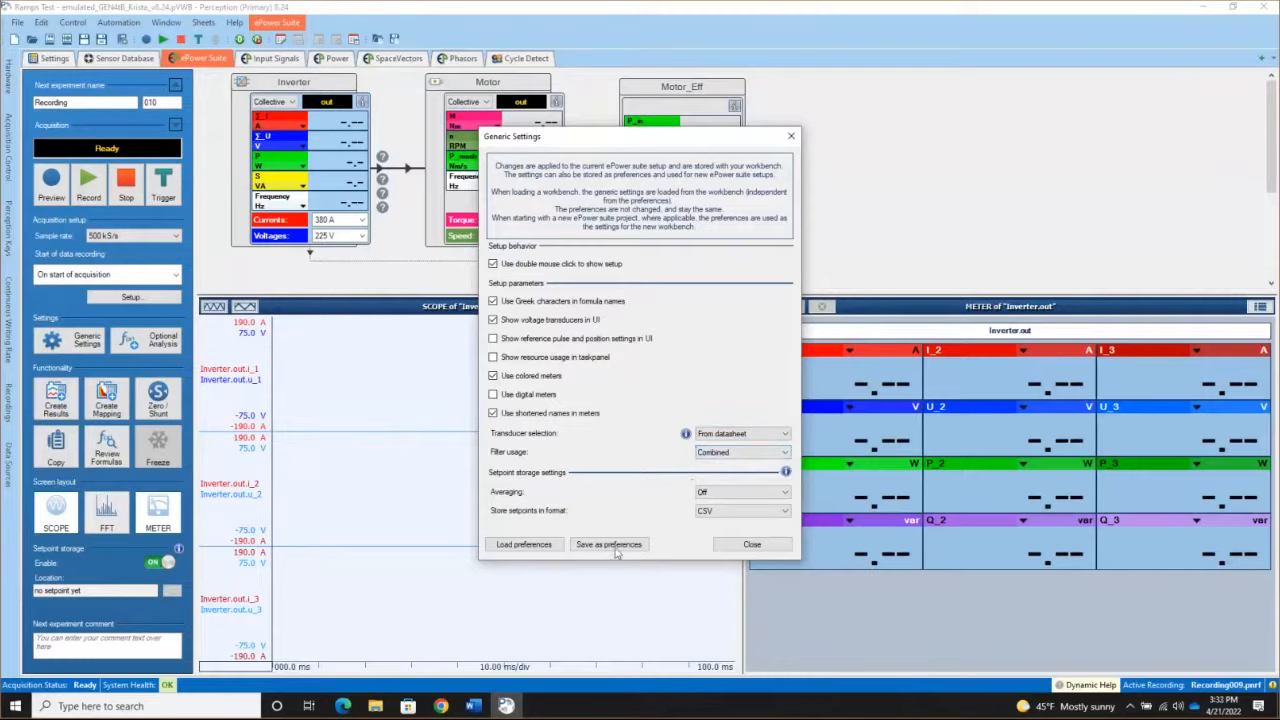
mouse_move(640, 500)
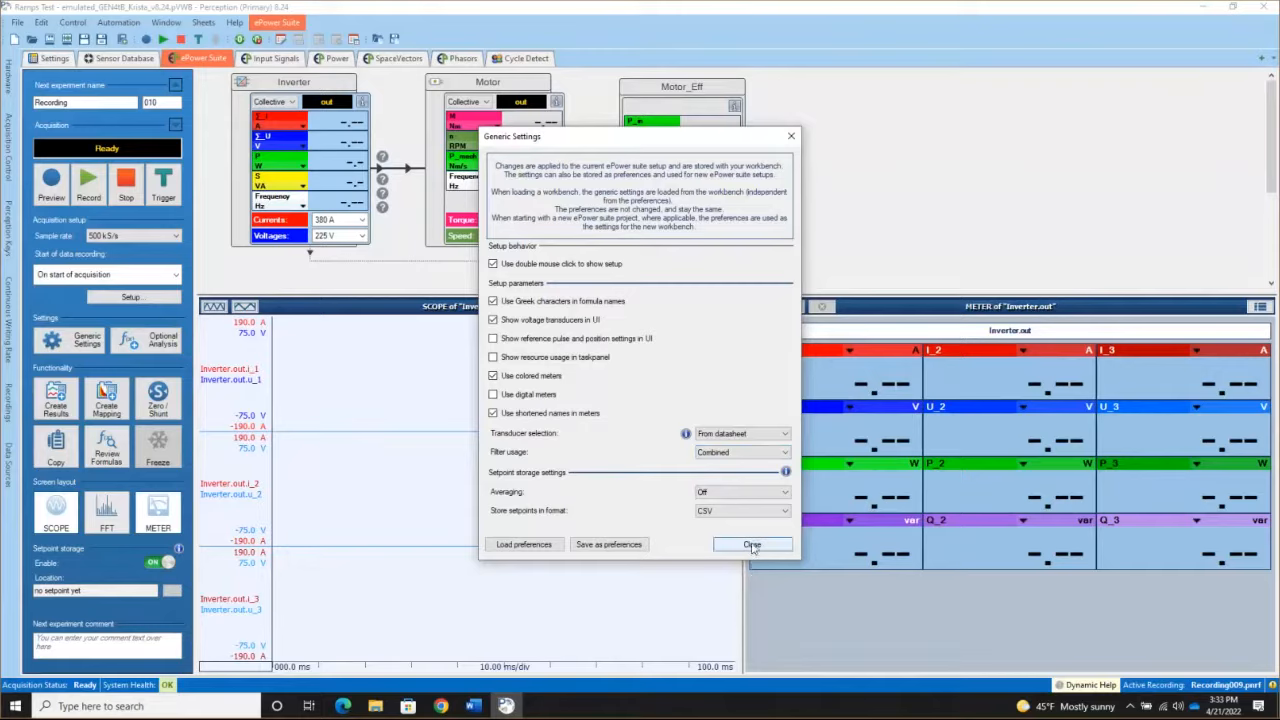
left_click(752, 544)
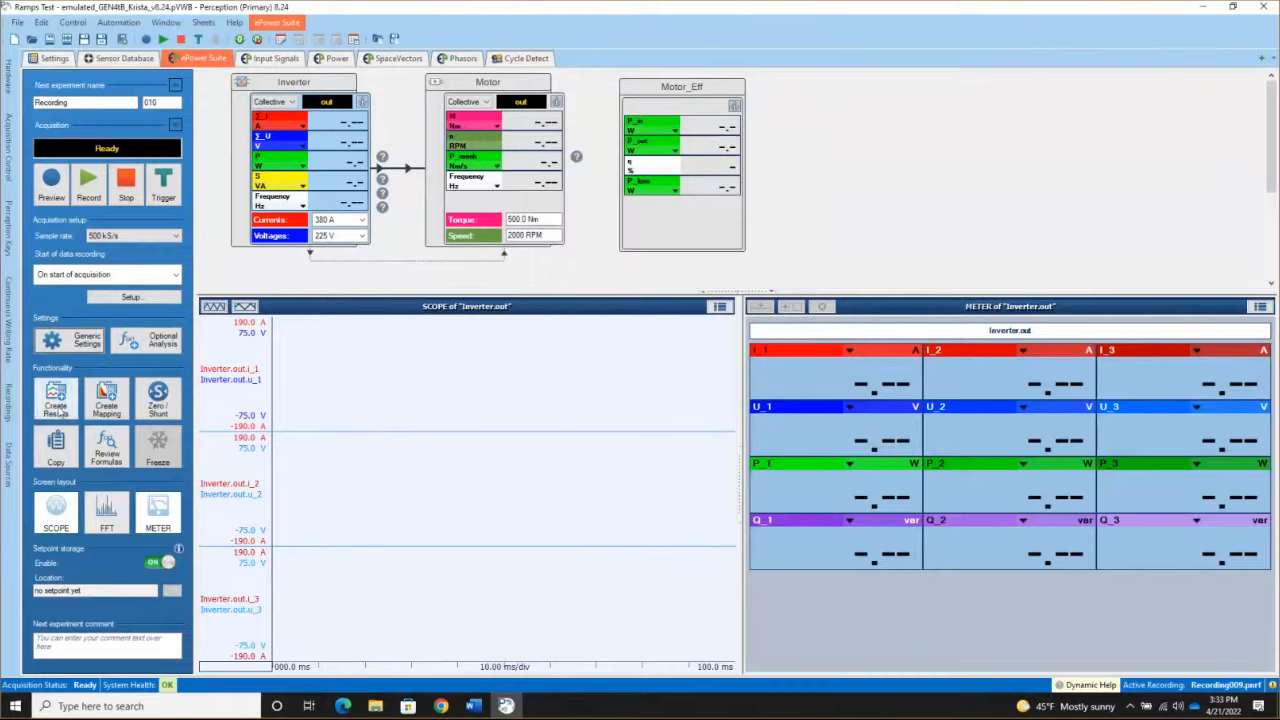
mouse_move(55, 398)
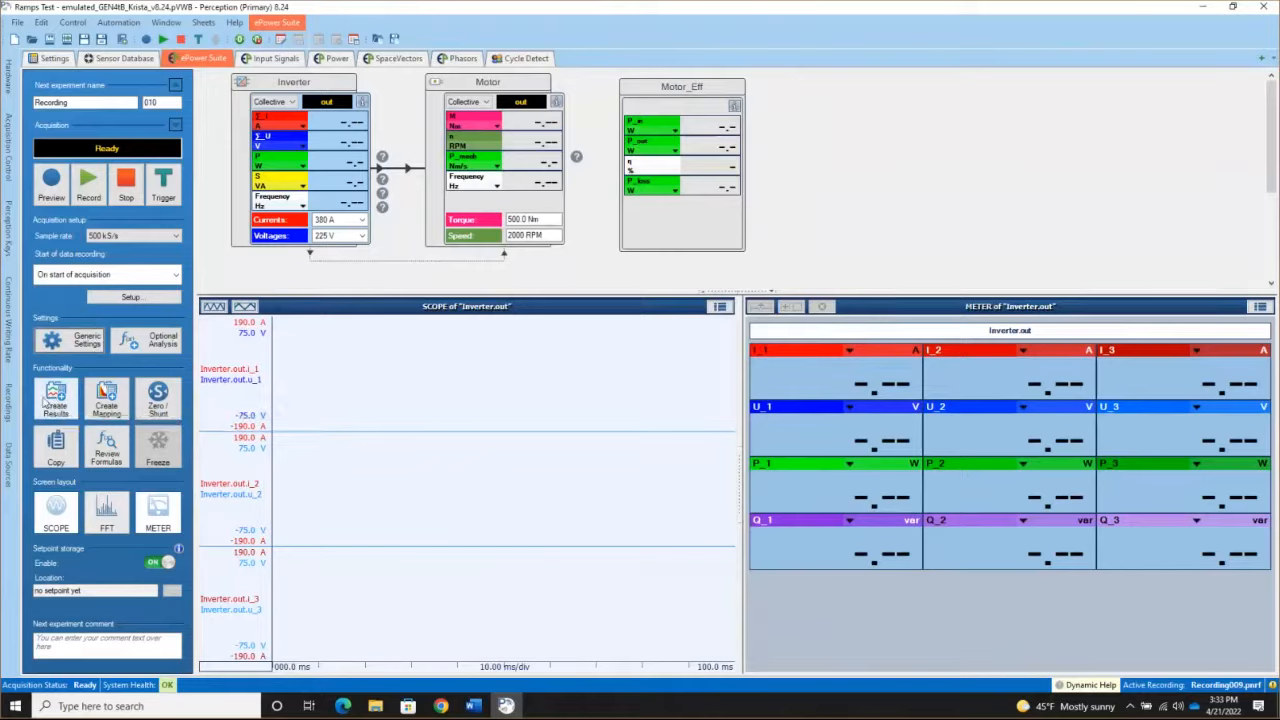
mouse_move(345, 191)
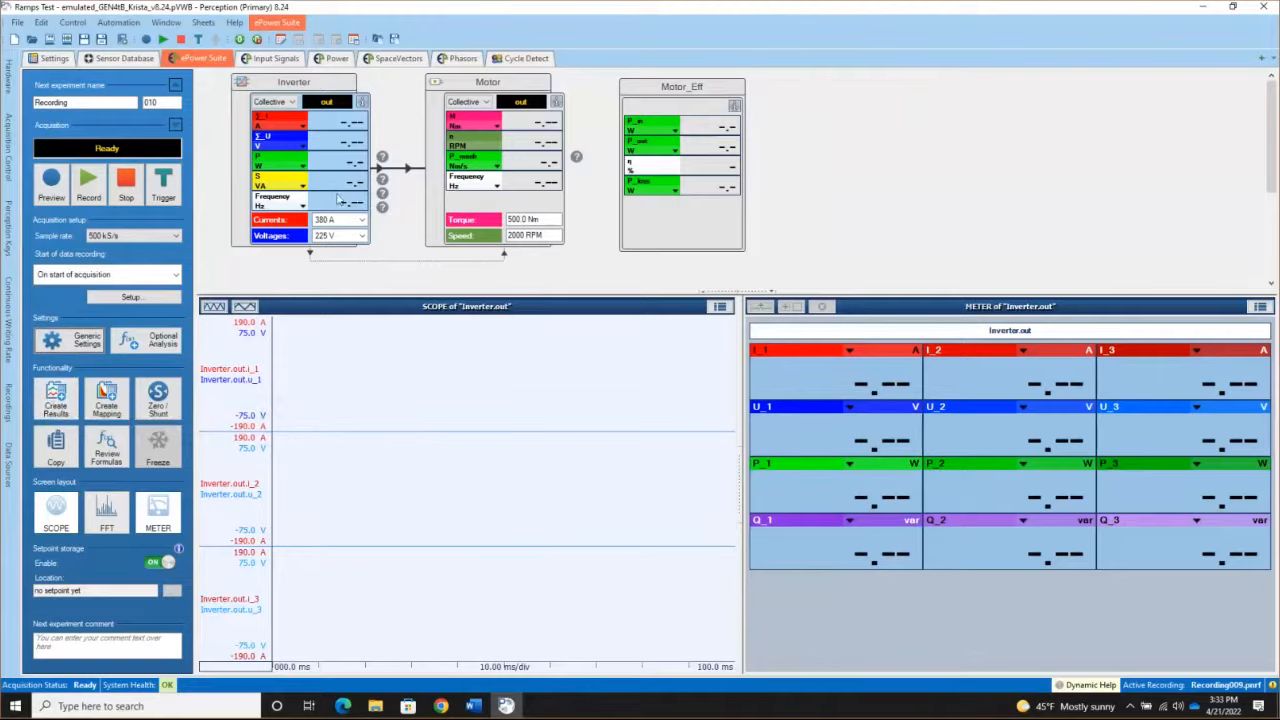
mouse_move(157, 398)
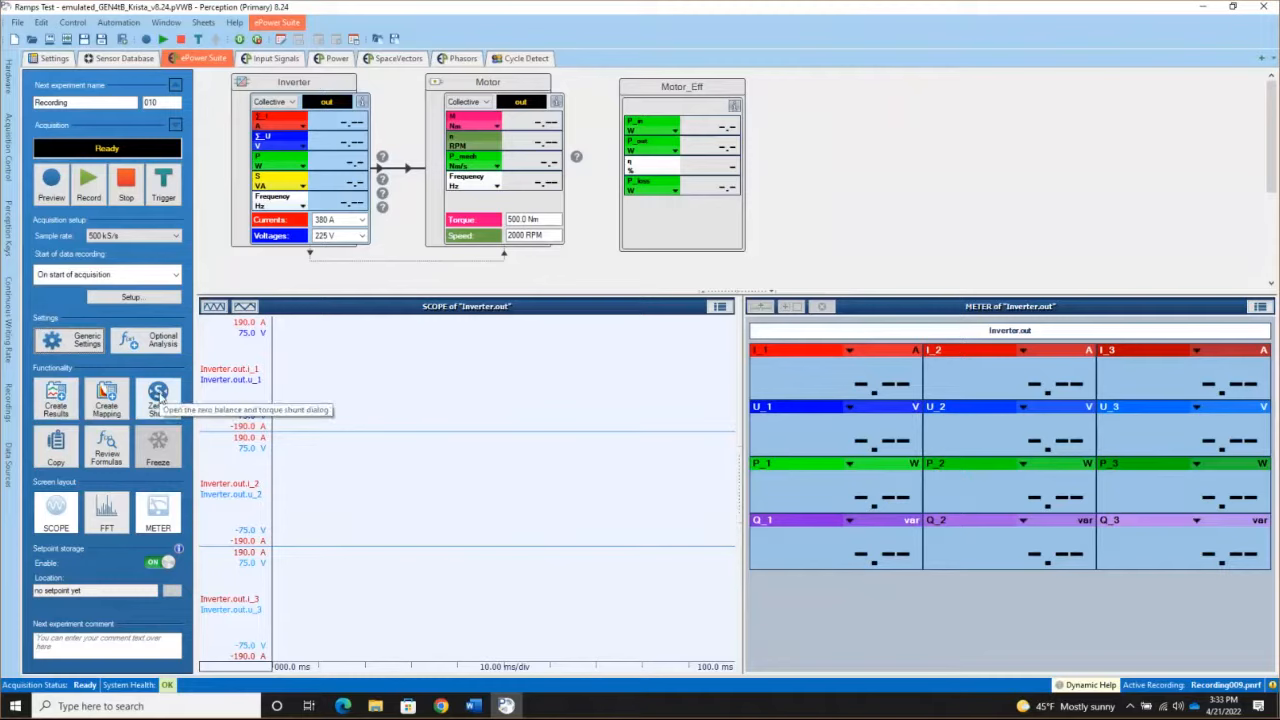
Open the Zero / Shunt dialog from the Functionality section.
left_click(158, 397)
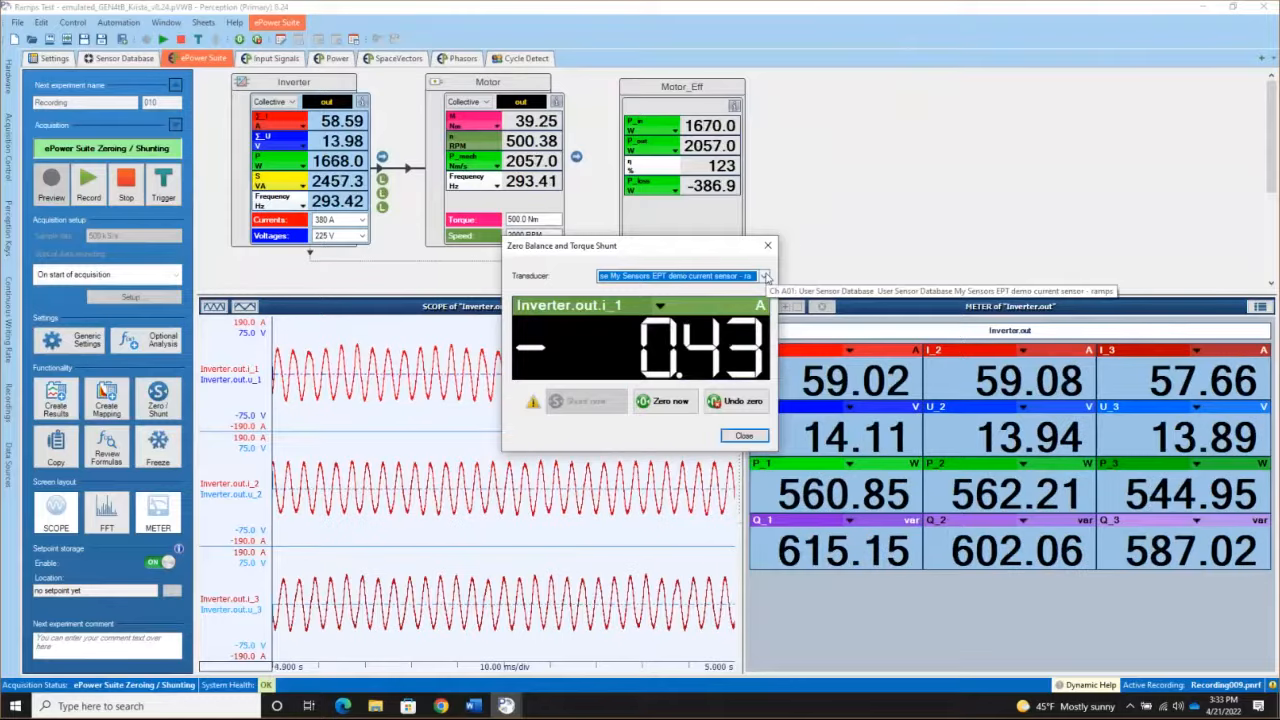
Close the zero balance and torque shunt dialog, leaving acquisition Ready with blank meters.
left_click(765, 275)
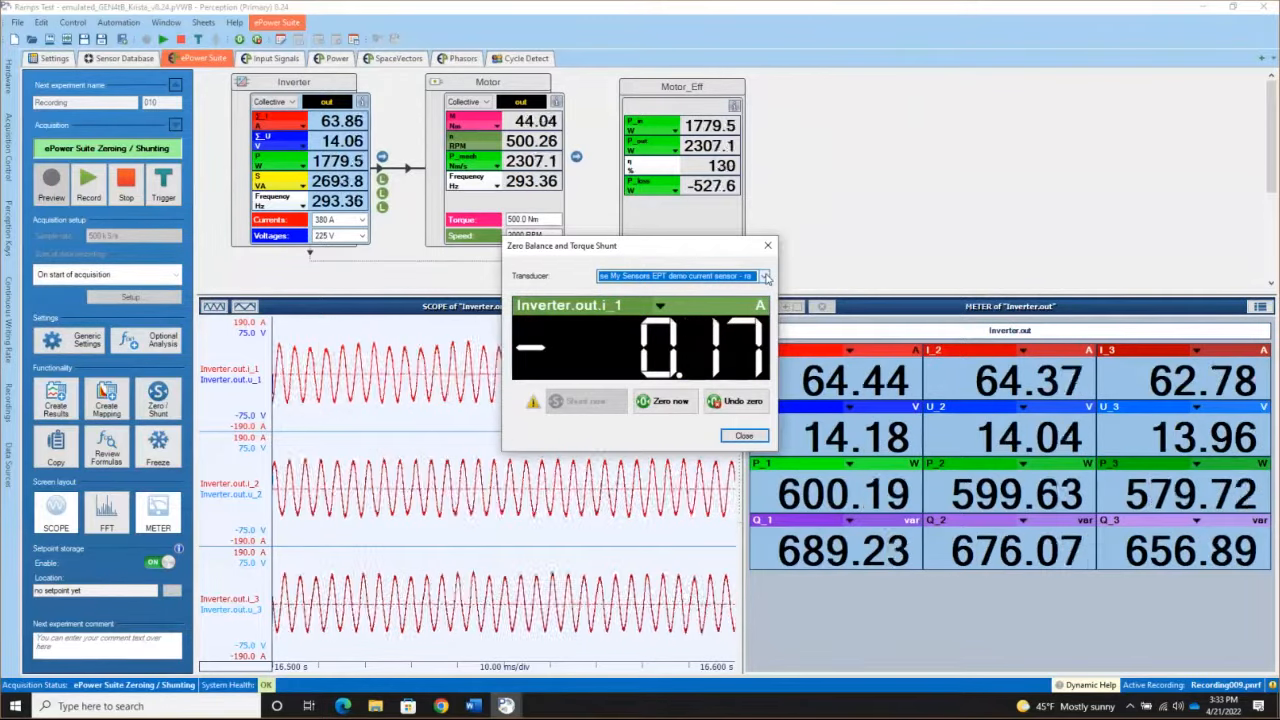
left_click(664, 401)
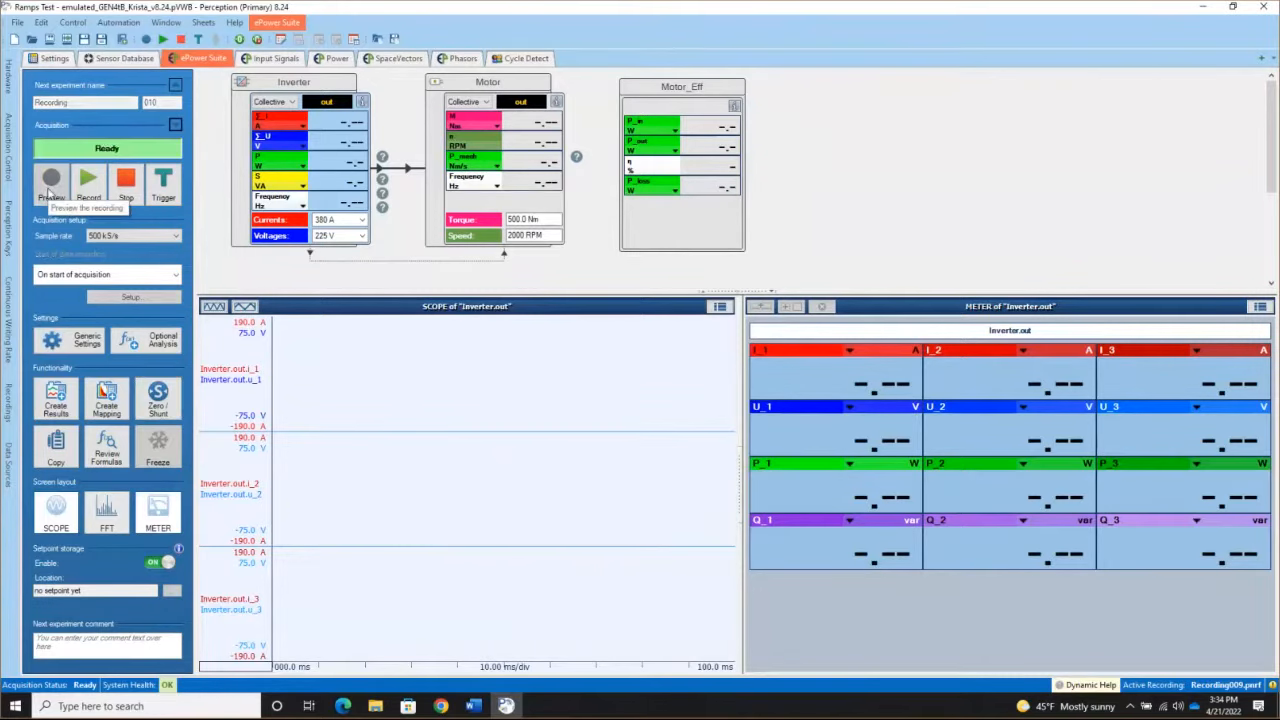
left_click(51, 178)
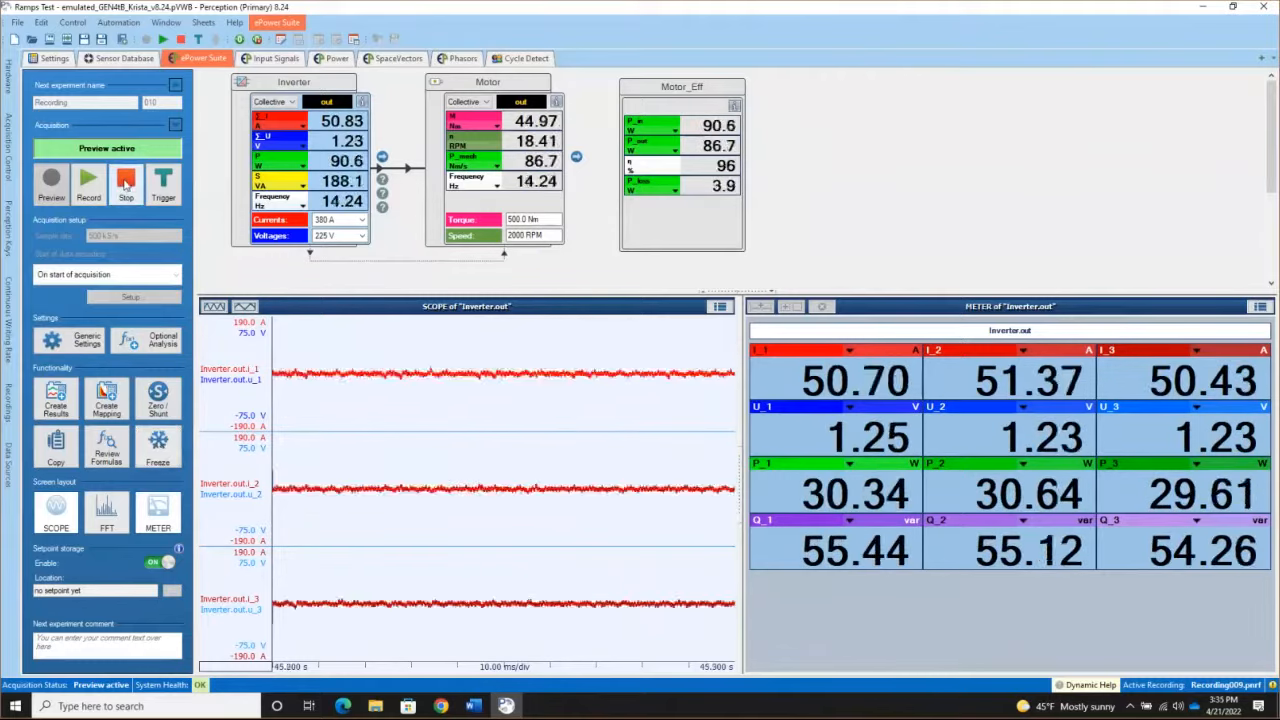
left_click(126, 180)
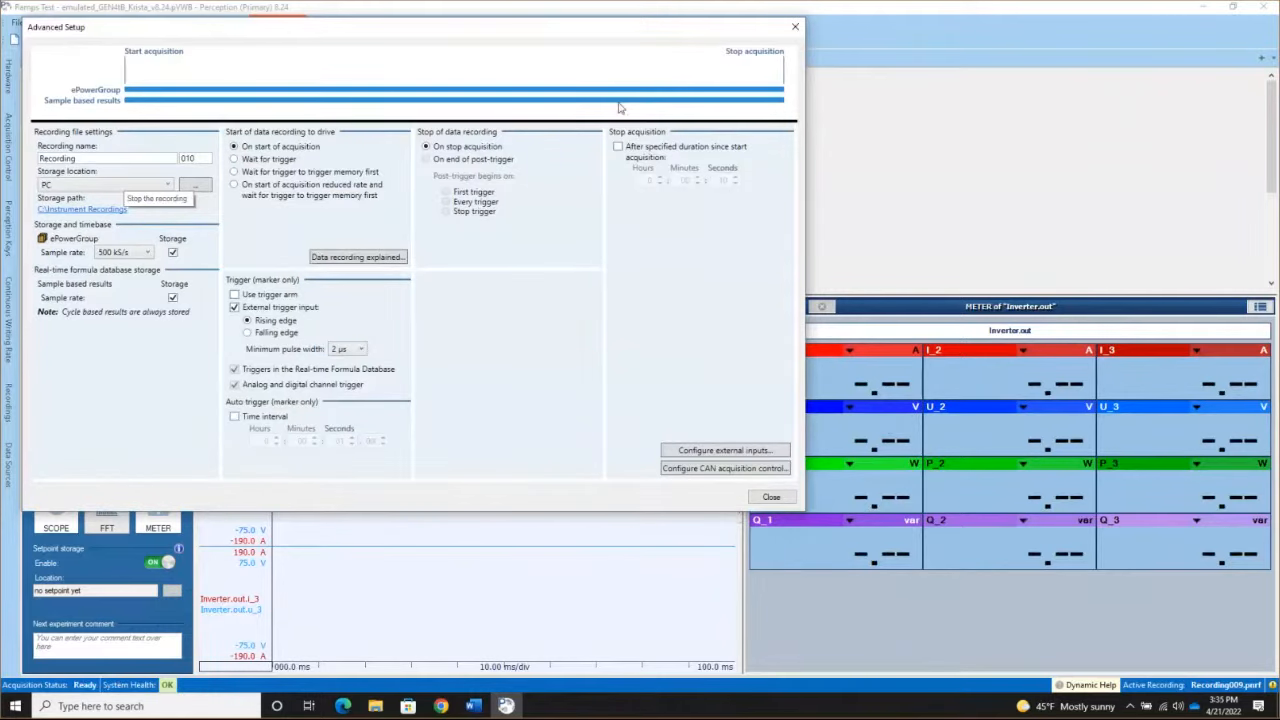
mouse_move(688, 127)
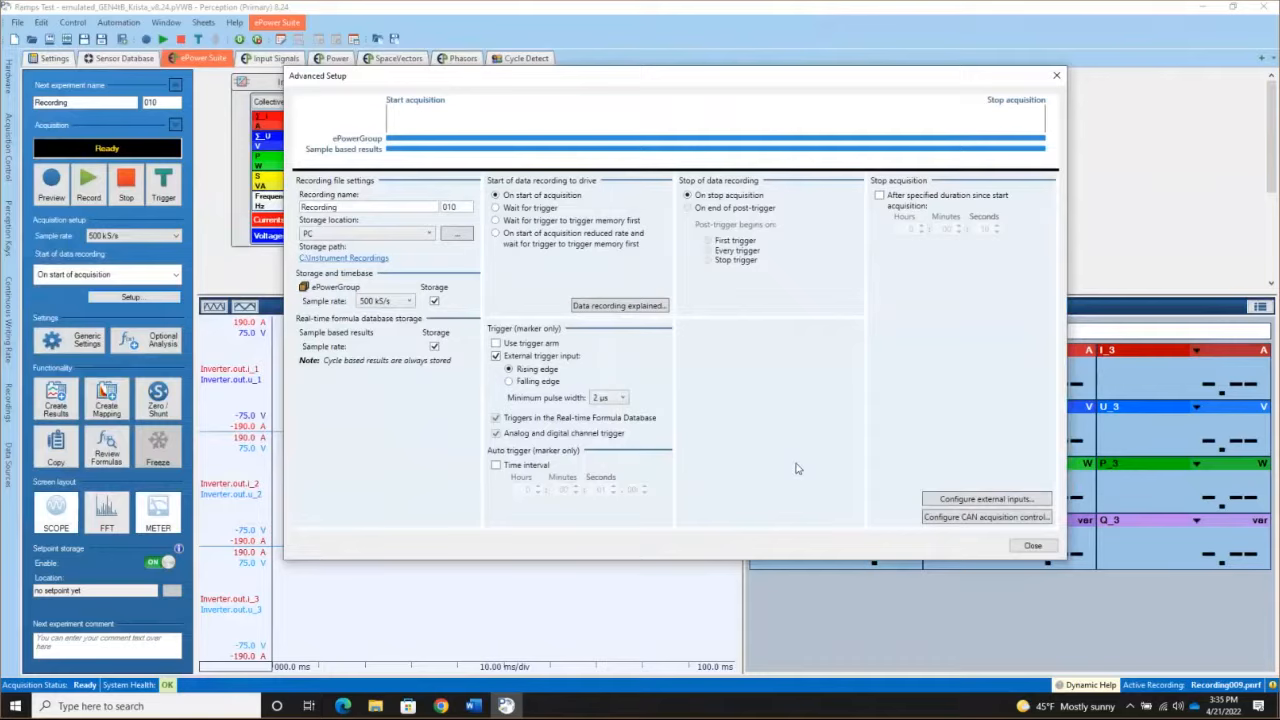
mouse_move(726, 8)
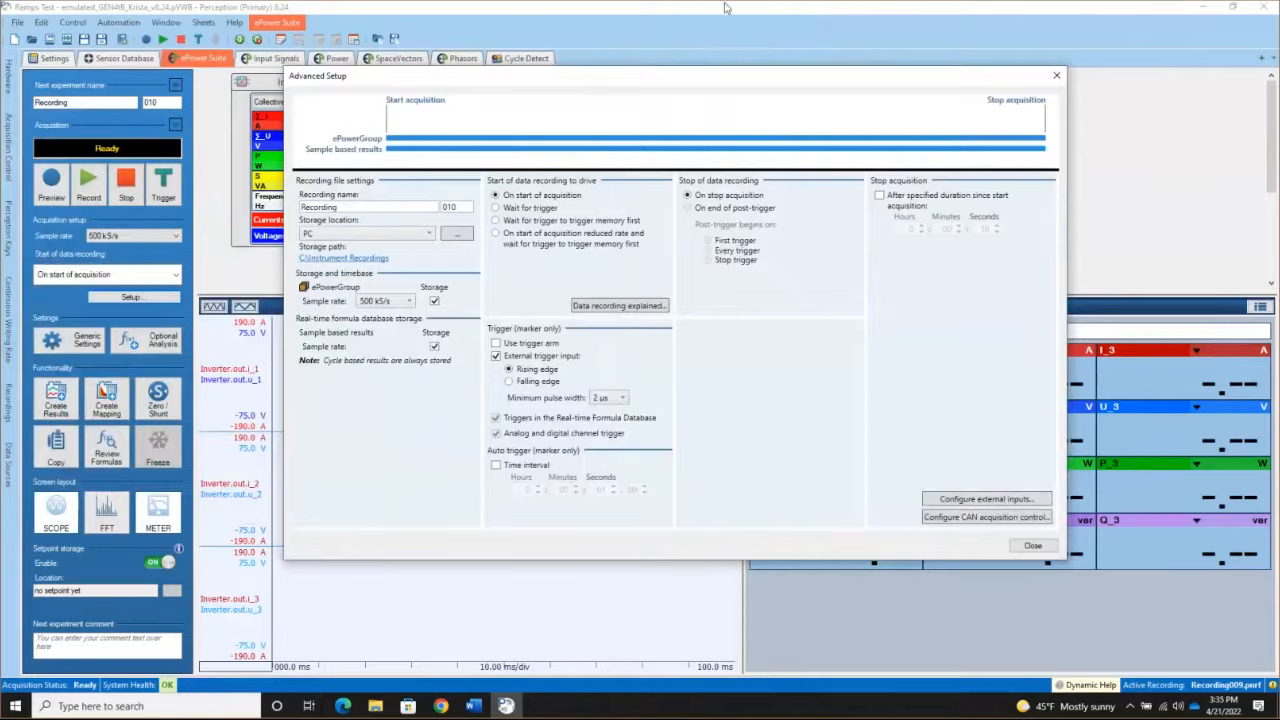
mouse_move(740, 380)
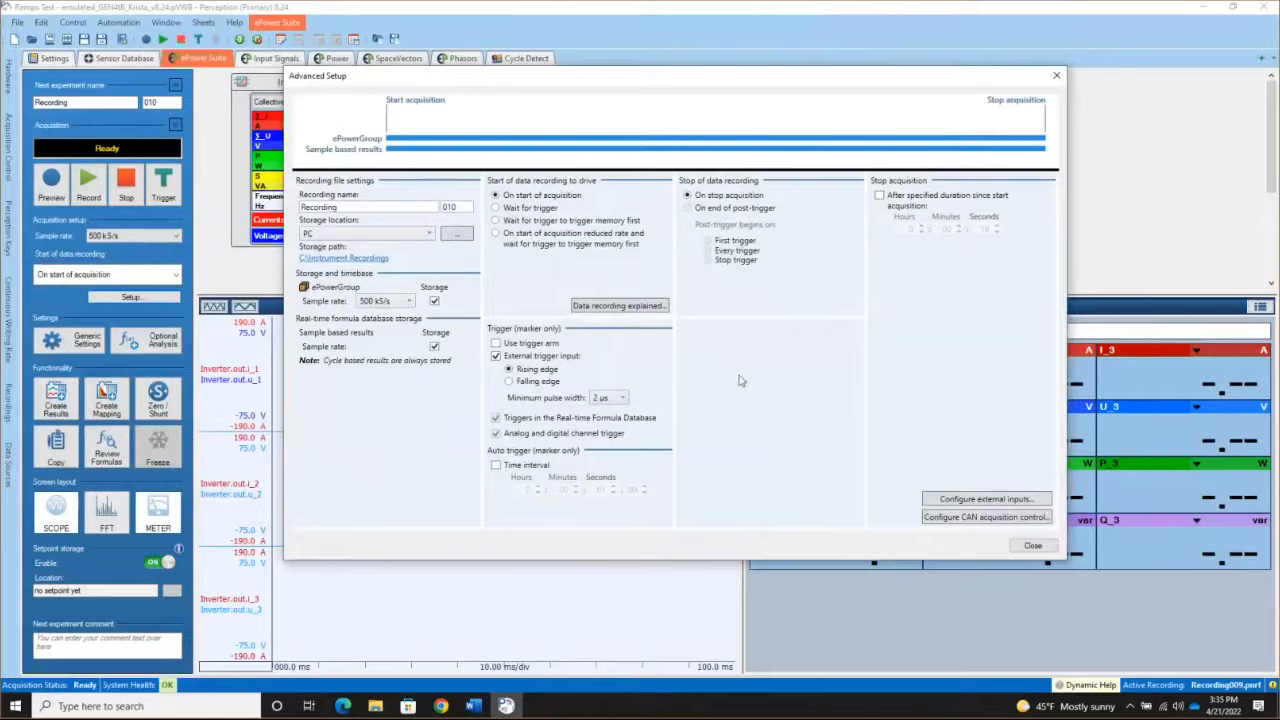
mouse_move(574, 267)
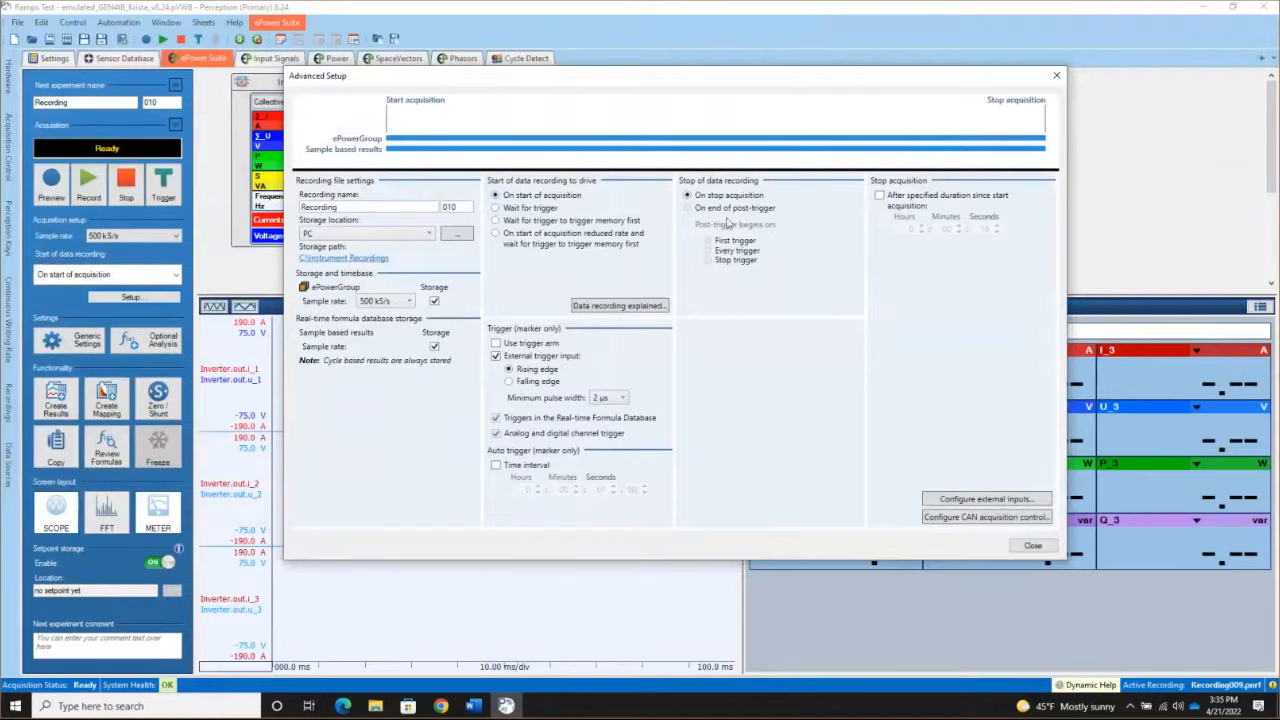
mouse_move(729, 224)
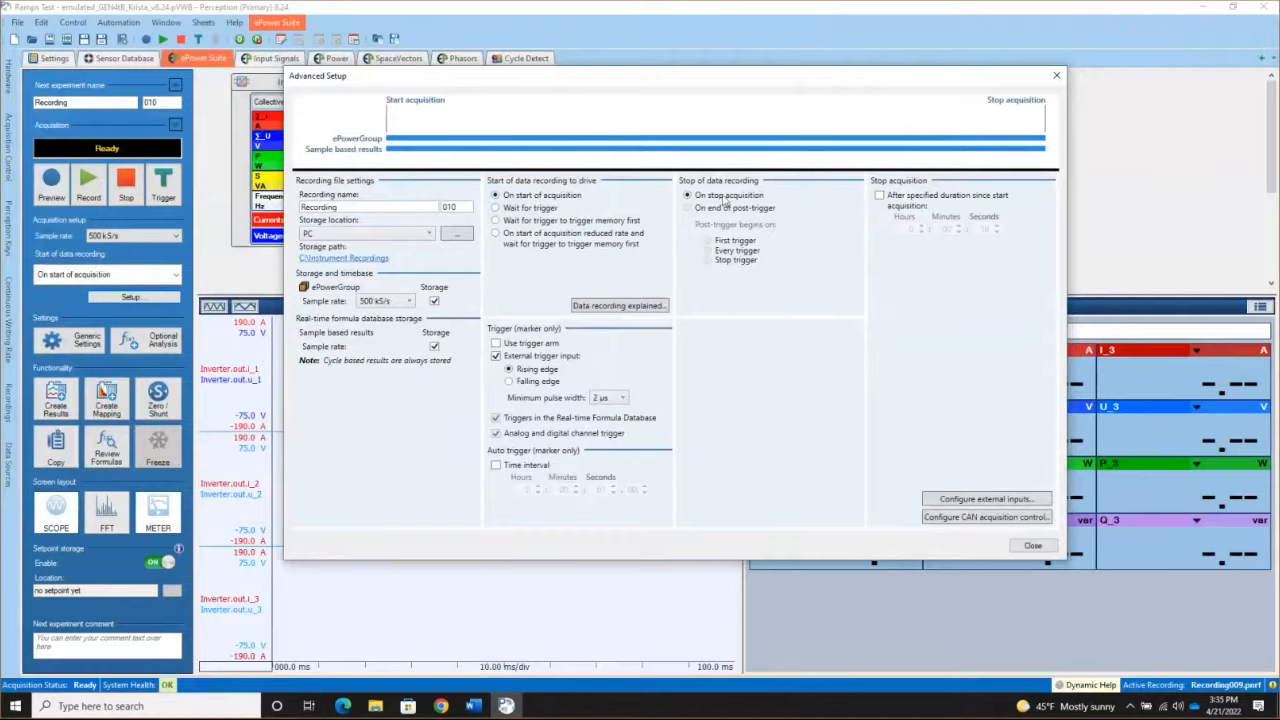
mouse_move(489, 156)
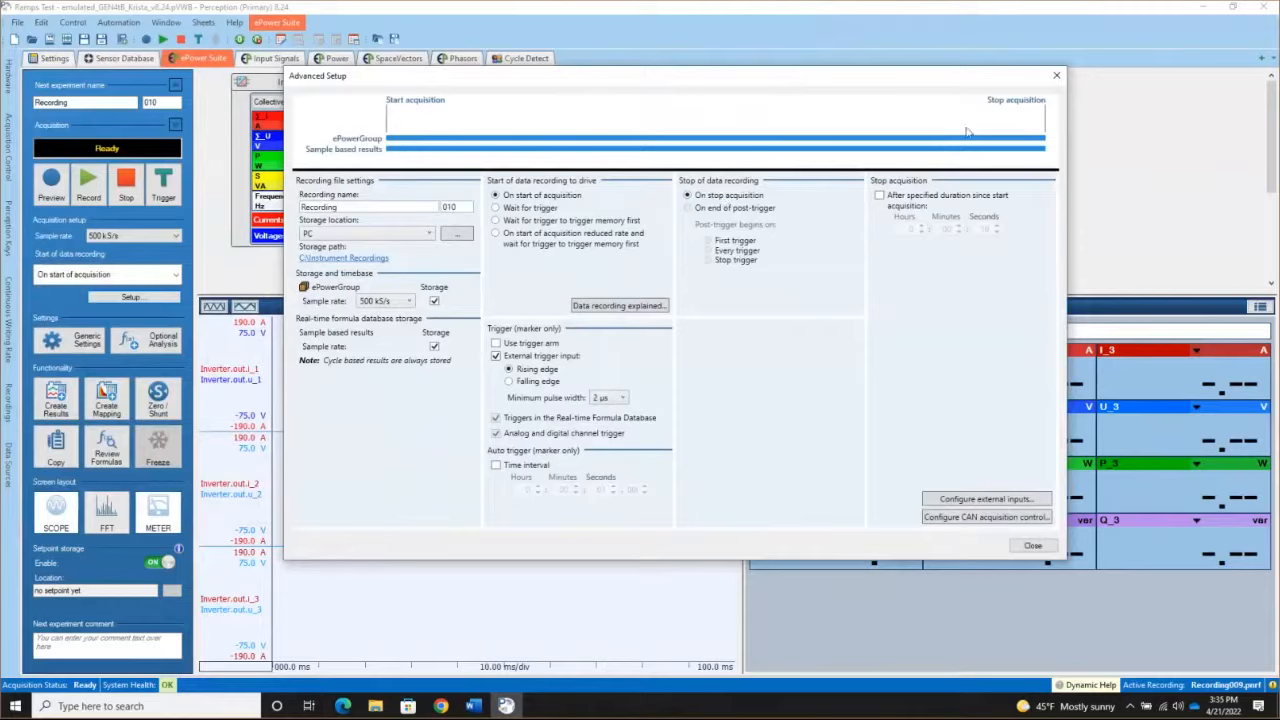
mouse_move(783, 183)
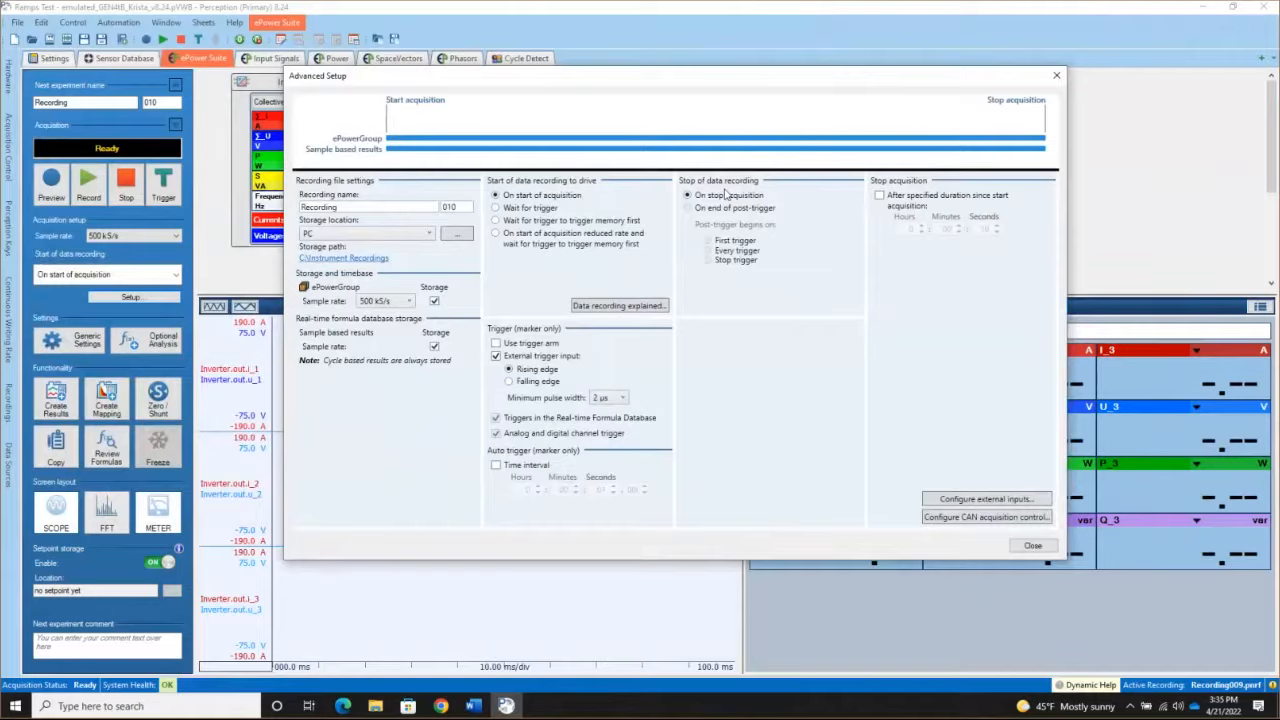
mouse_move(455, 300)
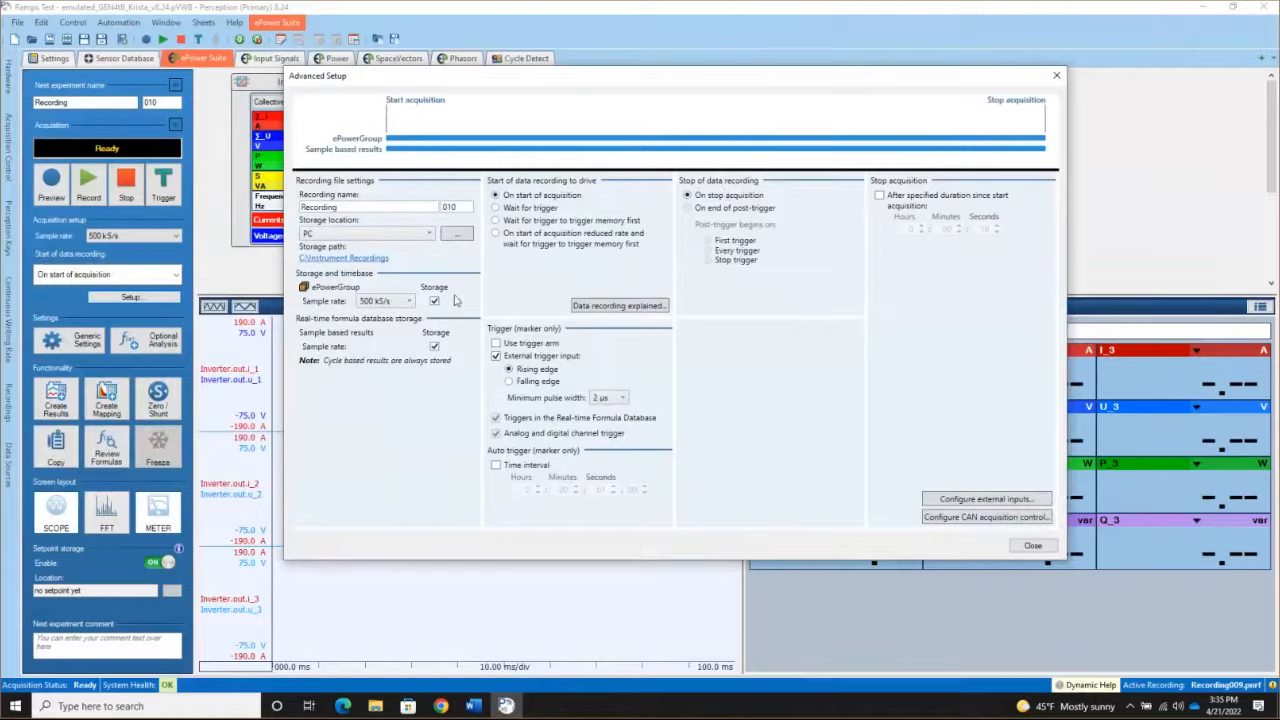
mouse_move(461, 353)
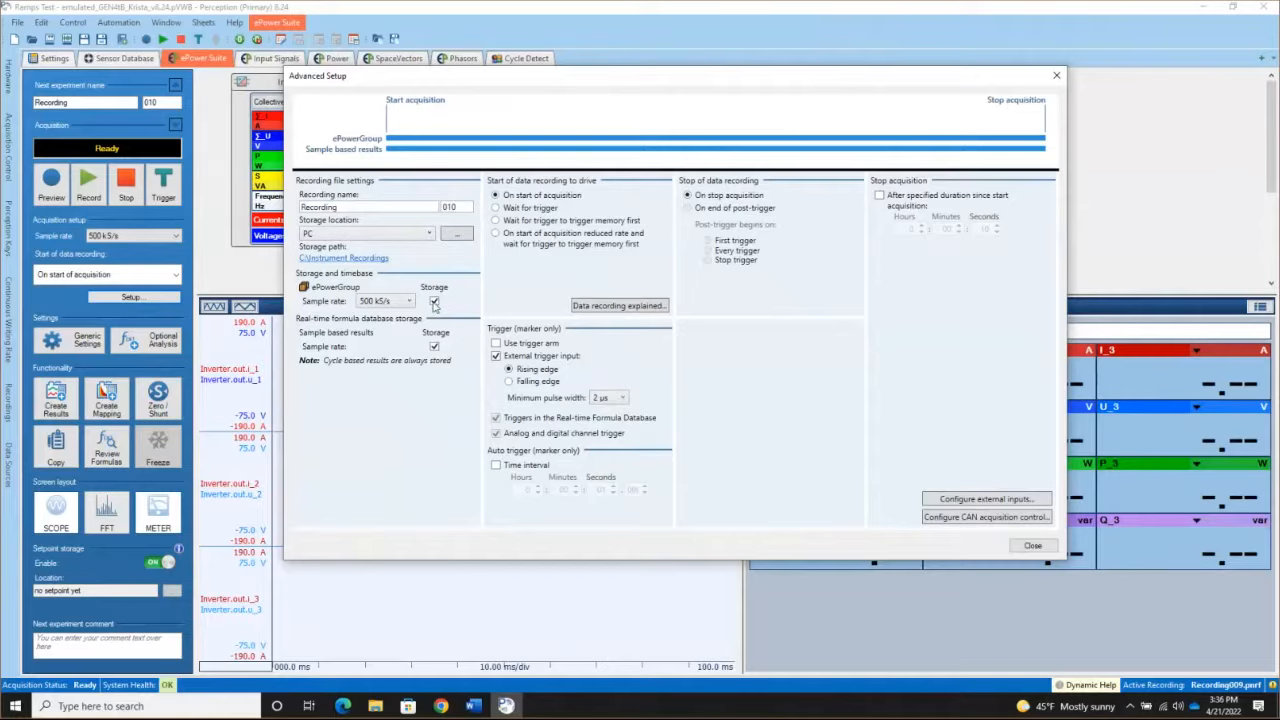
mouse_move(438, 308)
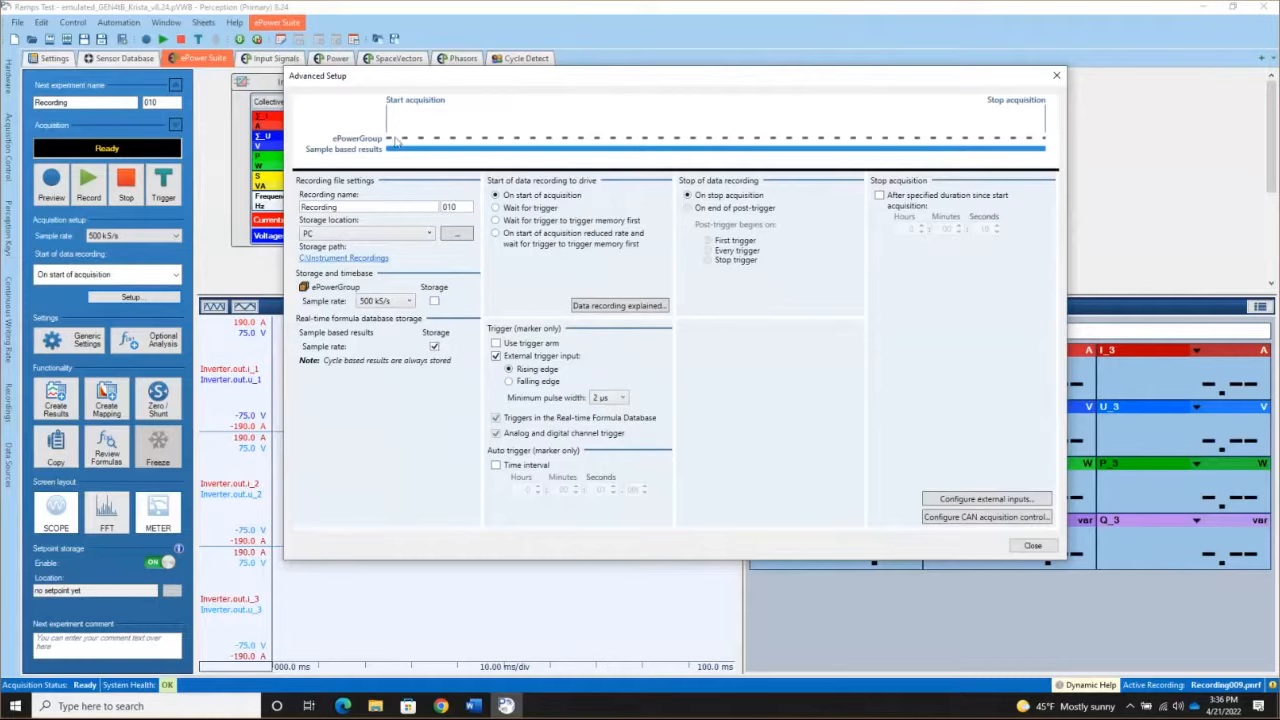
mouse_move(830, 150)
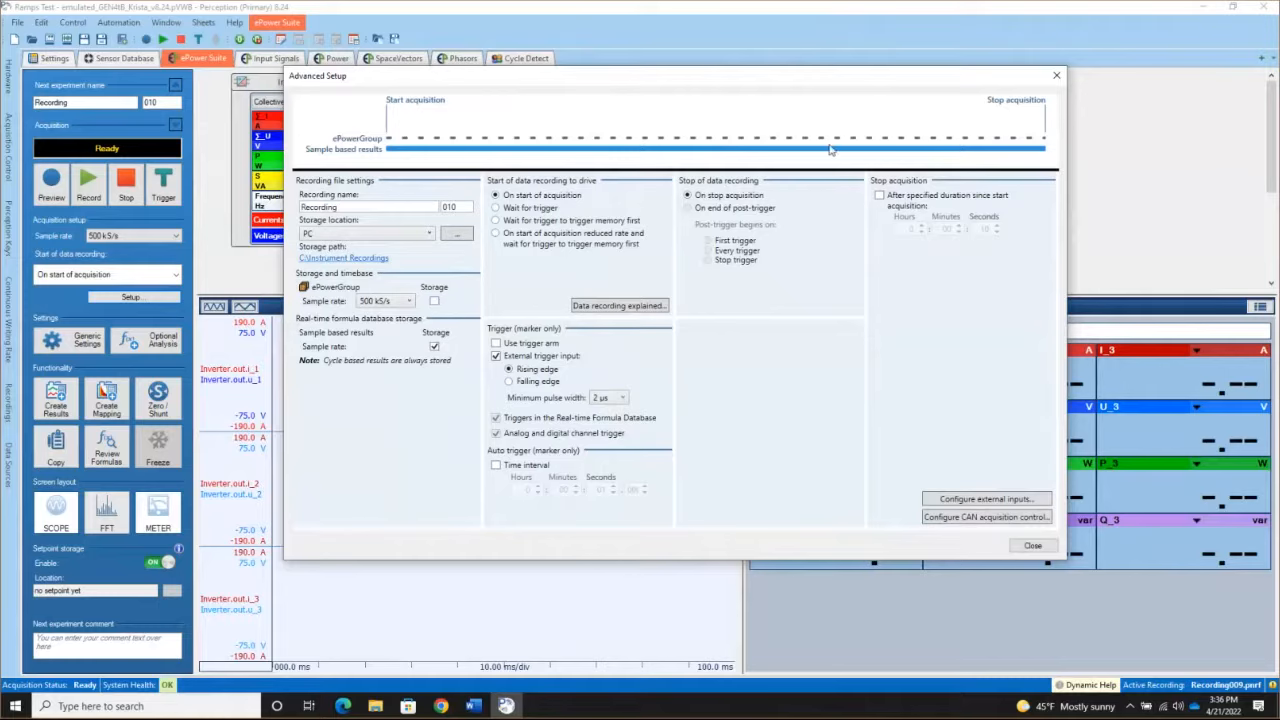
mouse_move(403, 140)
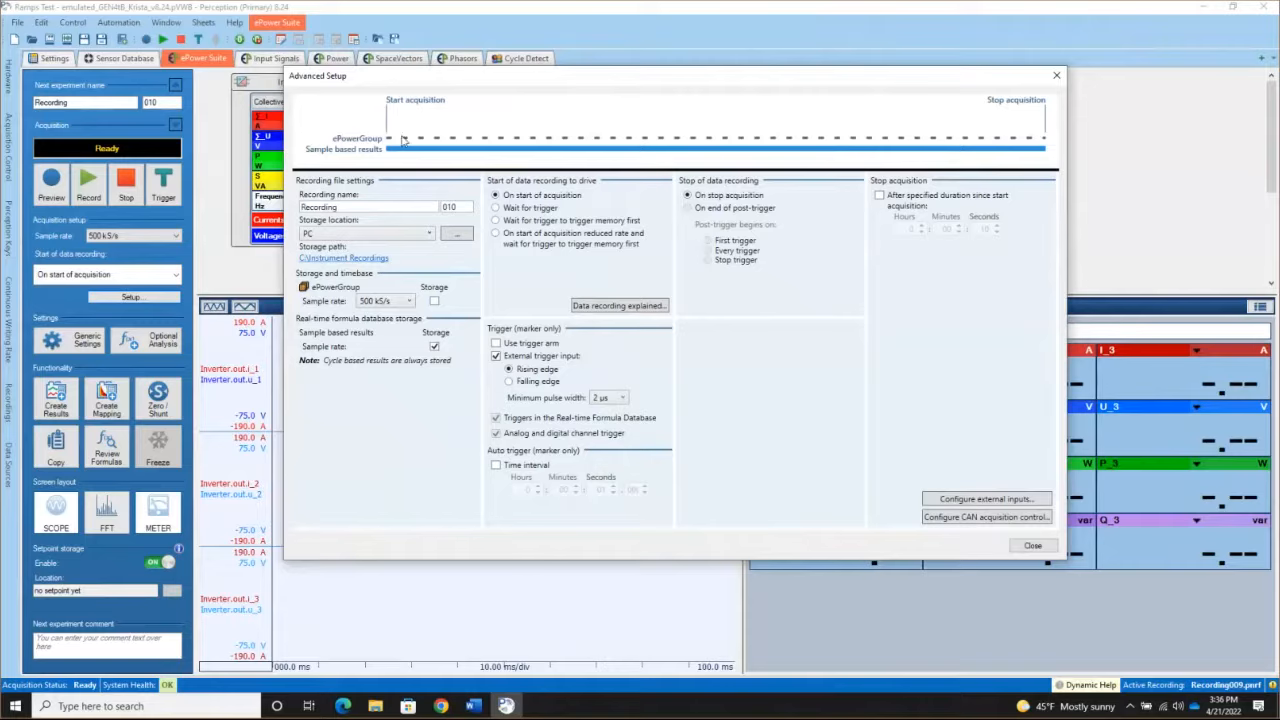
mouse_move(402, 142)
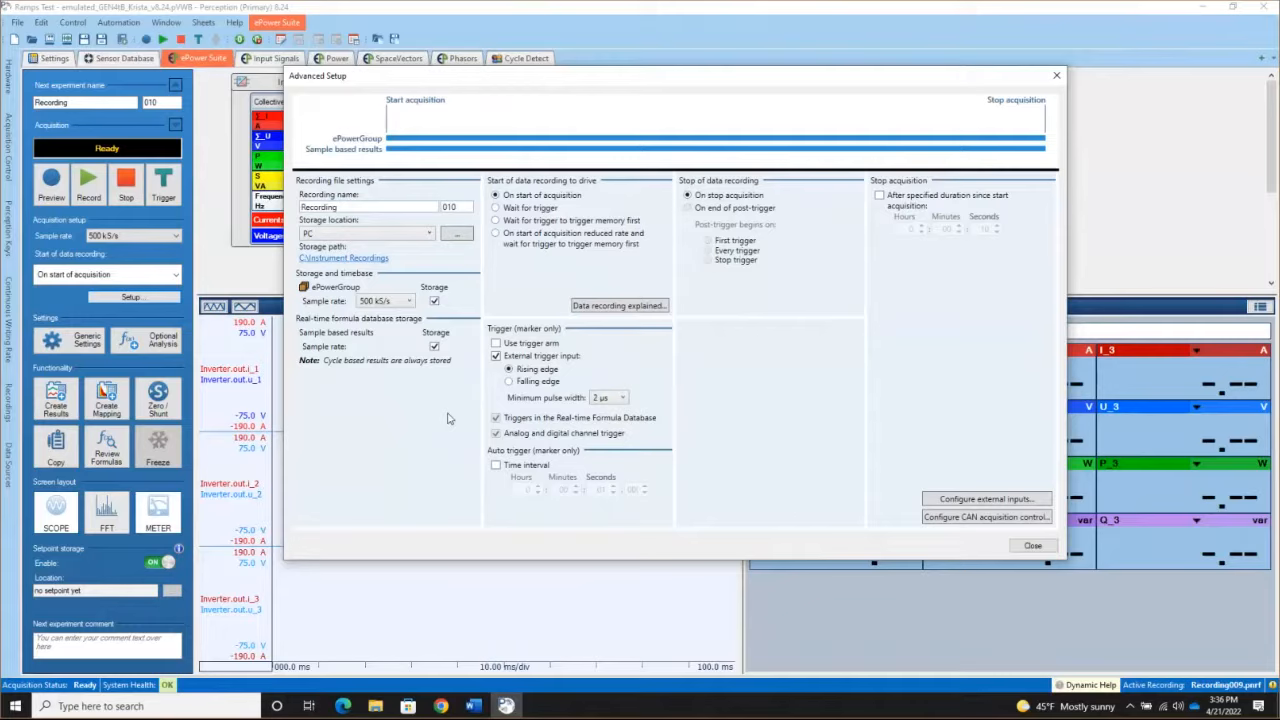
mouse_move(423, 369)
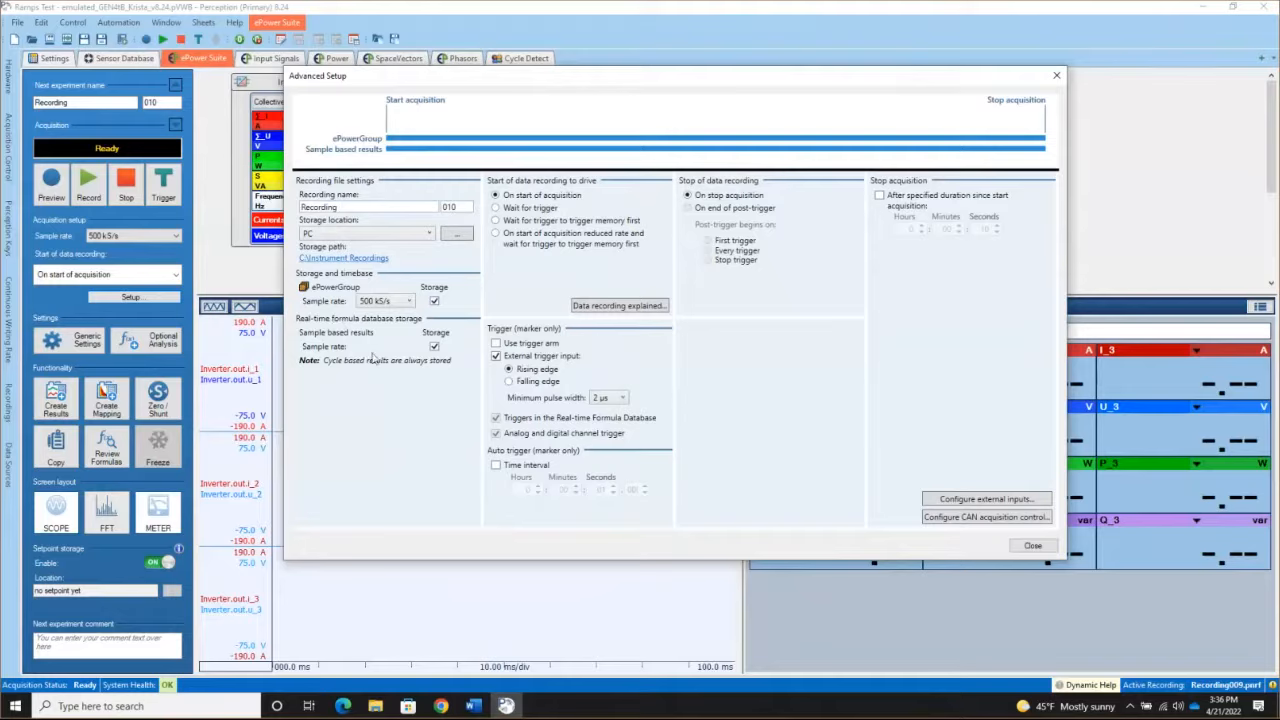
mouse_move(360, 411)
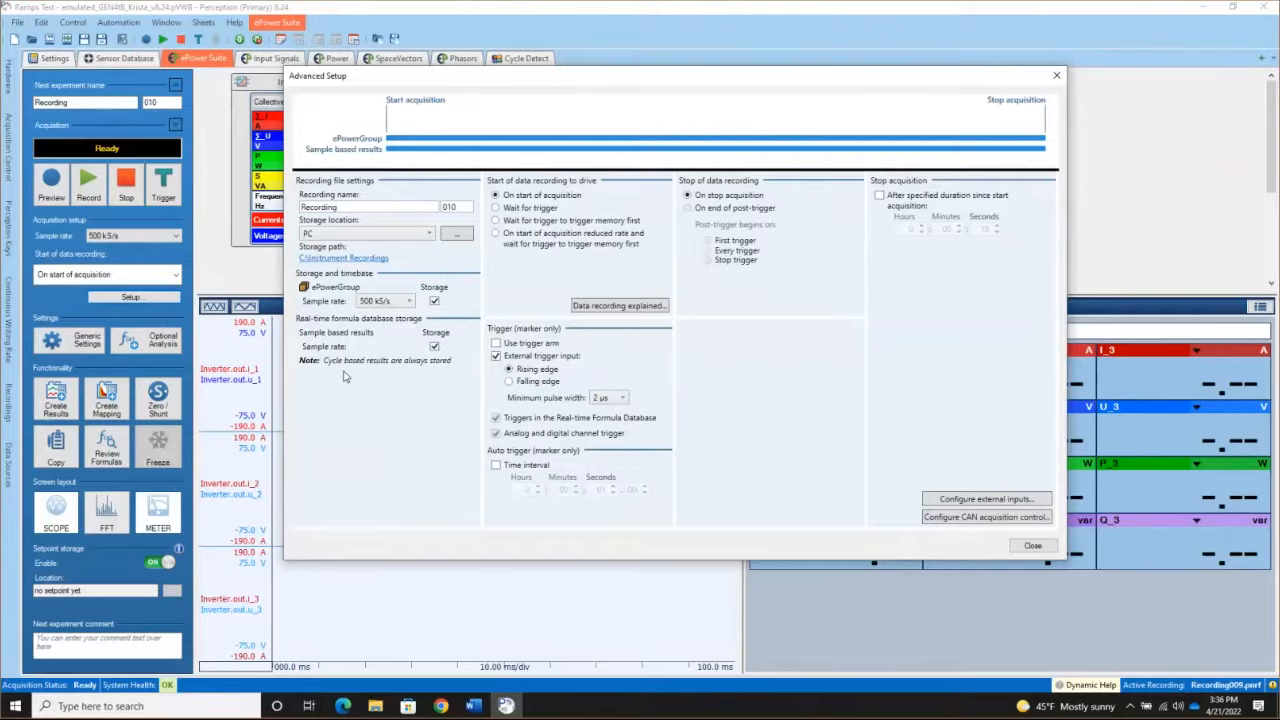
mouse_move(338, 372)
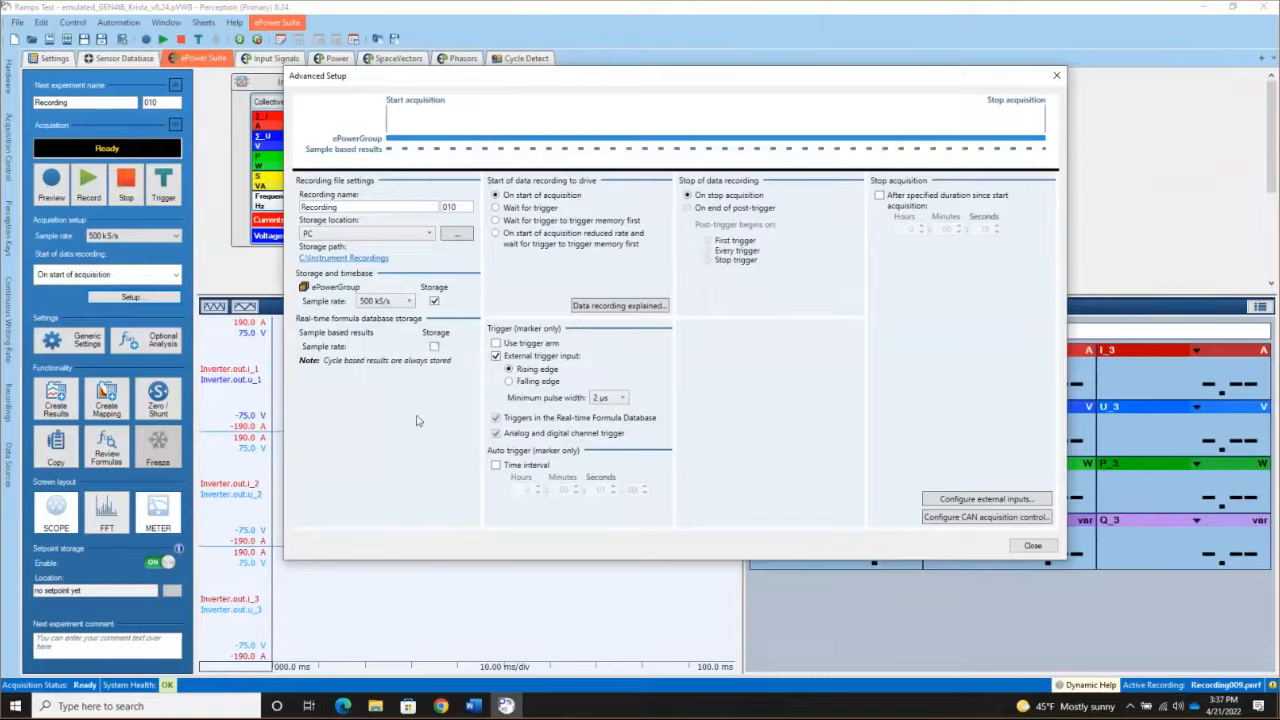
mouse_move(433, 348)
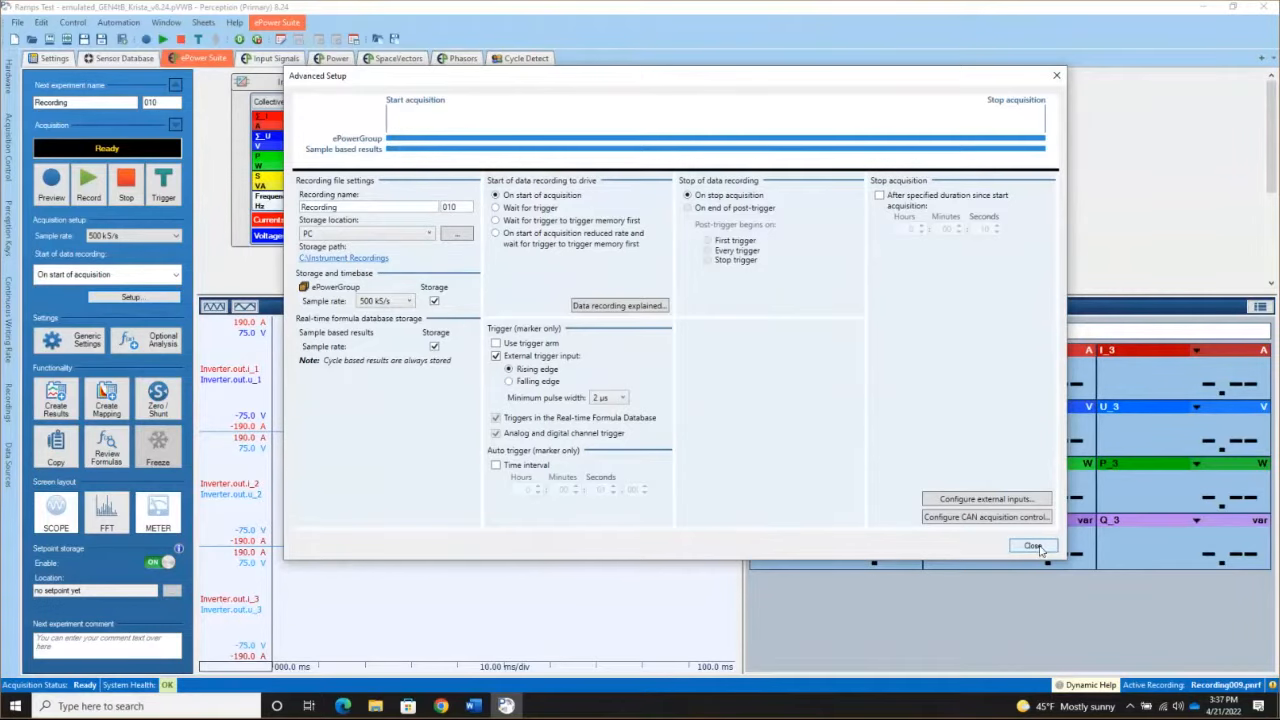
left_click(1033, 546)
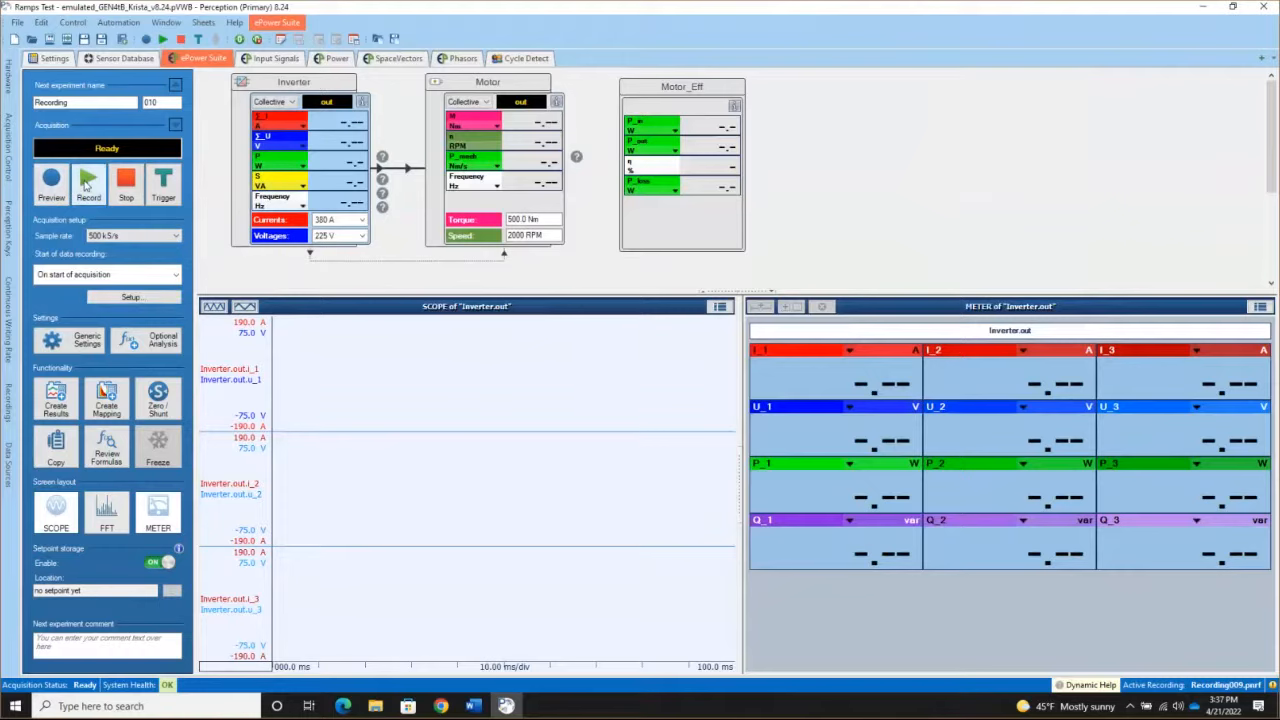
Record and stop Recording010, then review its inverter traces on the Input Signals sheet.
left_click(51, 185)
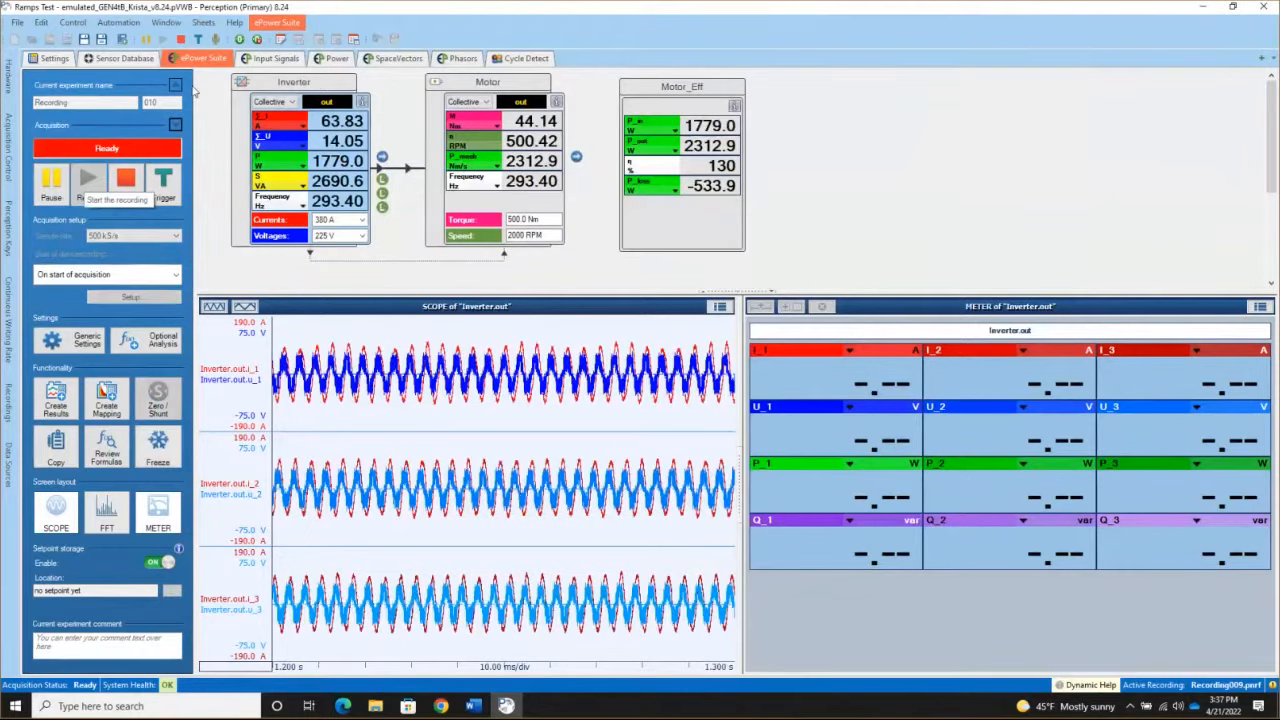
left_click(88, 178)
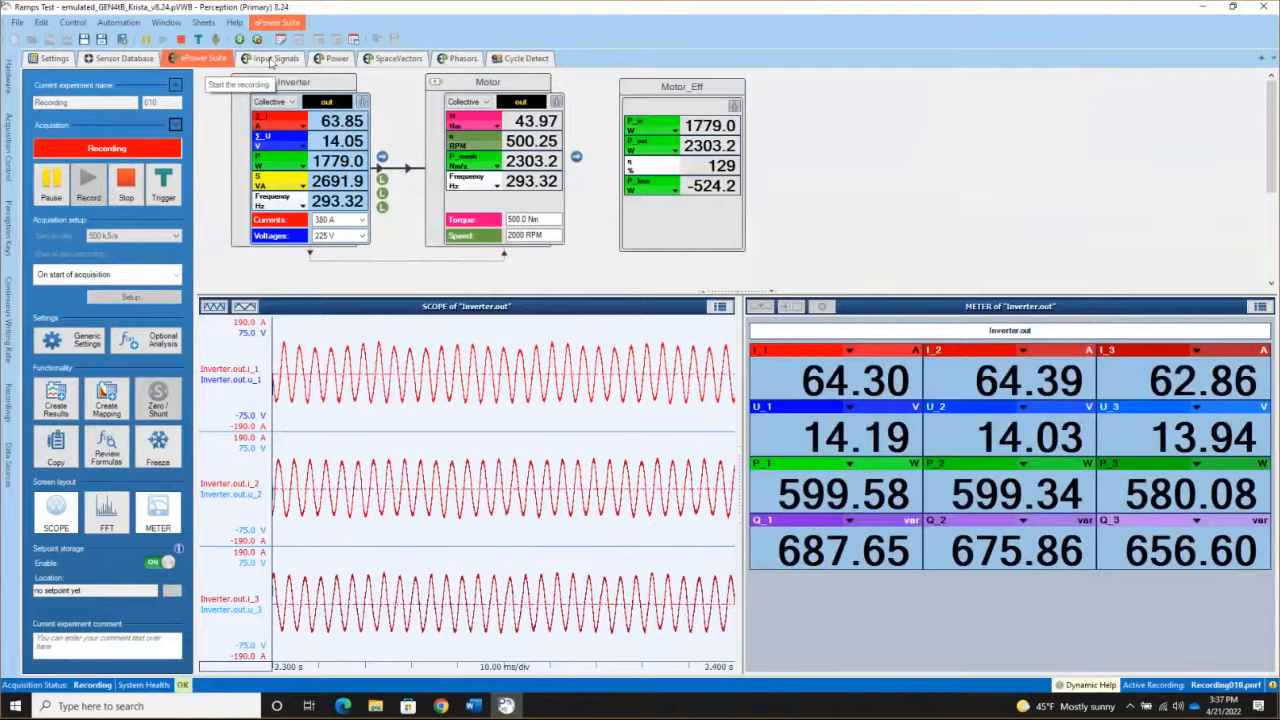
left_click(276, 58)
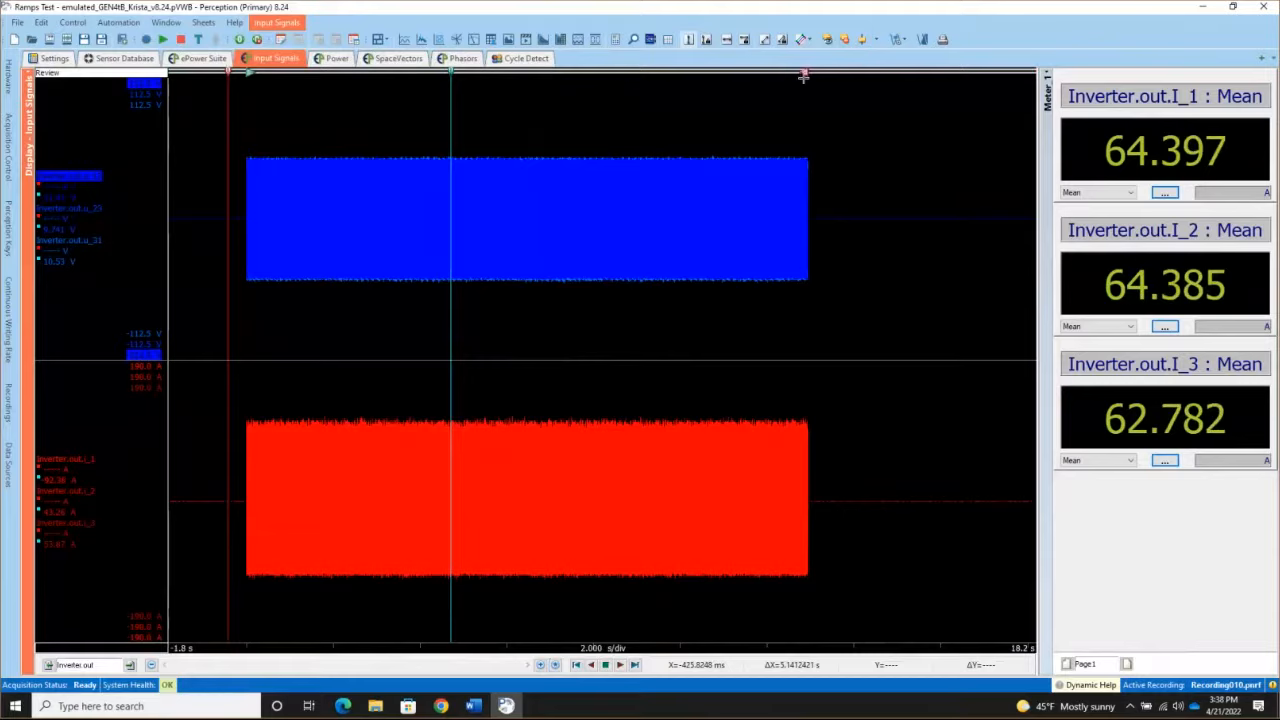
mouse_move(800, 82)
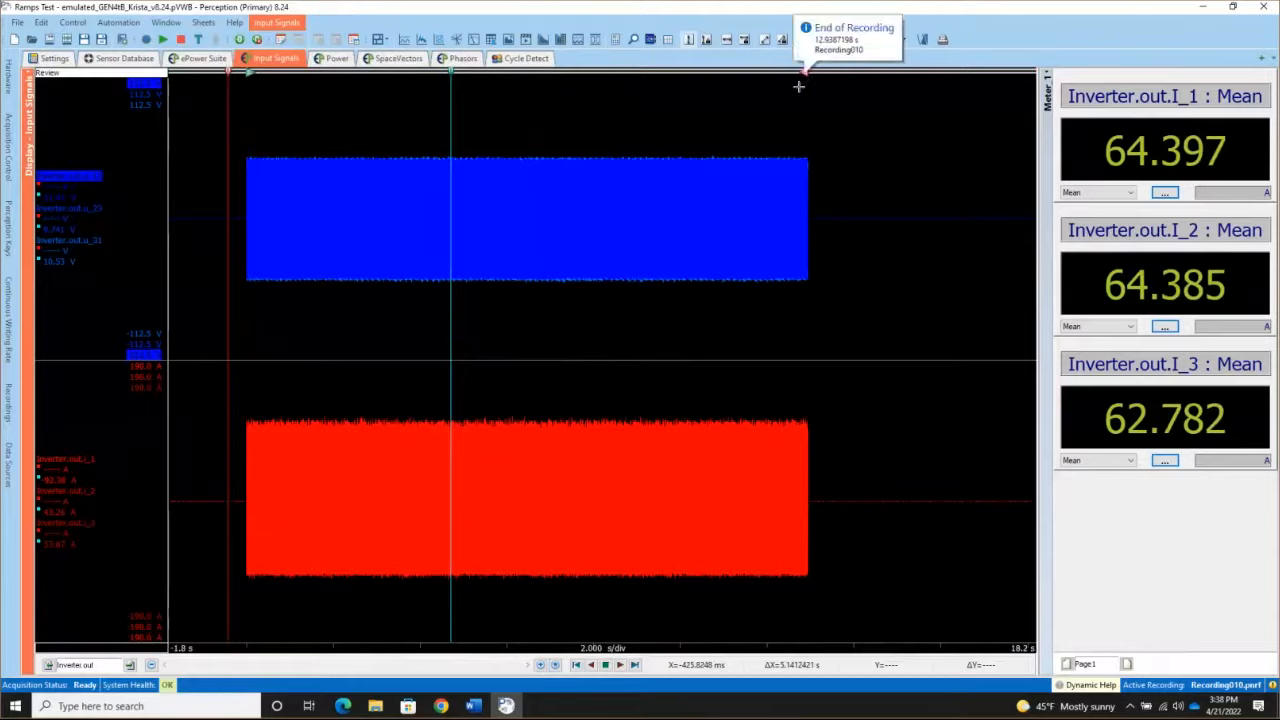
mouse_move(651, 188)
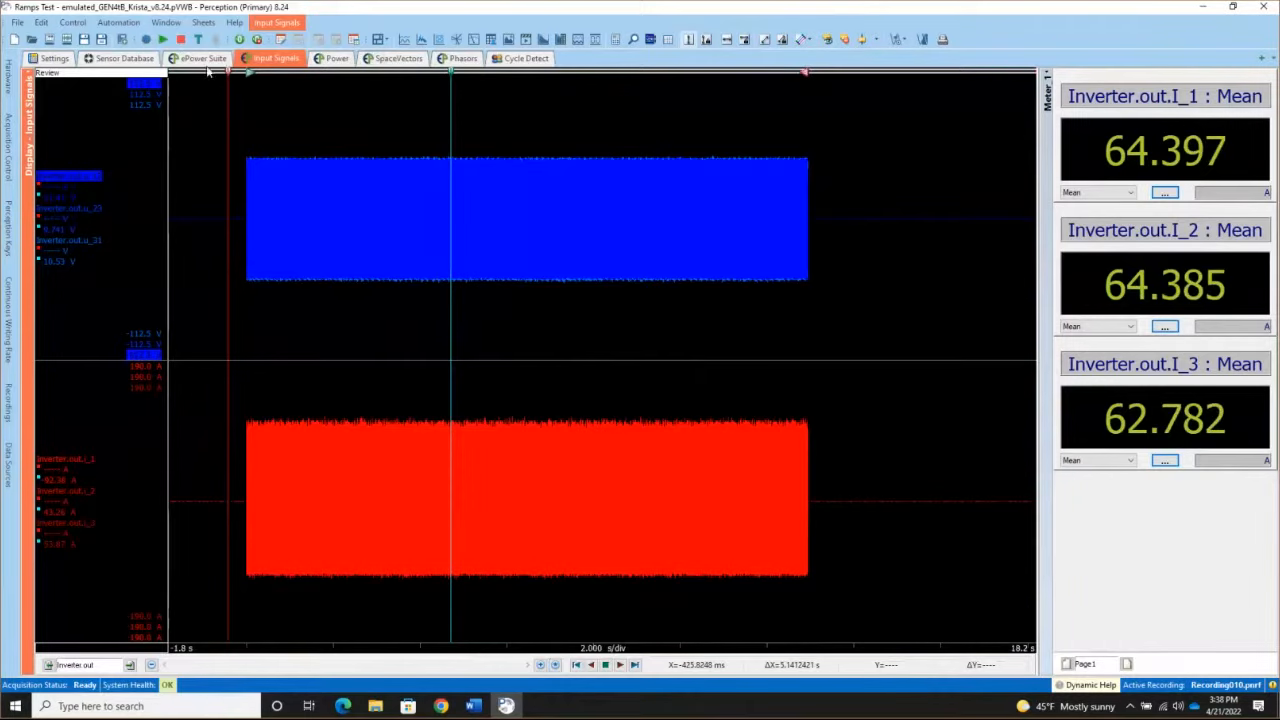
Make recording wait for a trigger with 2.000 s pre-trigger and 3.000 s post-trigger.
left_click(197, 58)
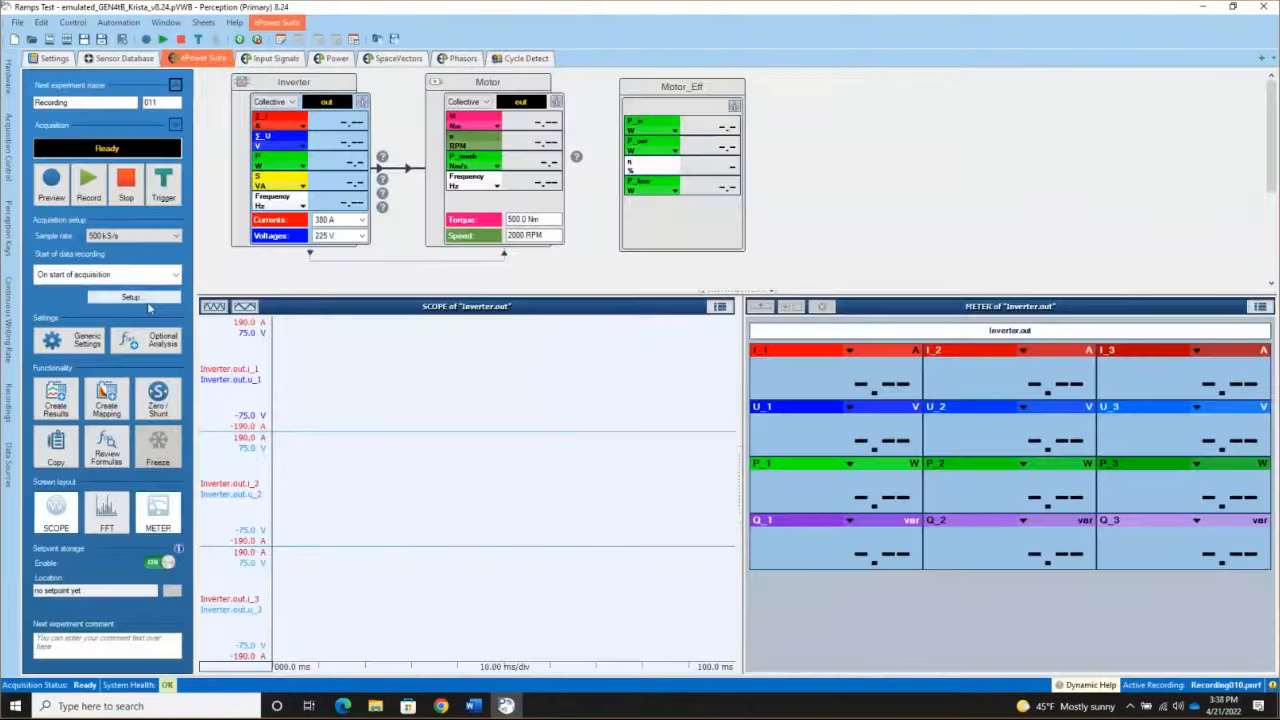
left_click(130, 297)
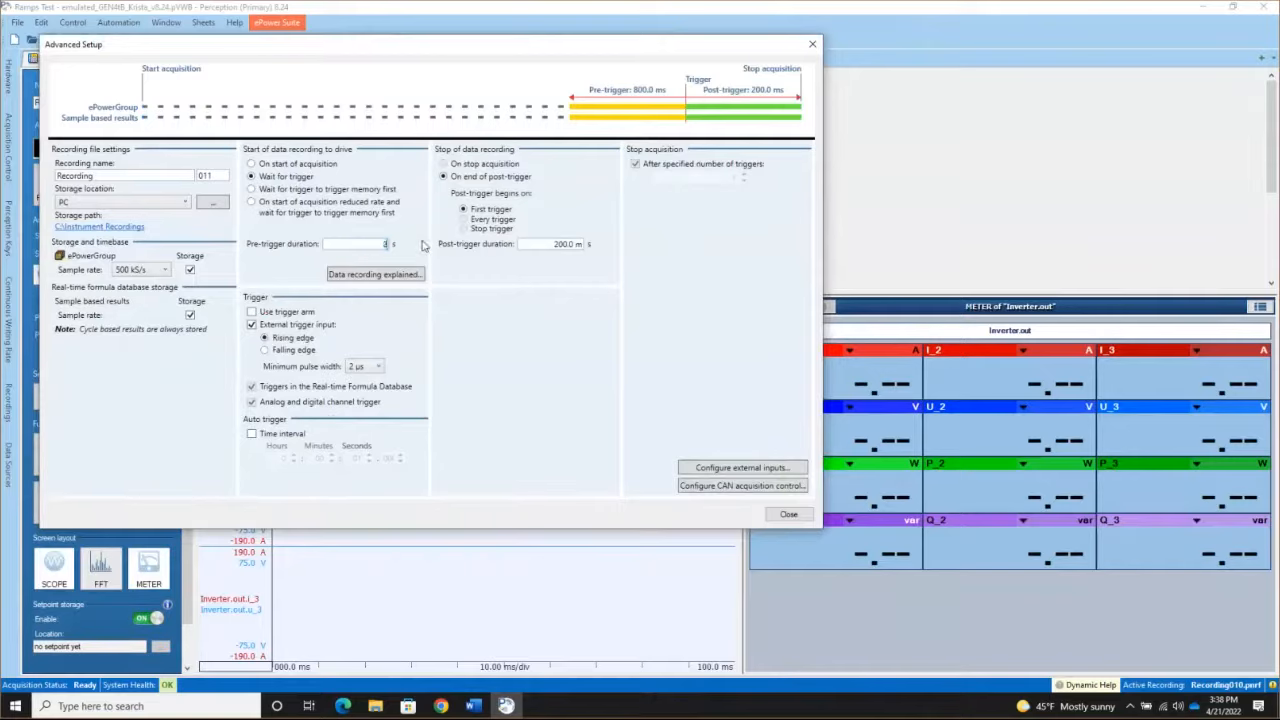
type("2.000")
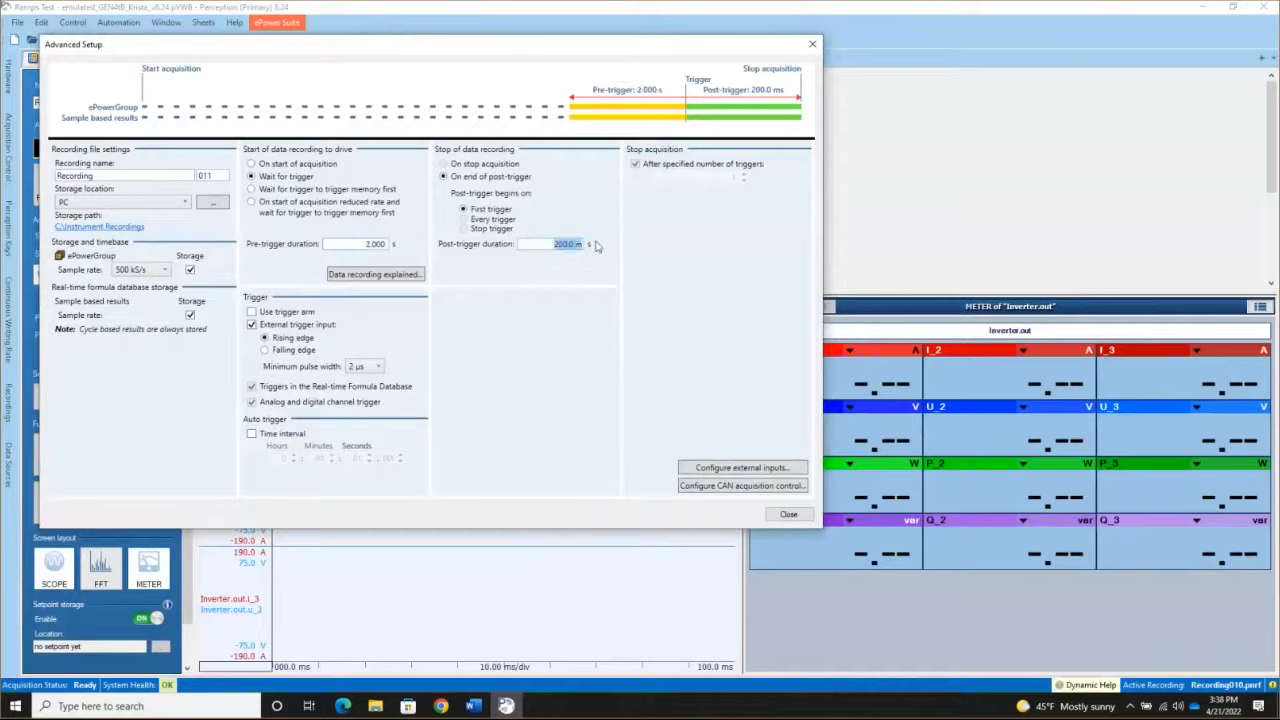
type("3.000")
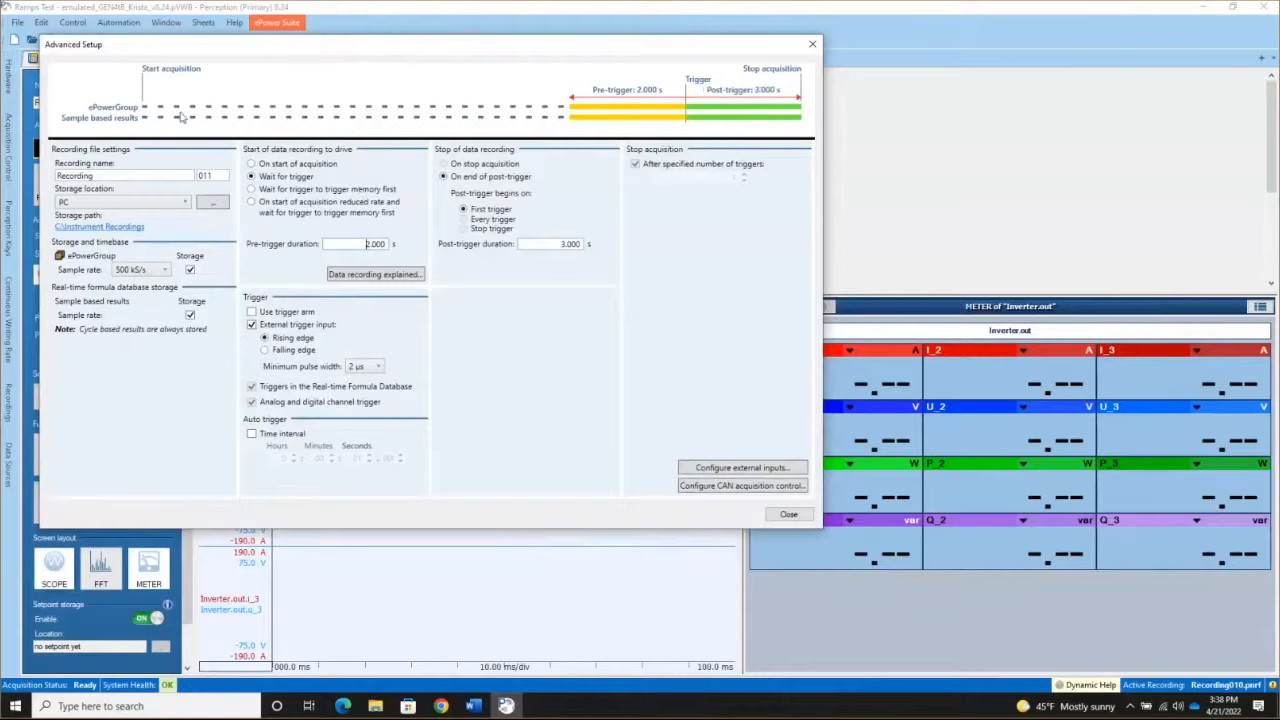
mouse_move(575, 159)
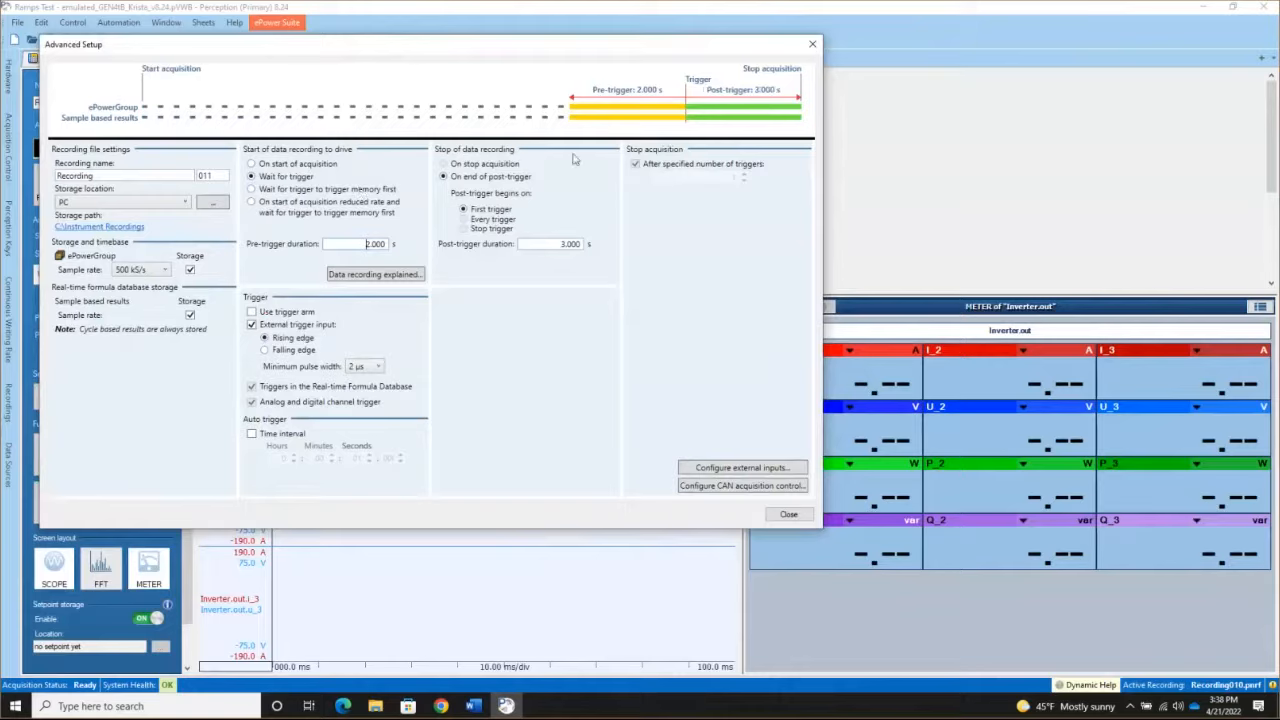
mouse_move(597, 113)
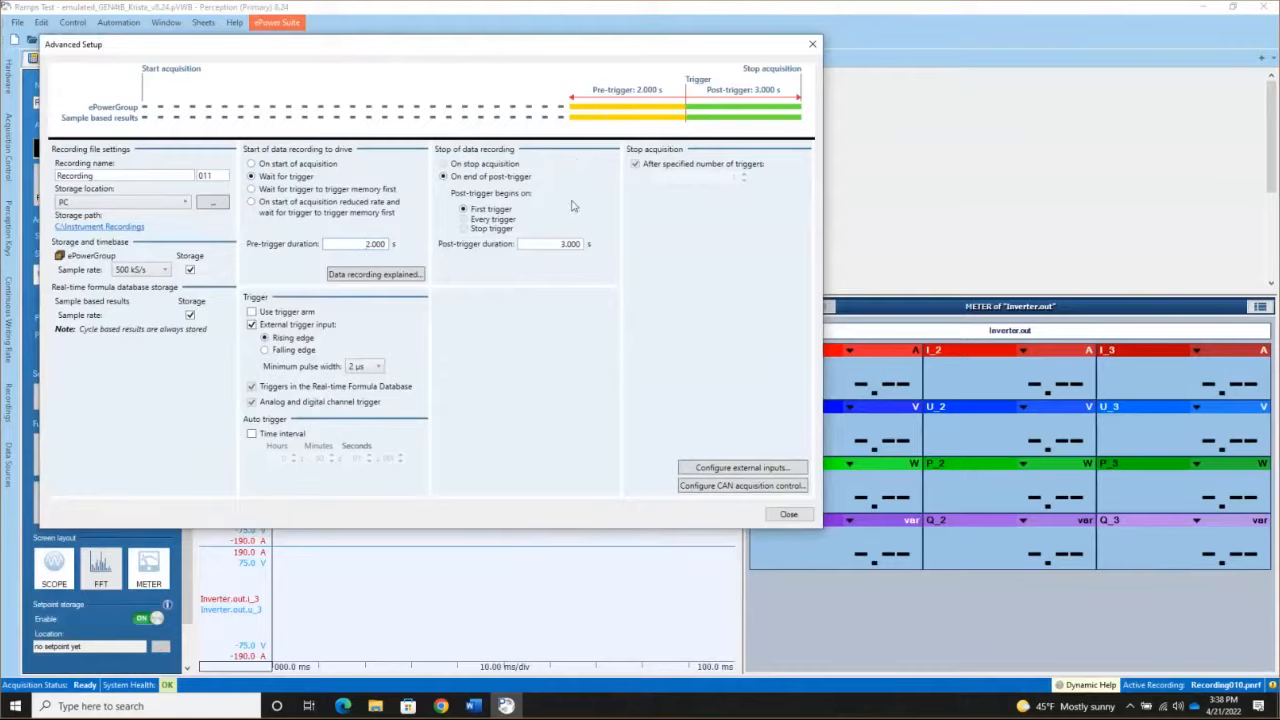
mouse_move(450, 240)
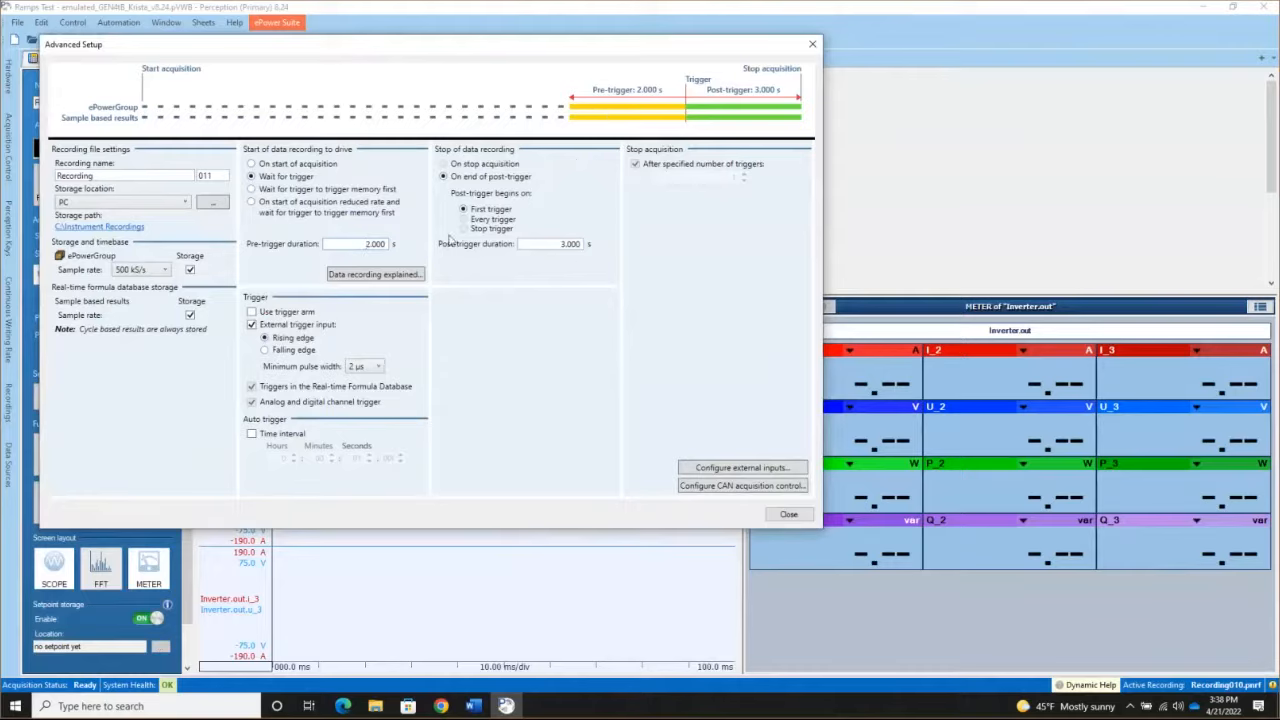
mouse_move(158, 112)
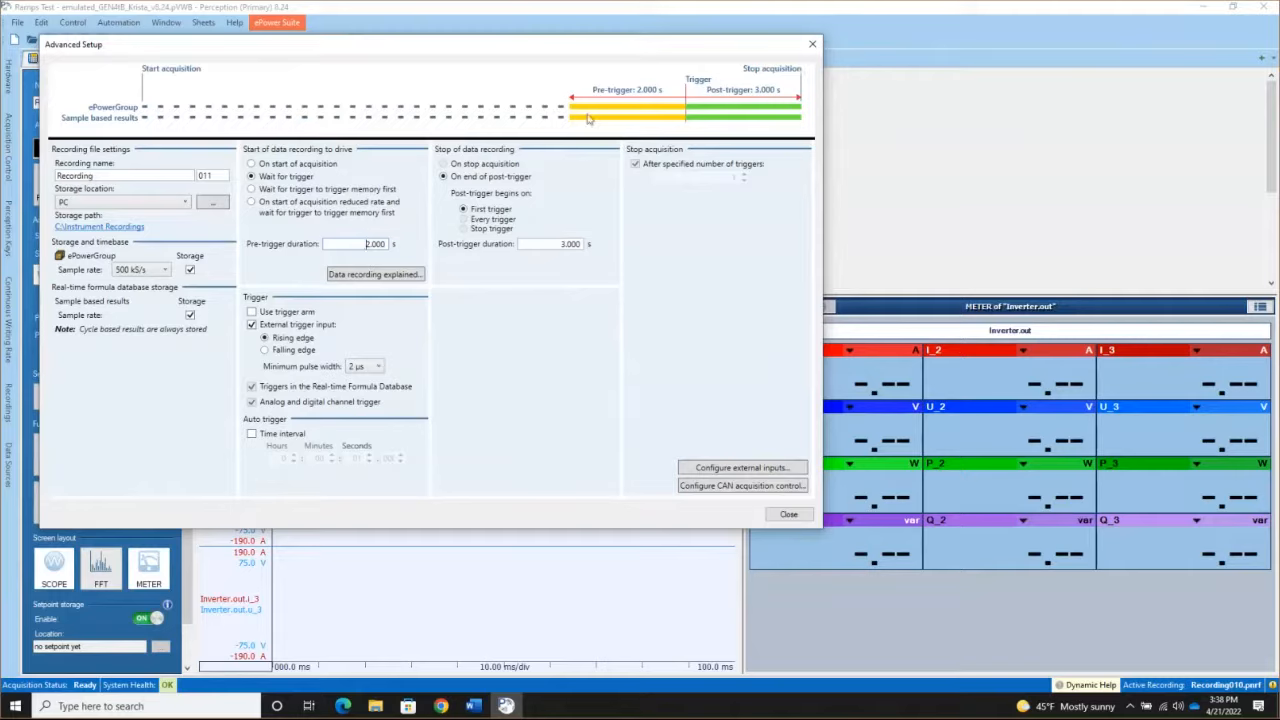
mouse_move(698, 110)
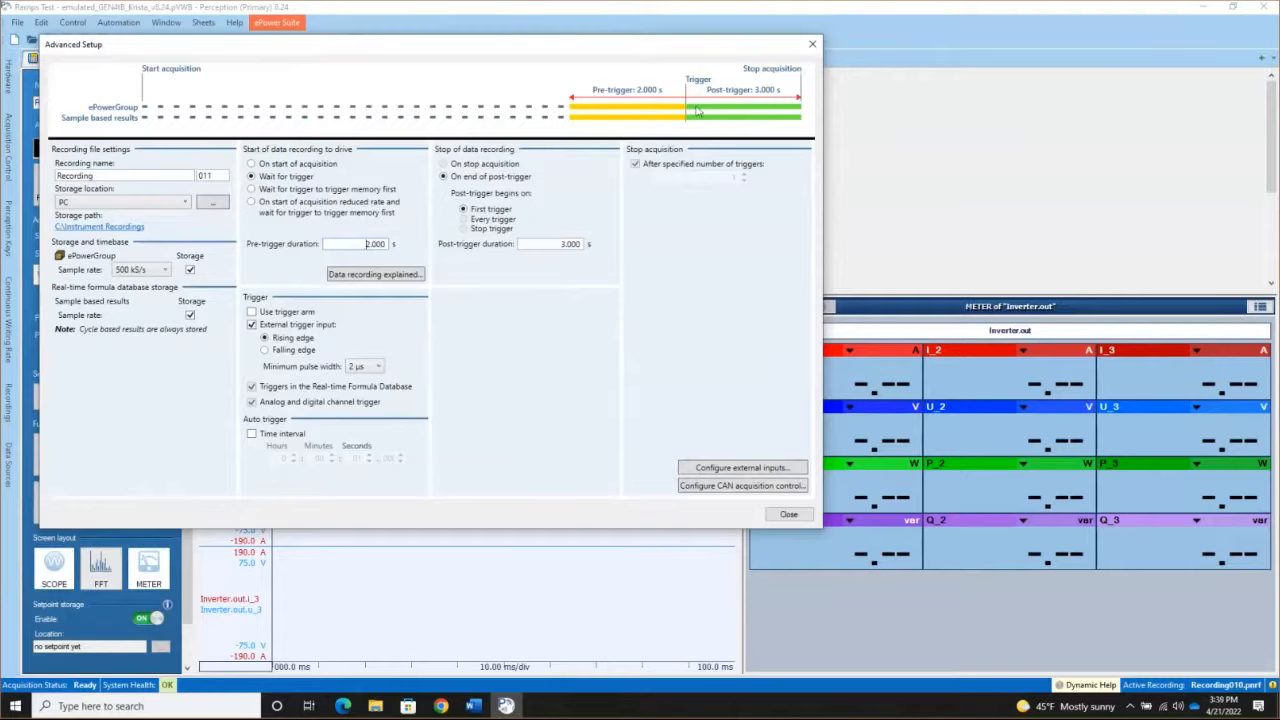
mouse_move(600, 115)
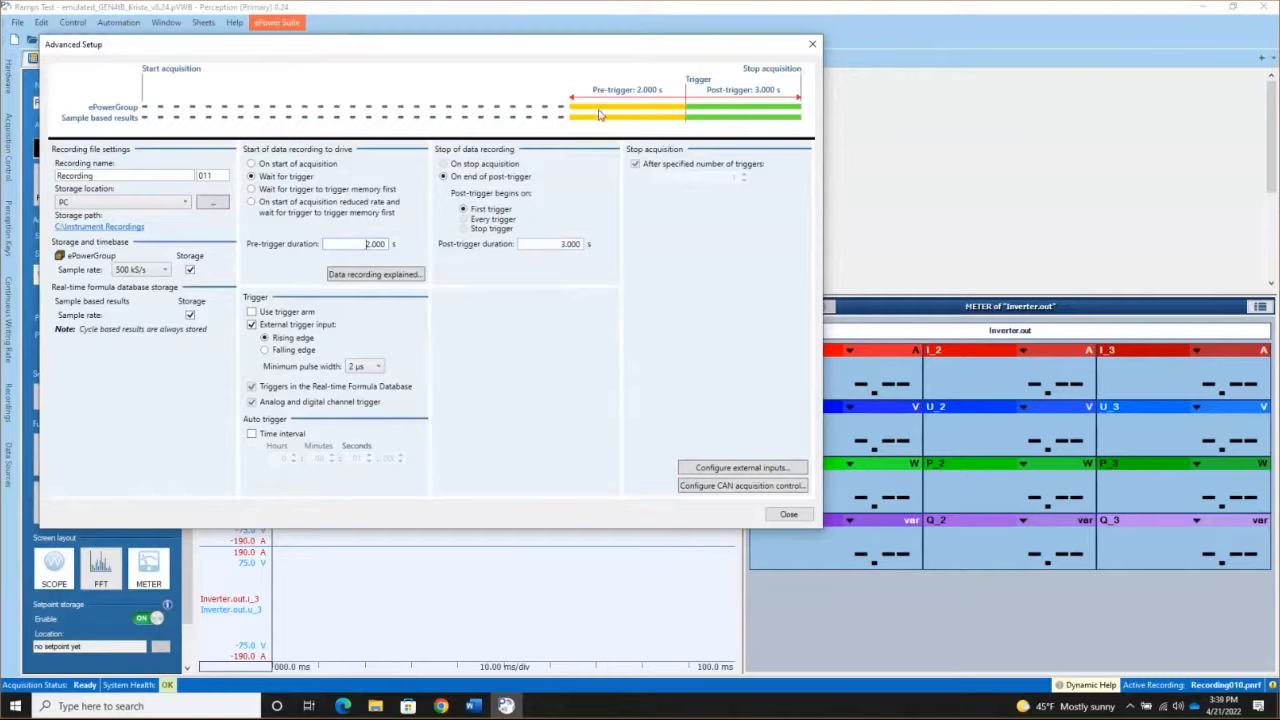
mouse_move(799, 574)
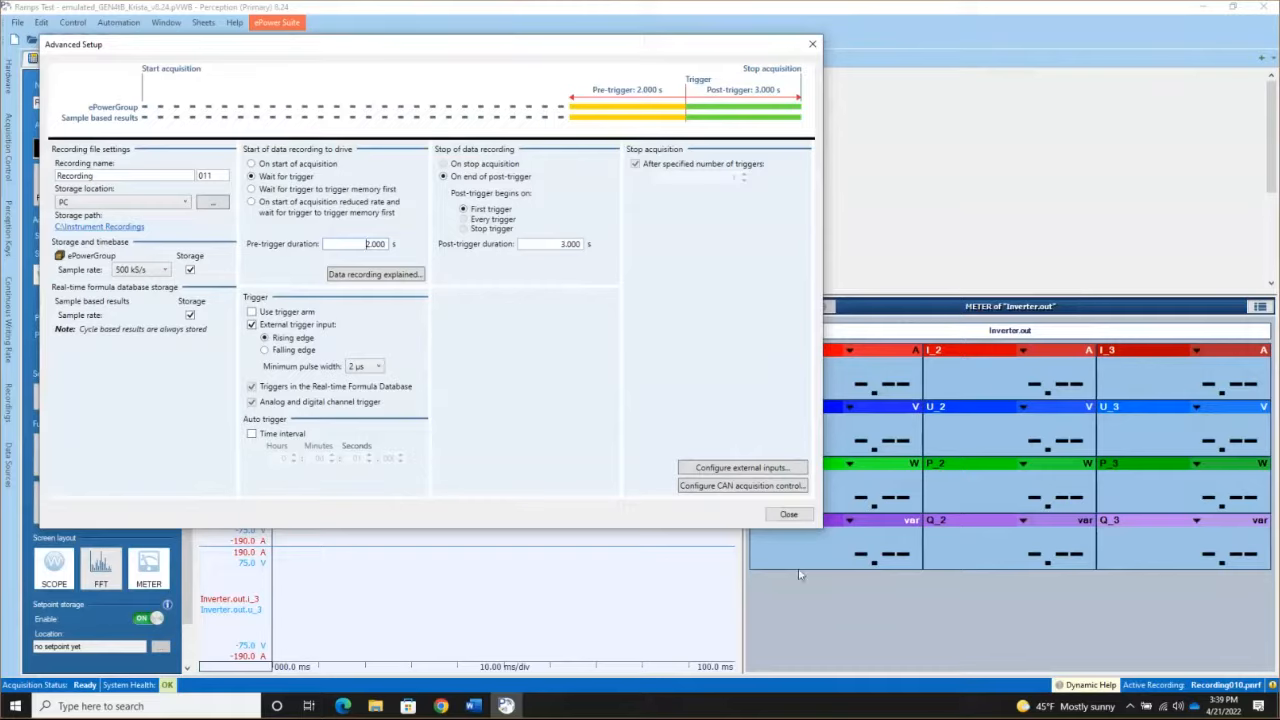
Close Advanced Setup and start Recording011, which waits for a trigger with live readings.
left_click(788, 513)
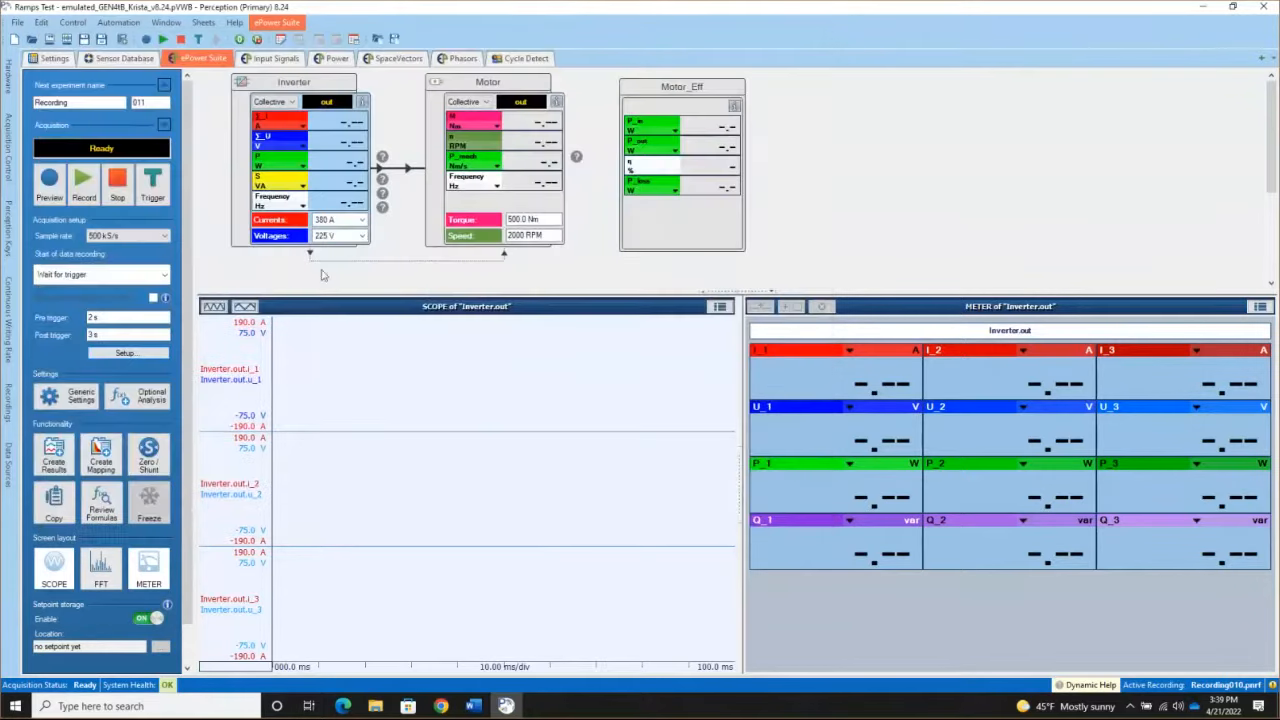
mouse_move(84, 180)
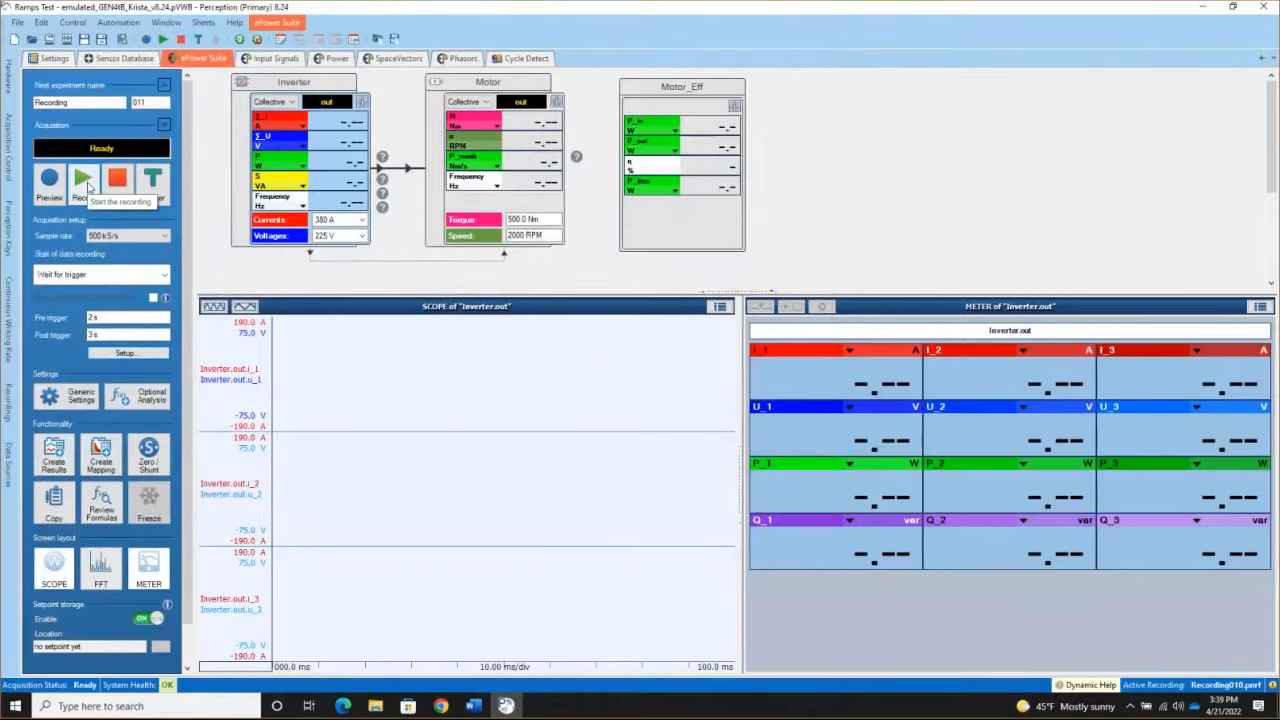
left_click(83, 180)
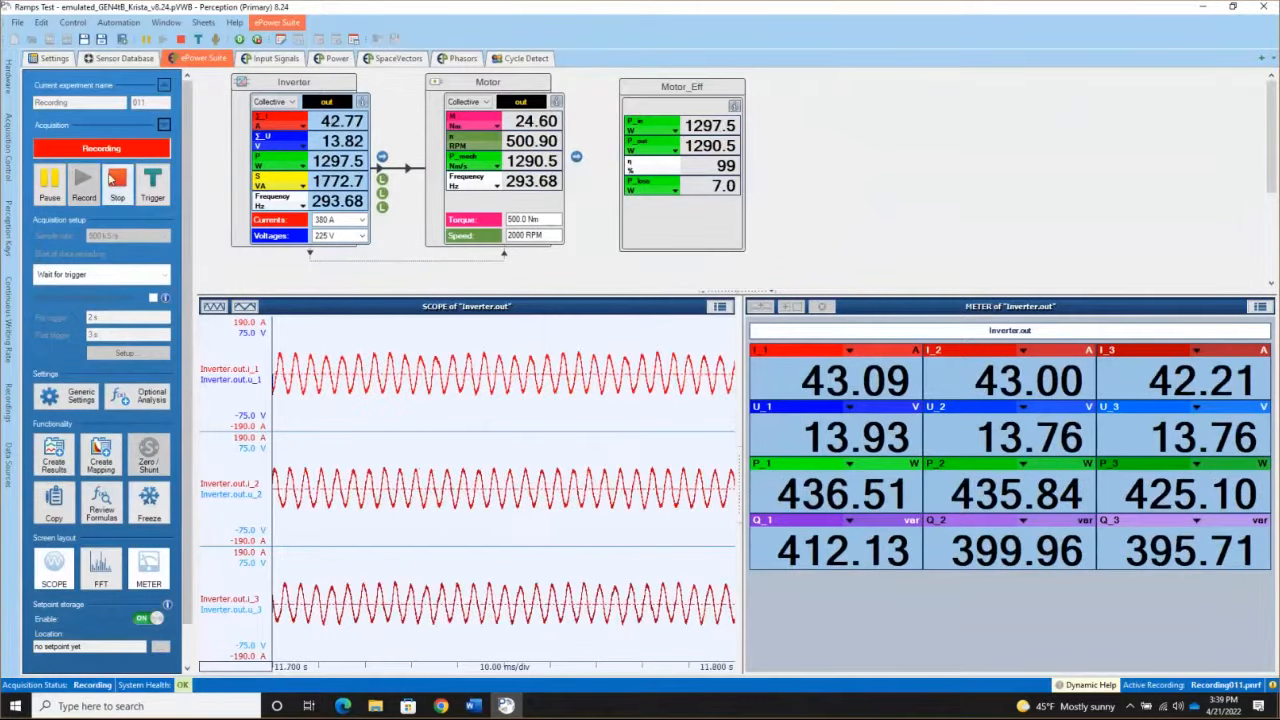
Stop Recording011 and review its 5 s inverter burst on the Input Signals sheet.
left_click(270, 58)
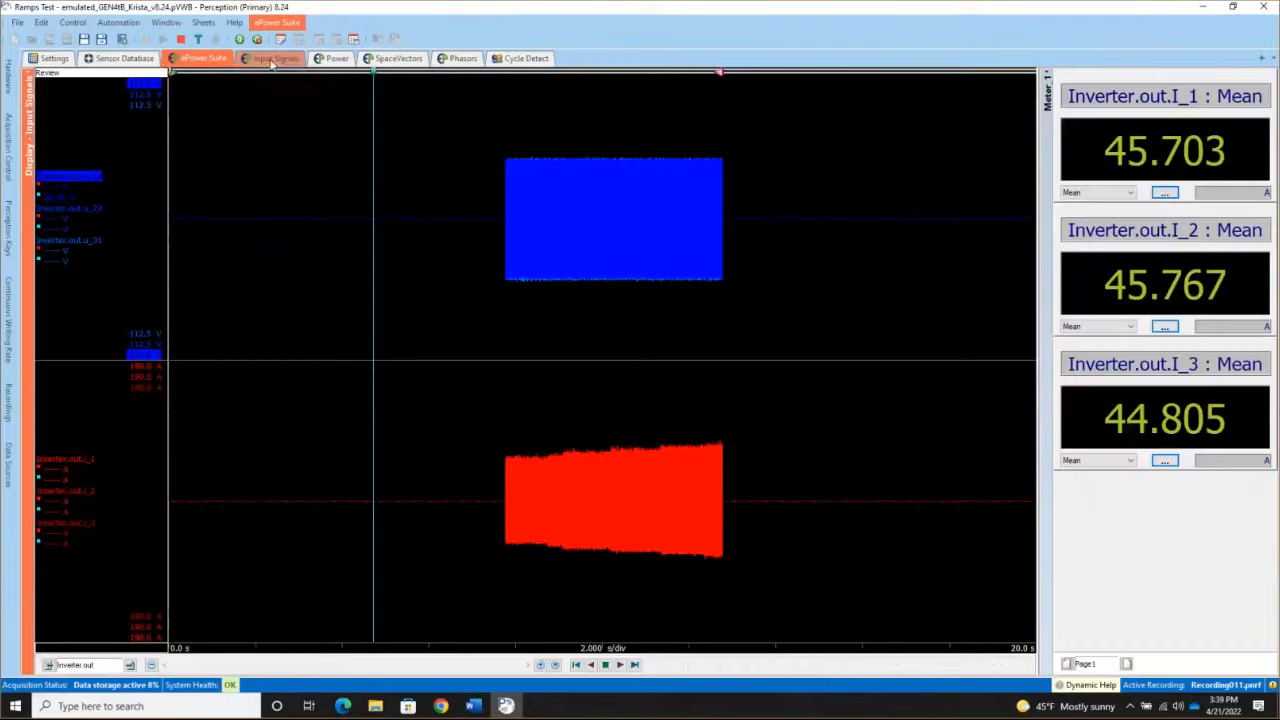
left_click(277, 58)
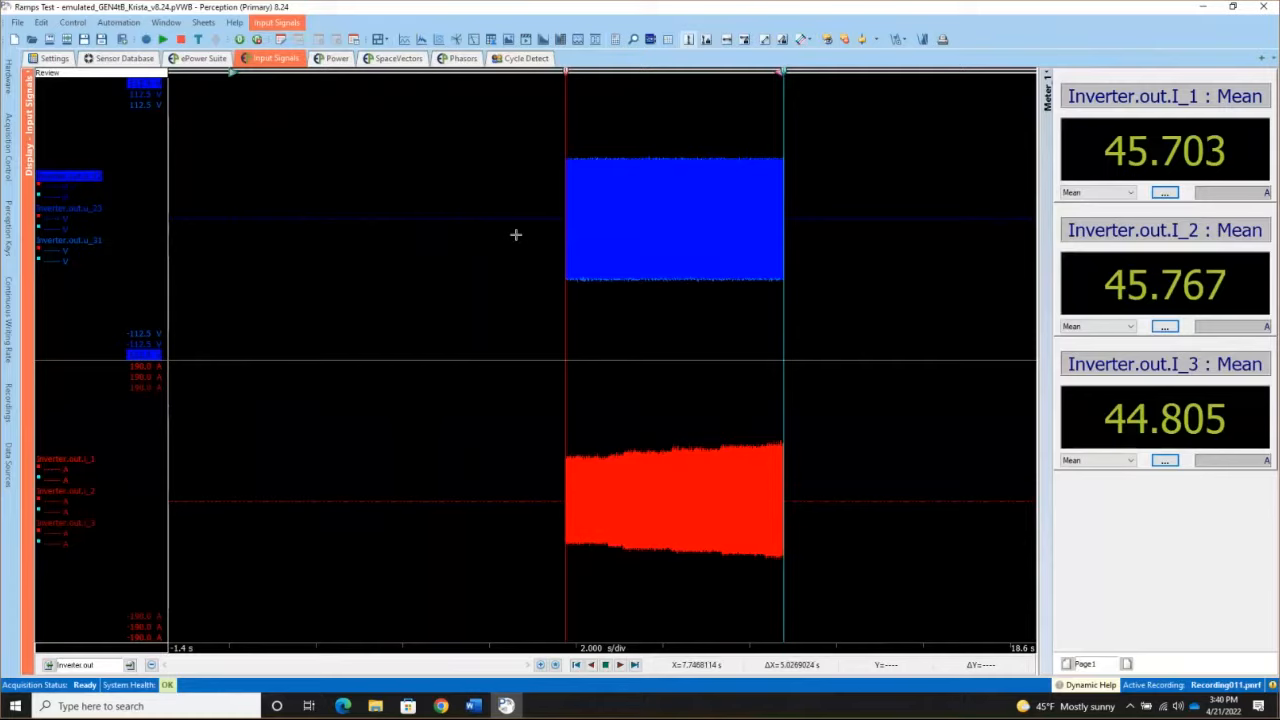
mouse_move(373, 180)
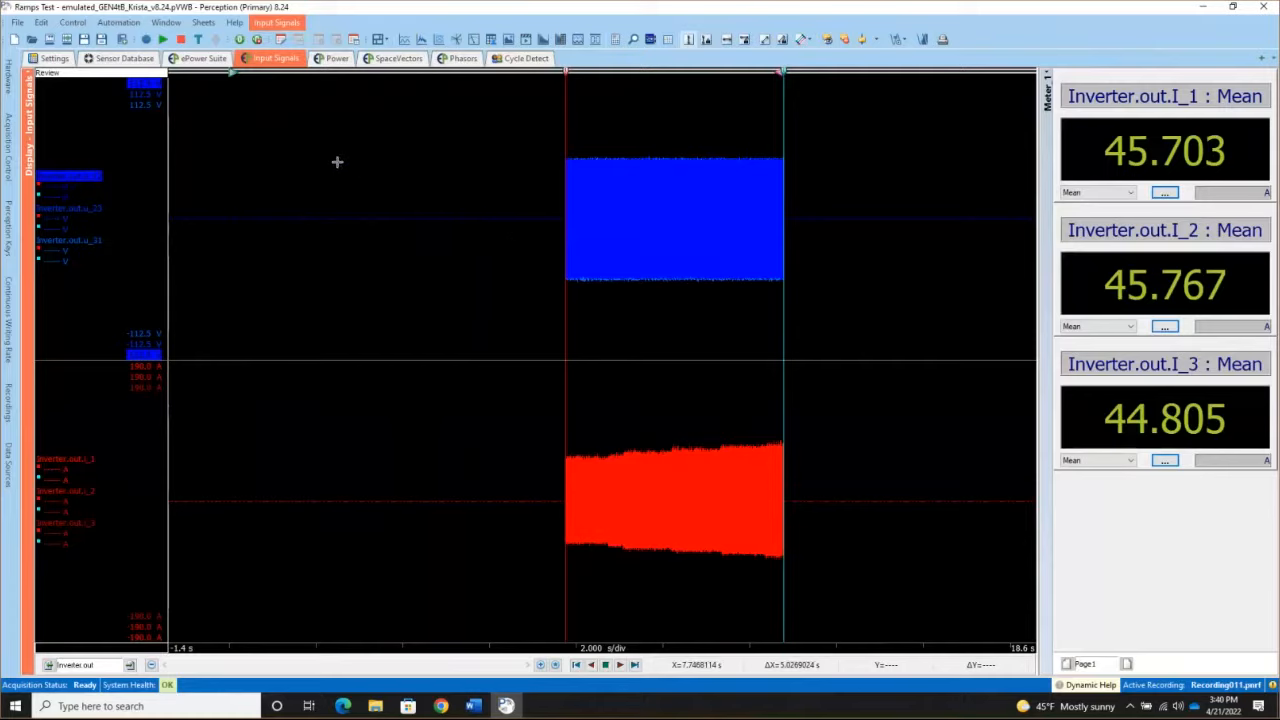
Reopen Recording 012's advanced setup from the ePower Suite overview, waiting for a trigger.
left_click(202, 58)
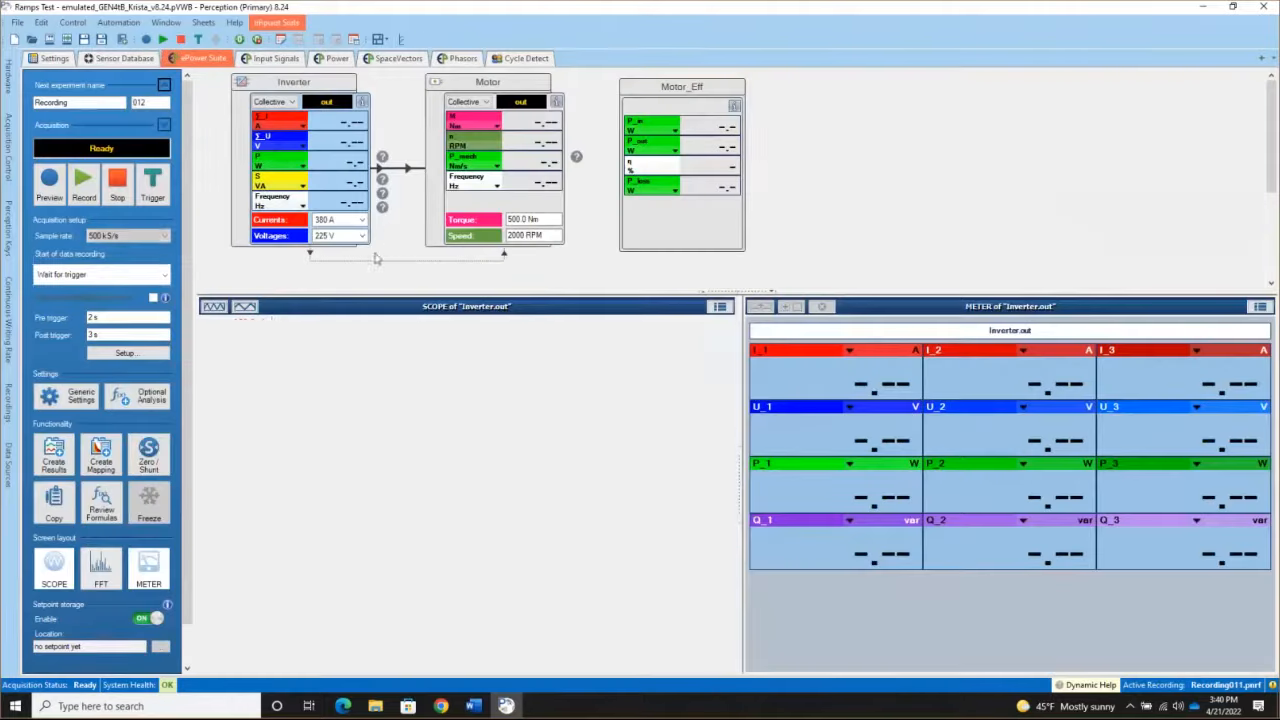
left_click(126, 353)
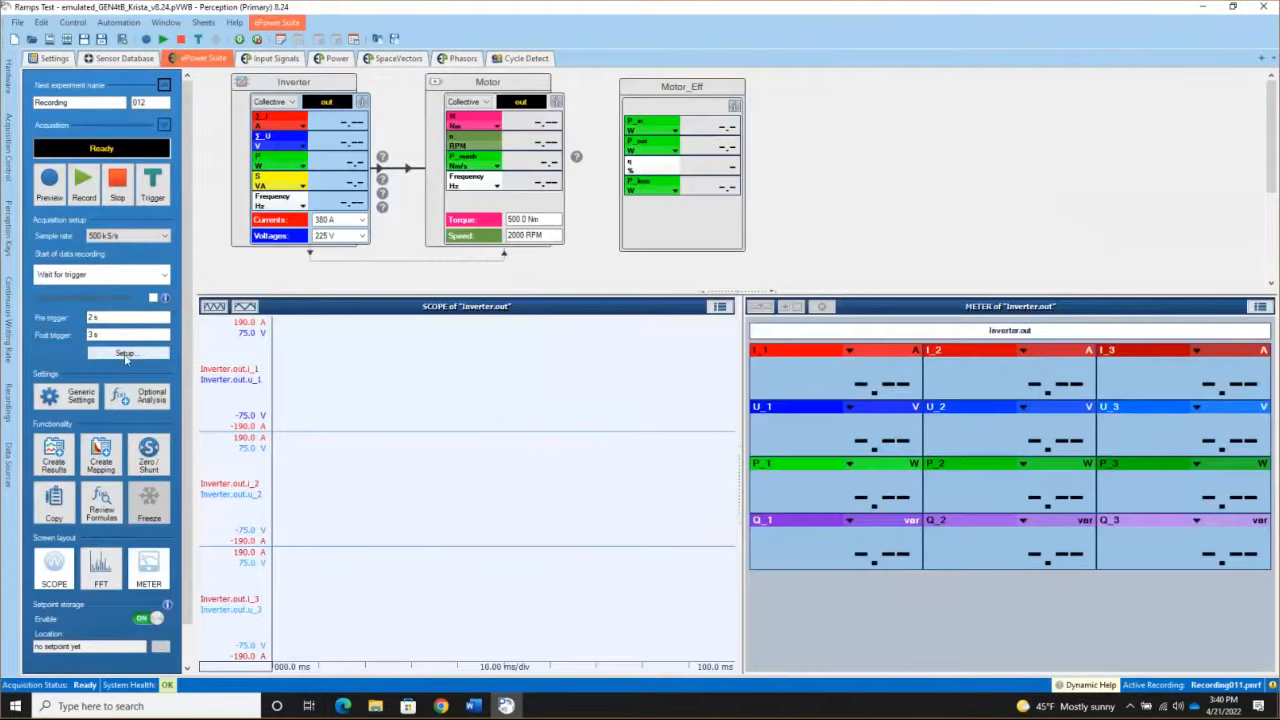
left_click(125, 353)
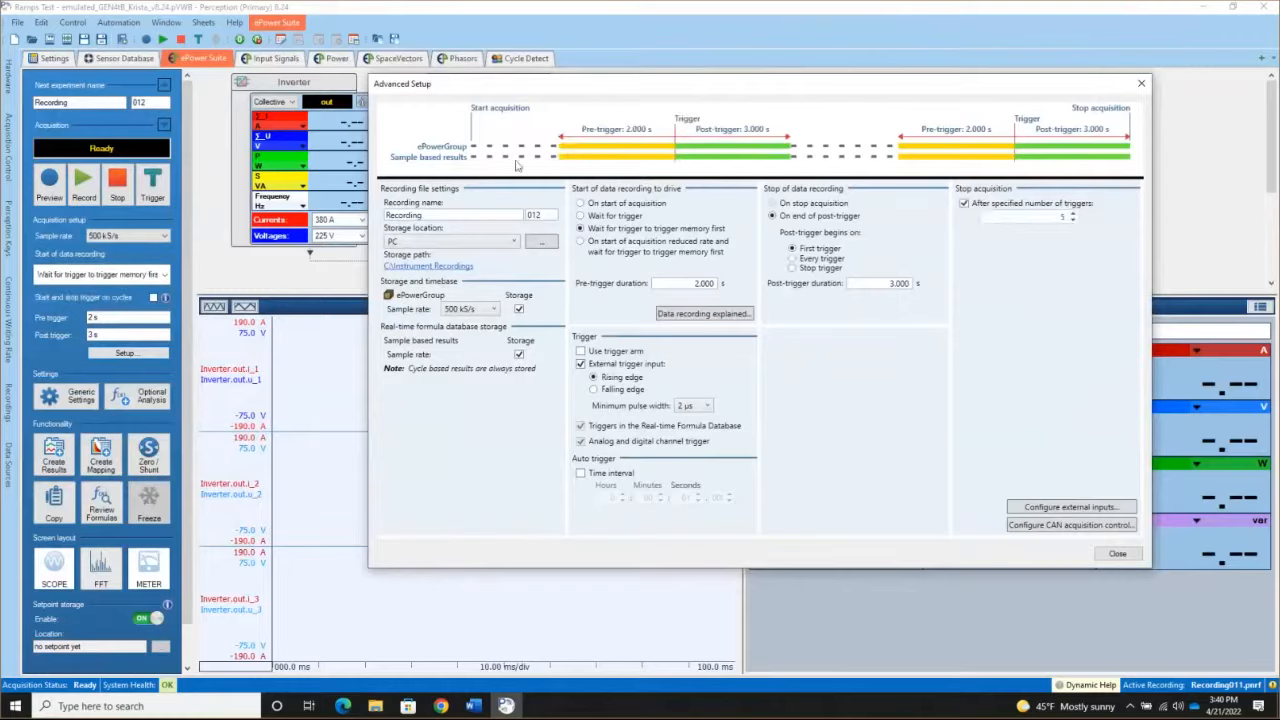
mouse_move(742, 166)
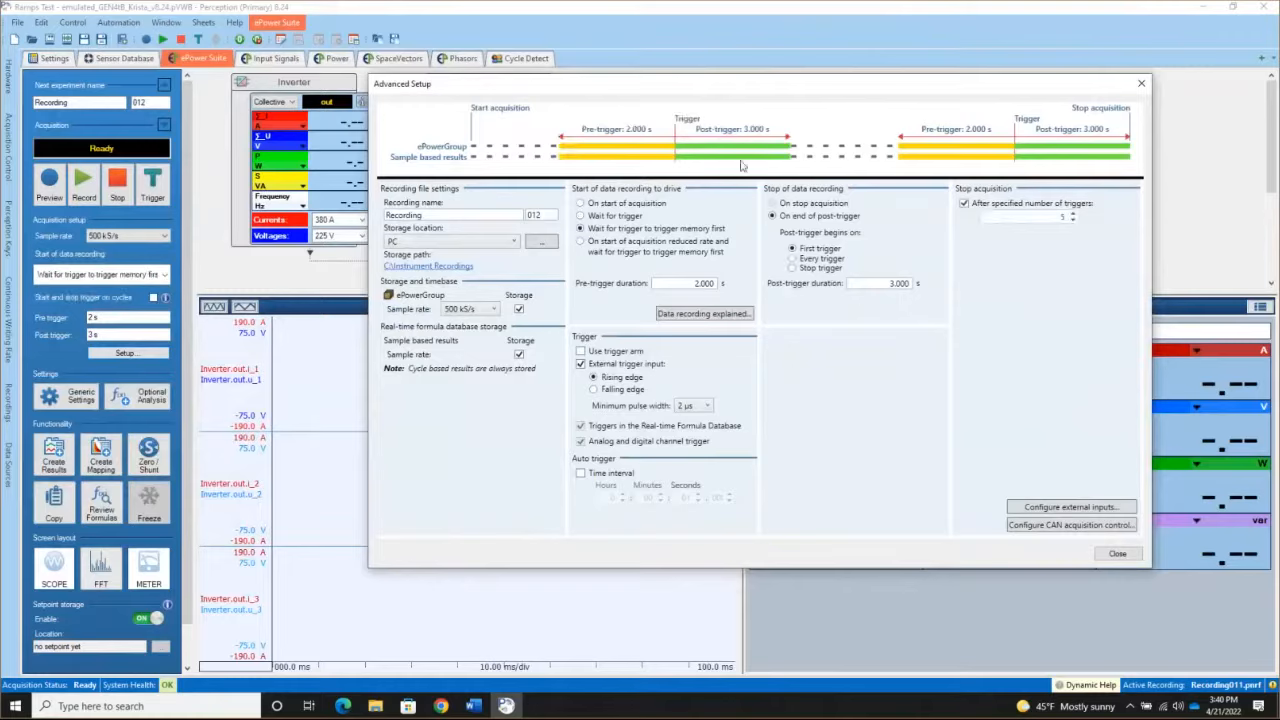
mouse_move(679, 170)
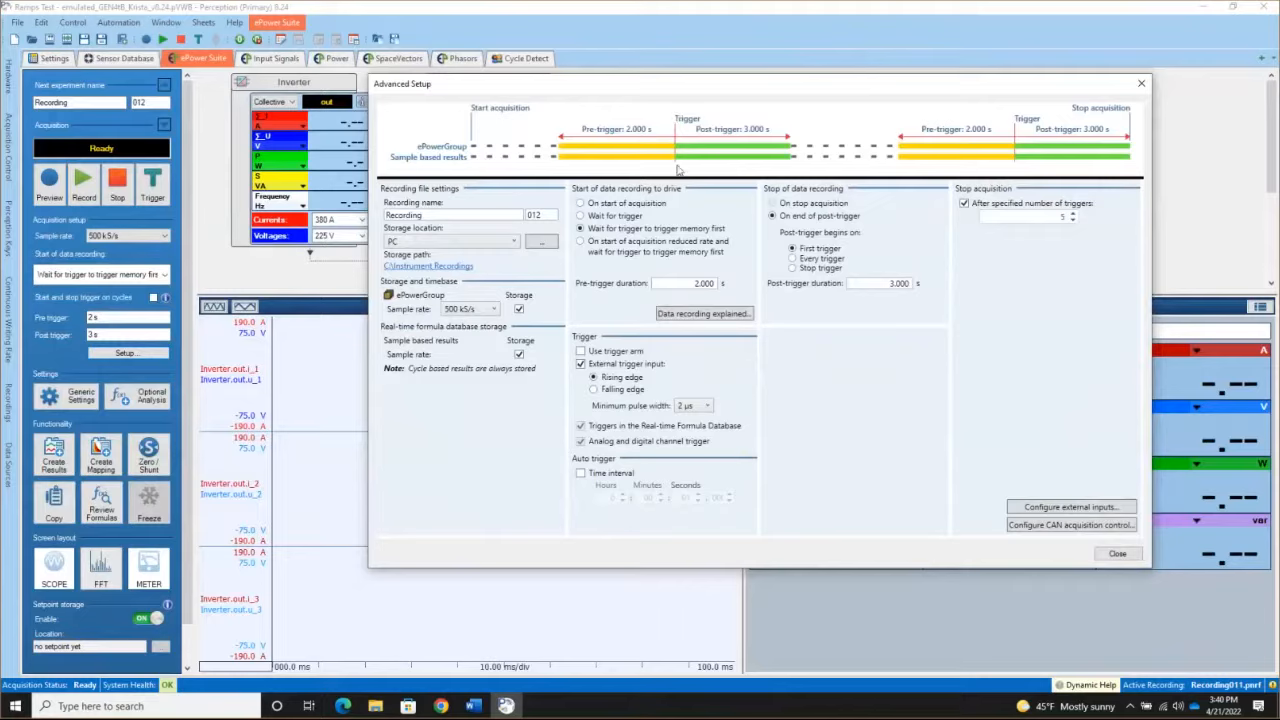
mouse_move(635, 344)
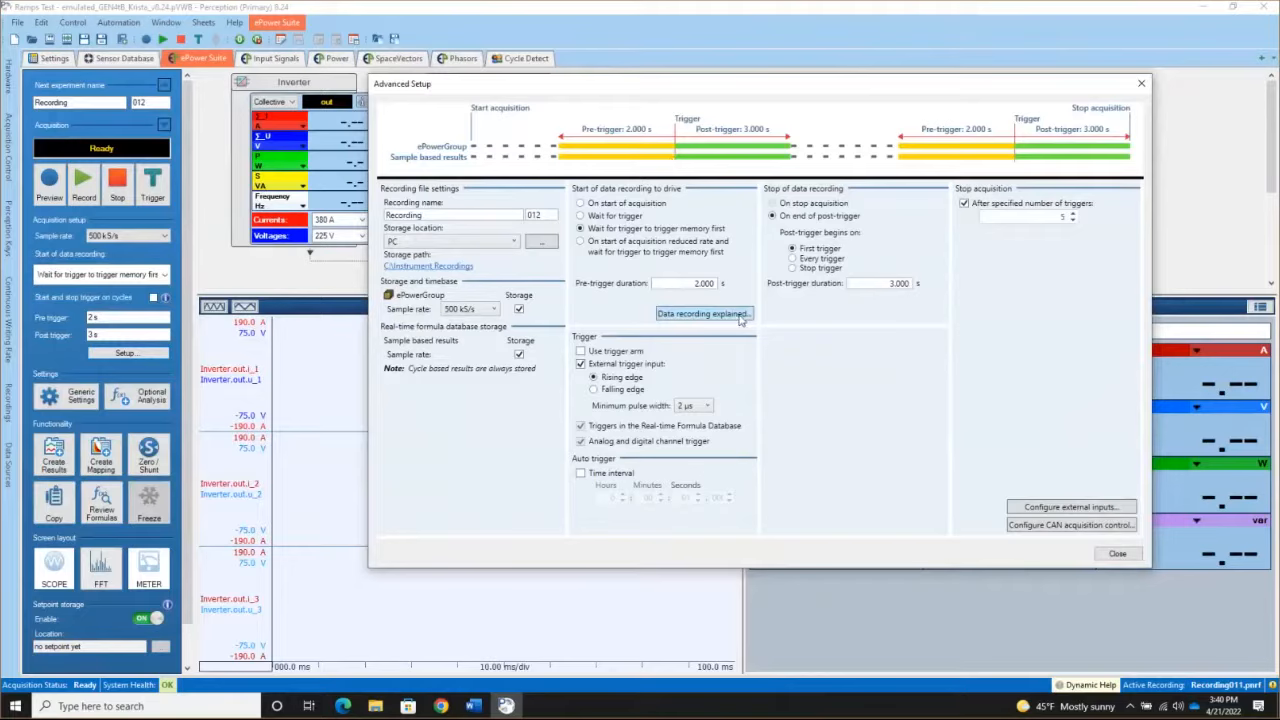
mouse_move(940, 248)
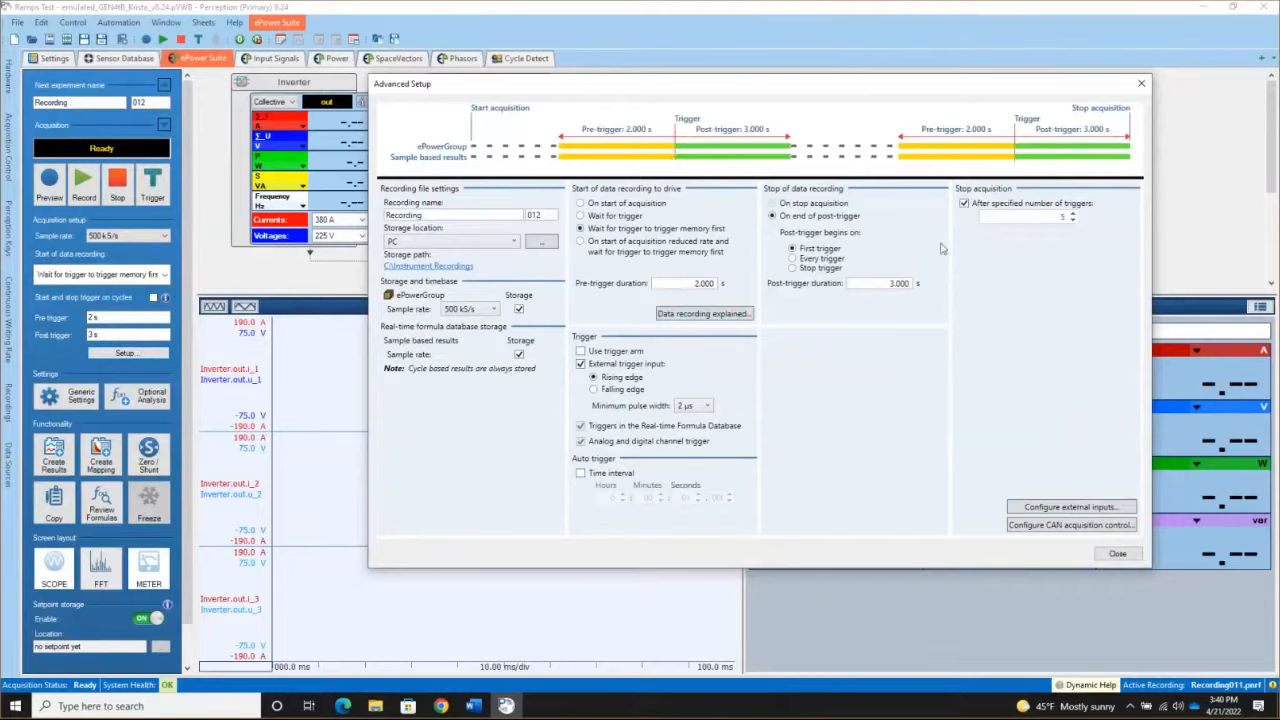
Remove the trigger-count limit and set pre-trigger 0.000 s and post-trigger 1.000 s.
left_click(964, 203)
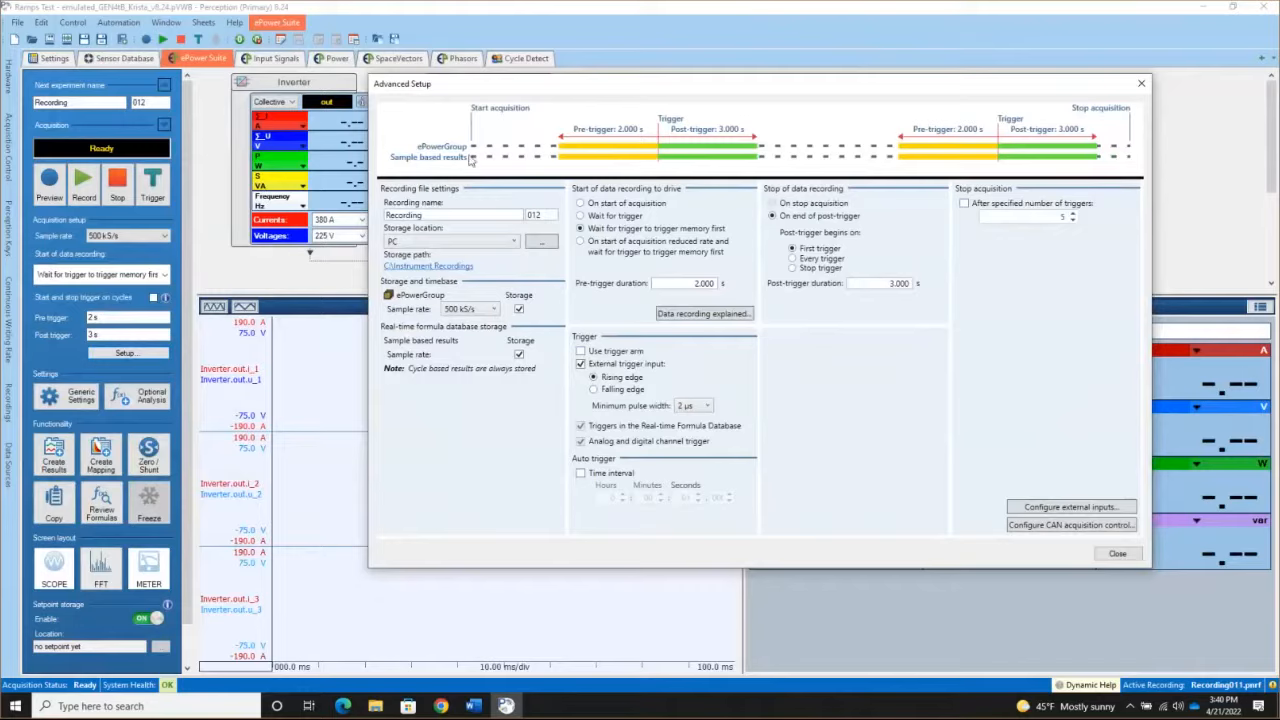
mouse_move(495, 160)
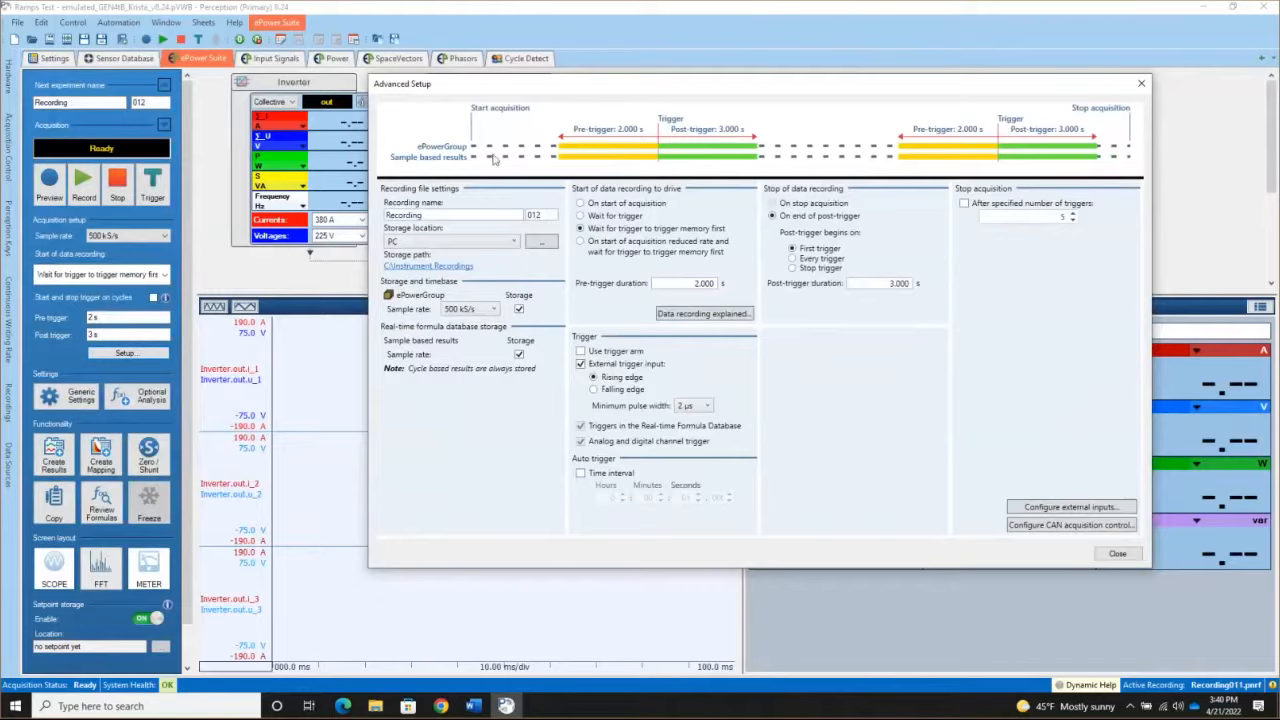
mouse_move(675, 326)
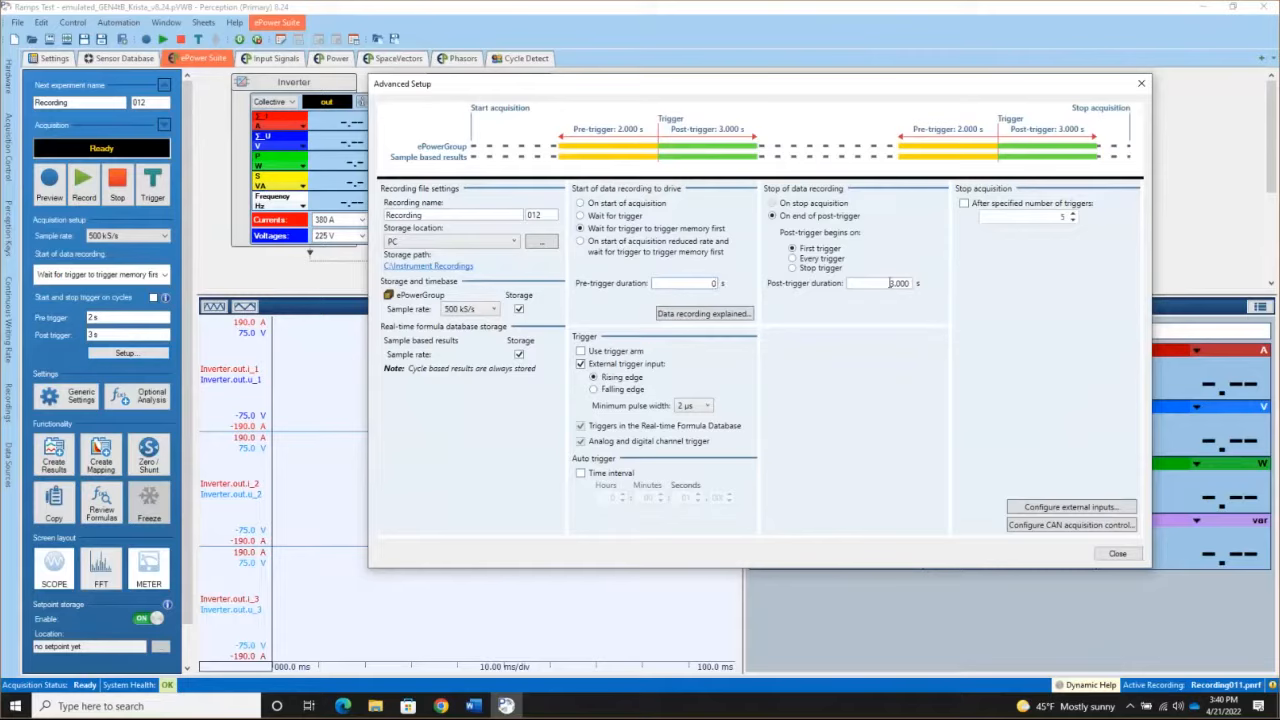
type("0.000")
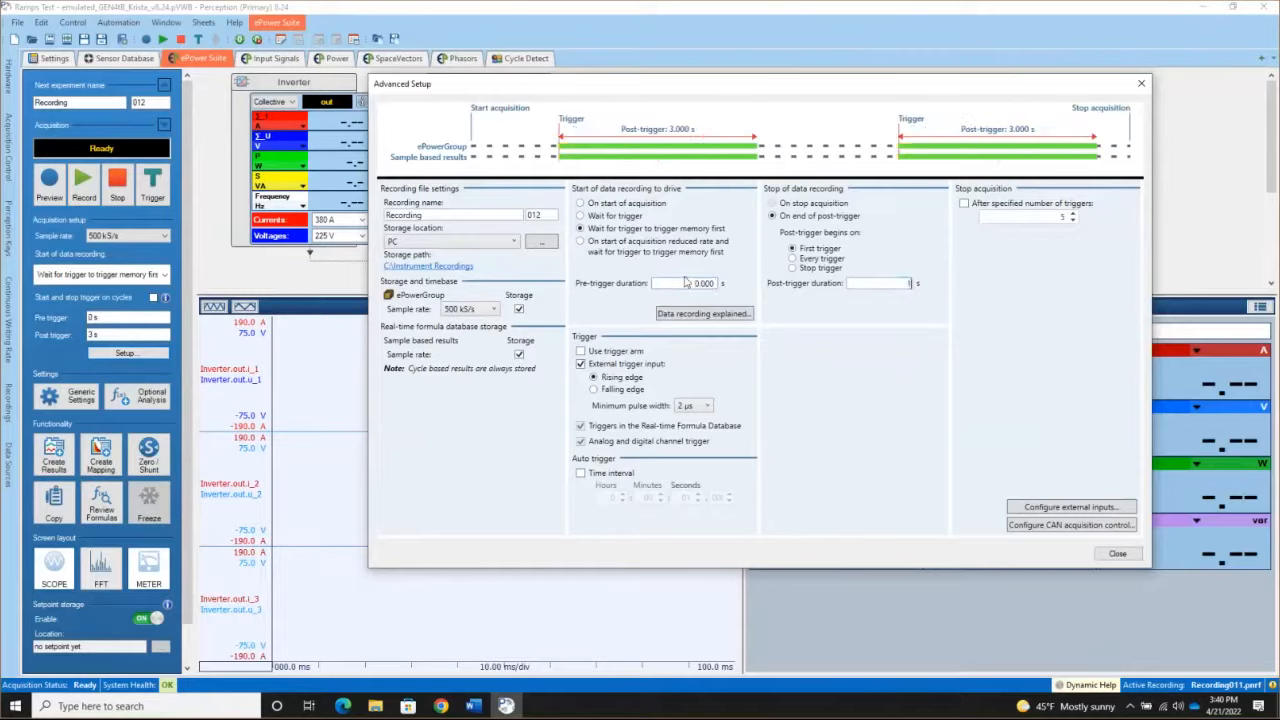
type("1.000")
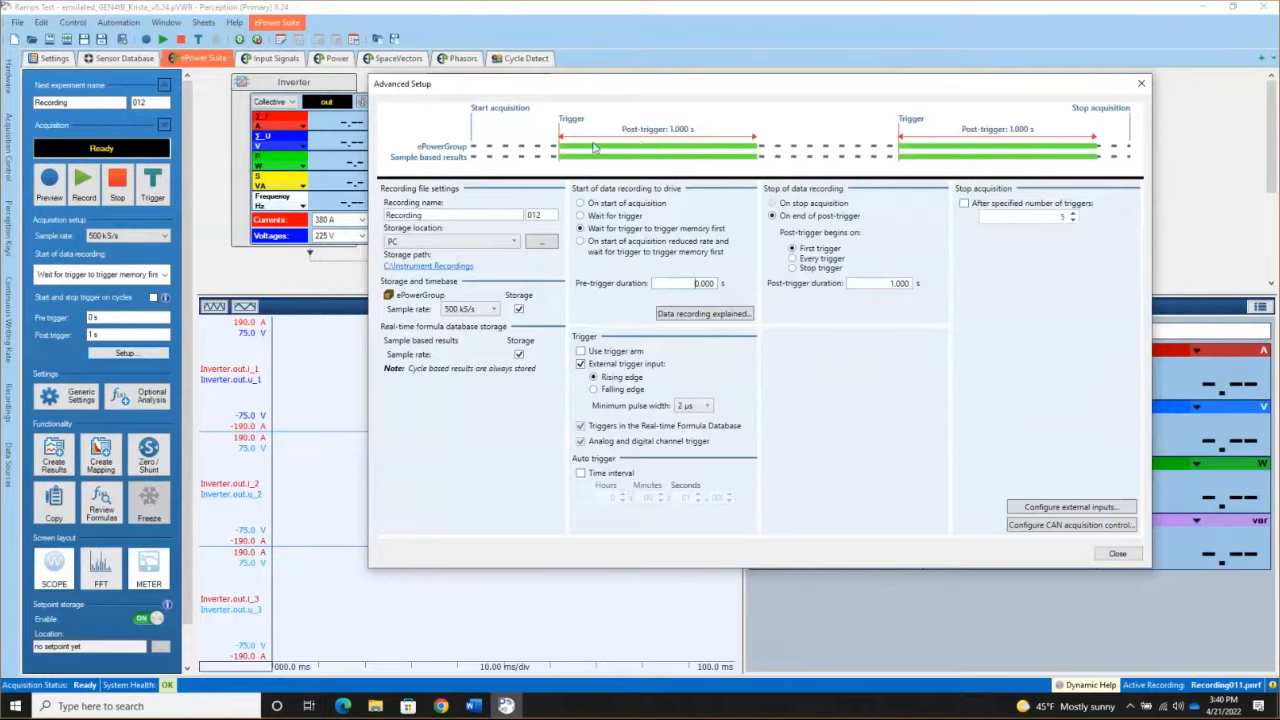
mouse_move(685, 148)
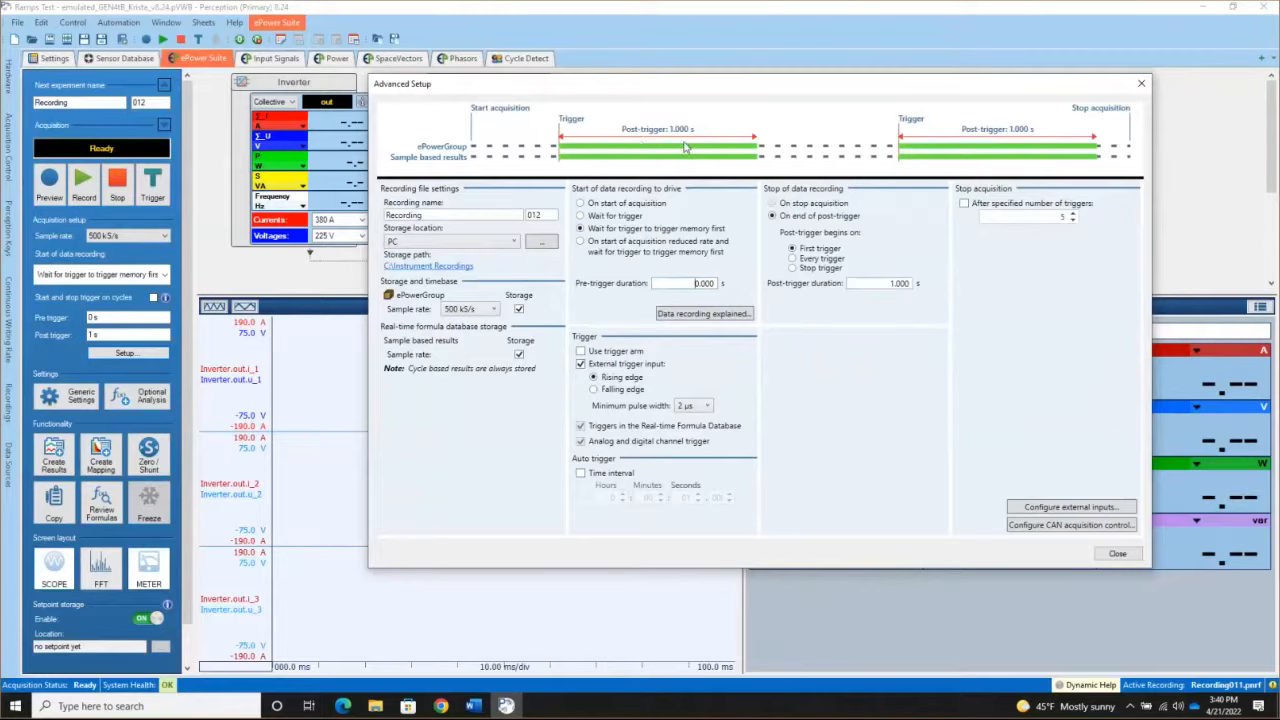
mouse_move(660, 167)
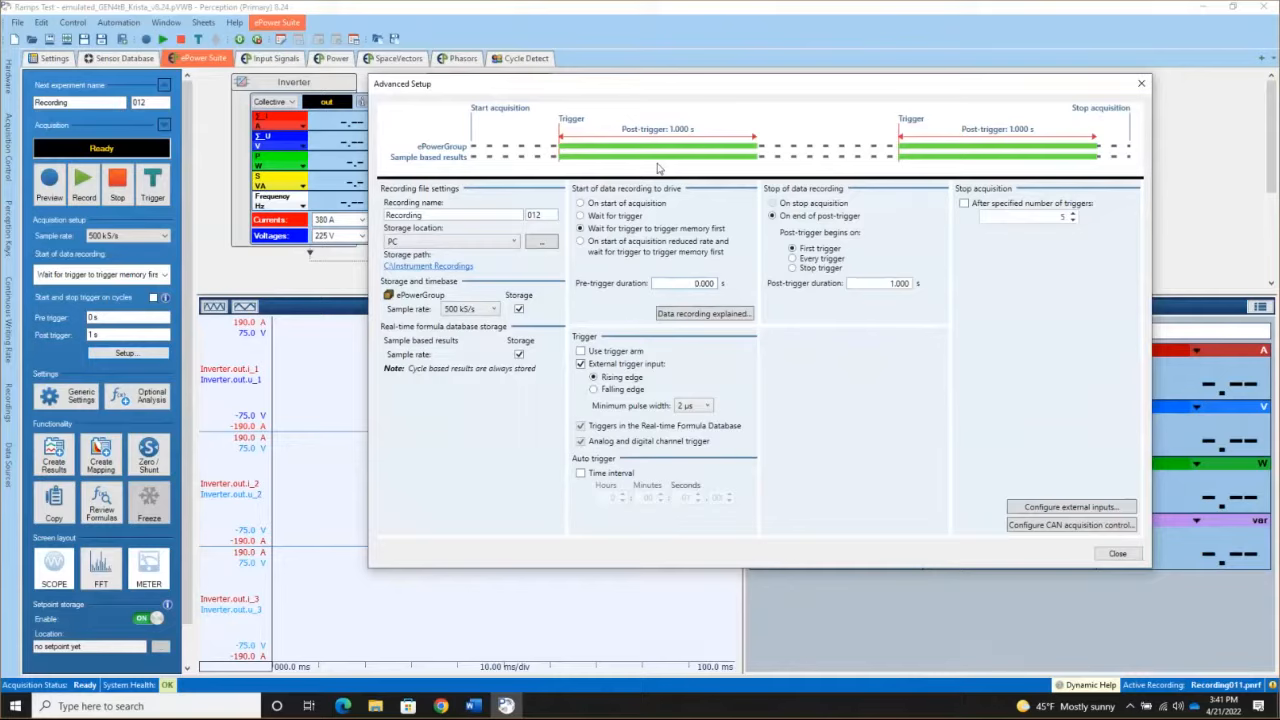
left_click(700, 283)
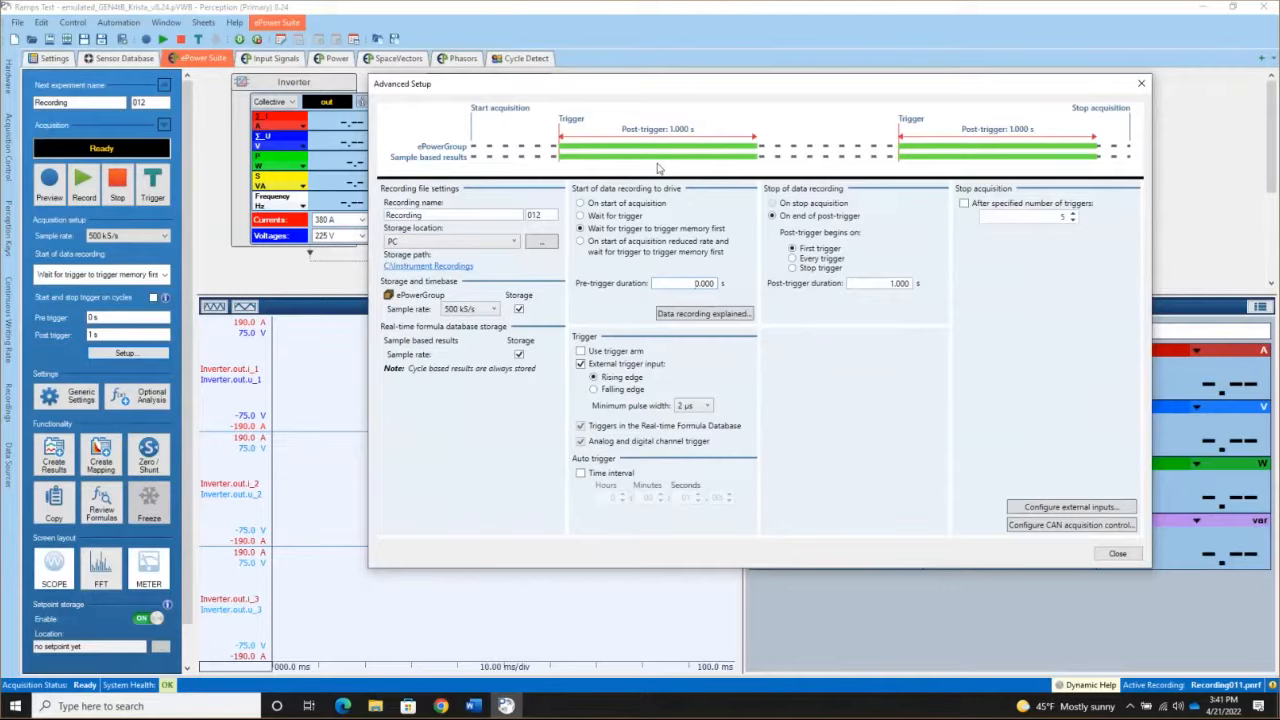
mouse_move(891, 160)
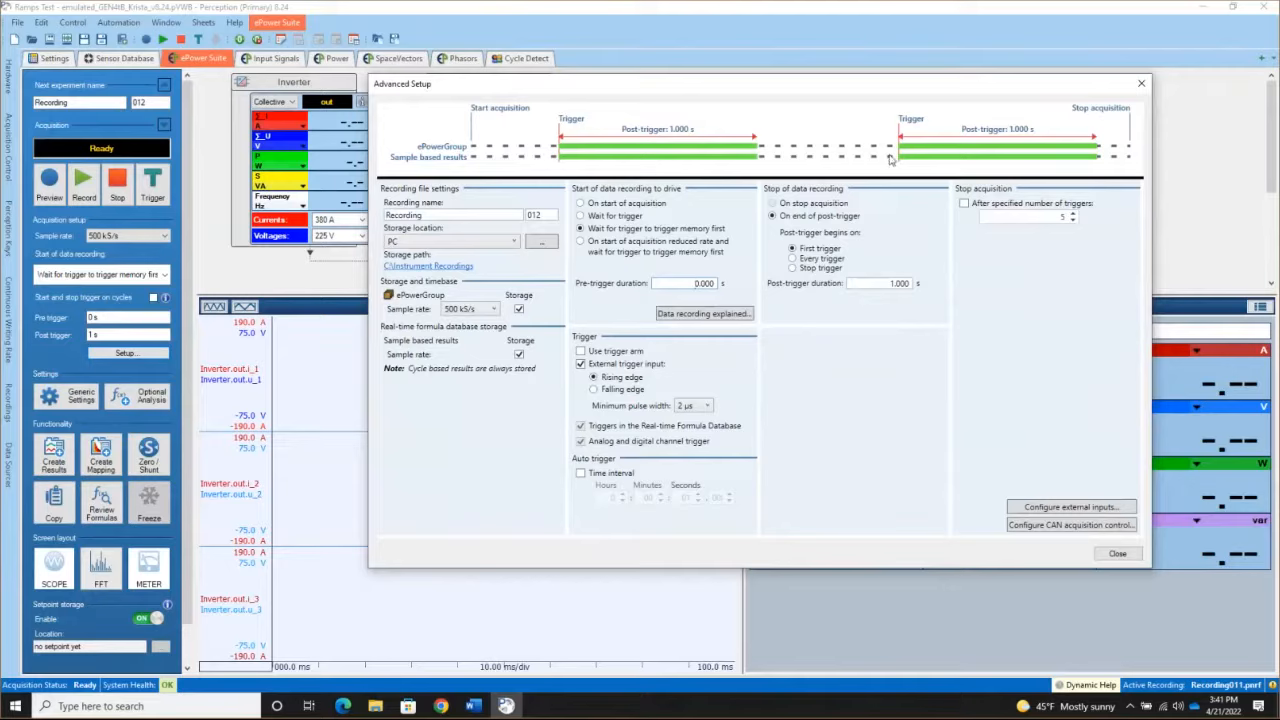
mouse_move(912, 150)
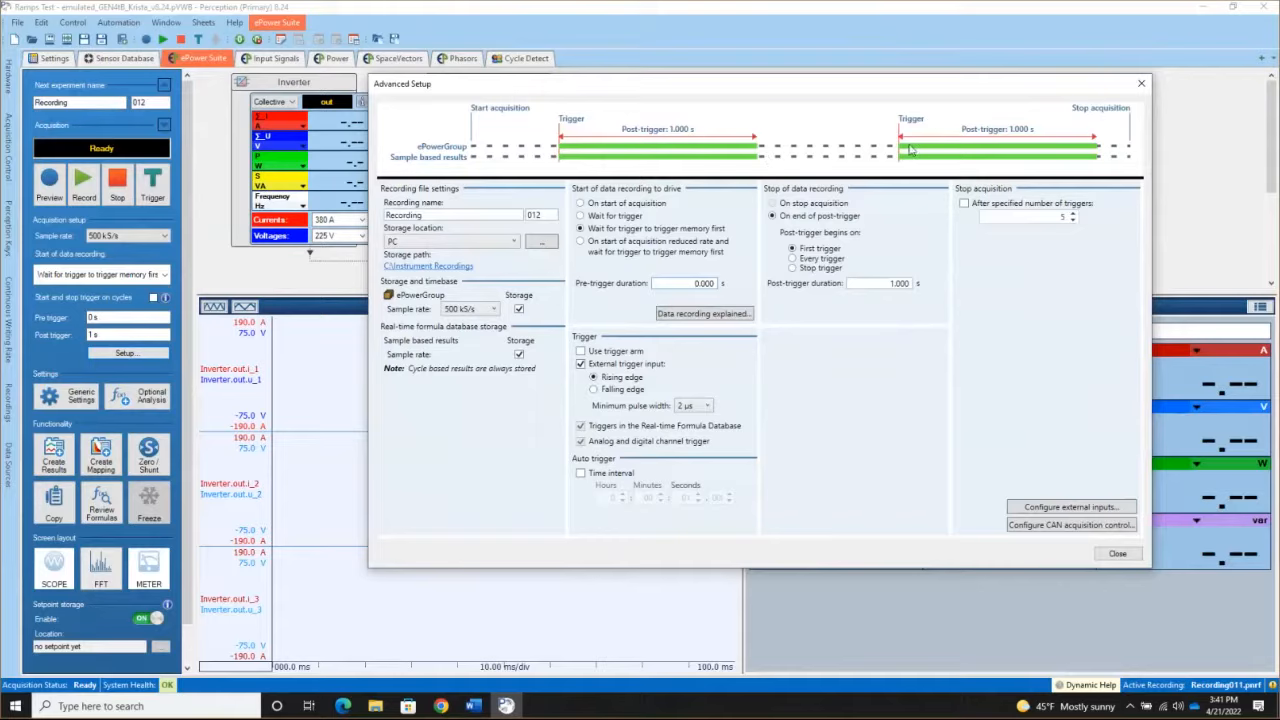
mouse_move(1022, 188)
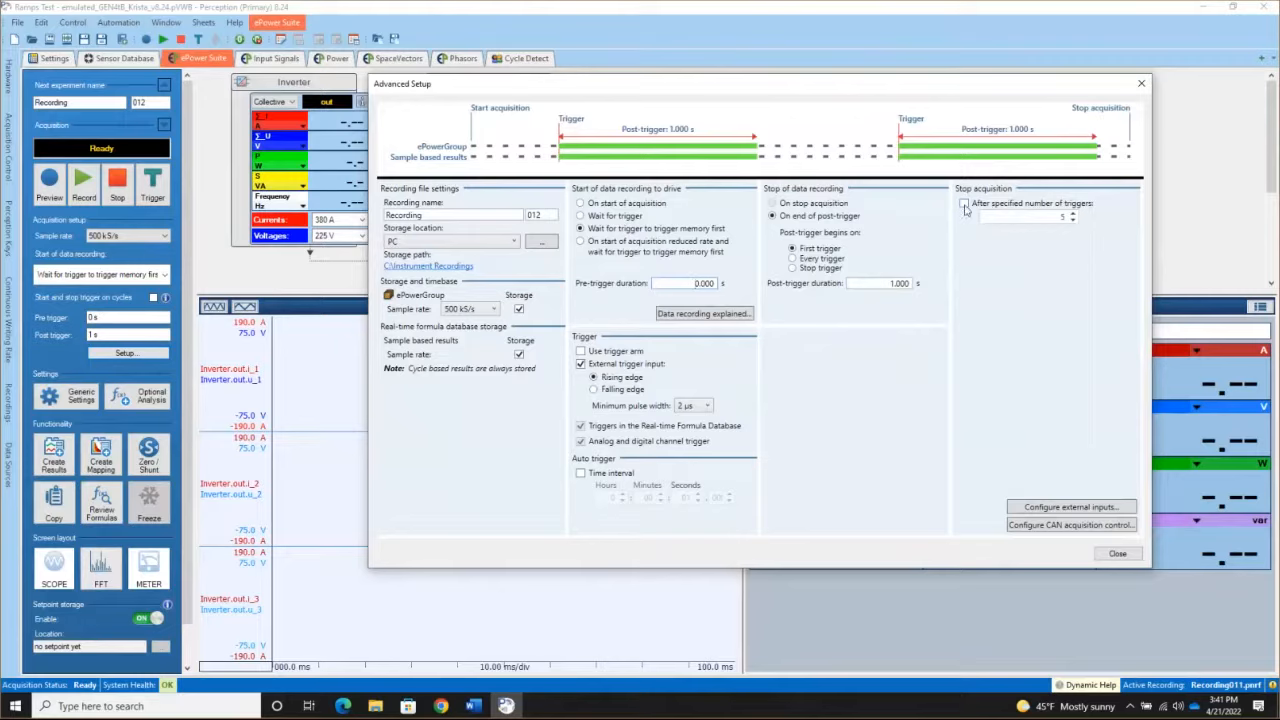
Stop acquisition after 4 triggers and close the advanced setup.
left_click(964, 203)
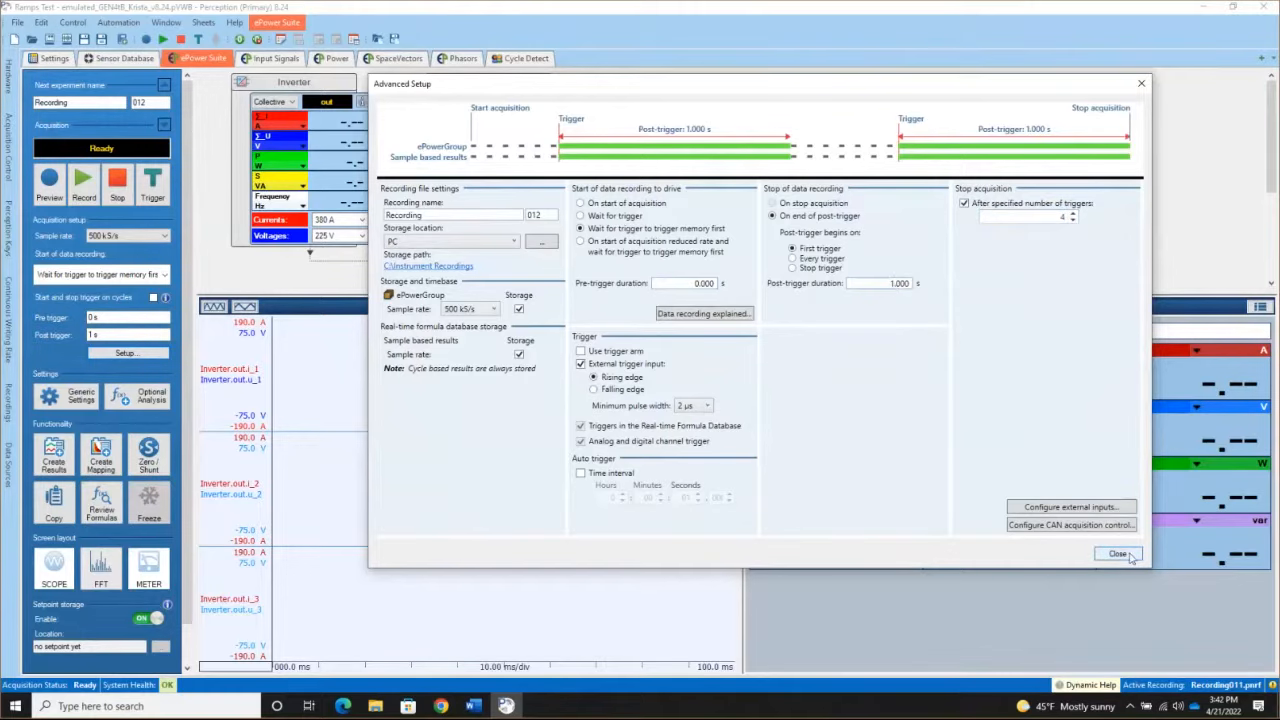
left_click(1117, 553)
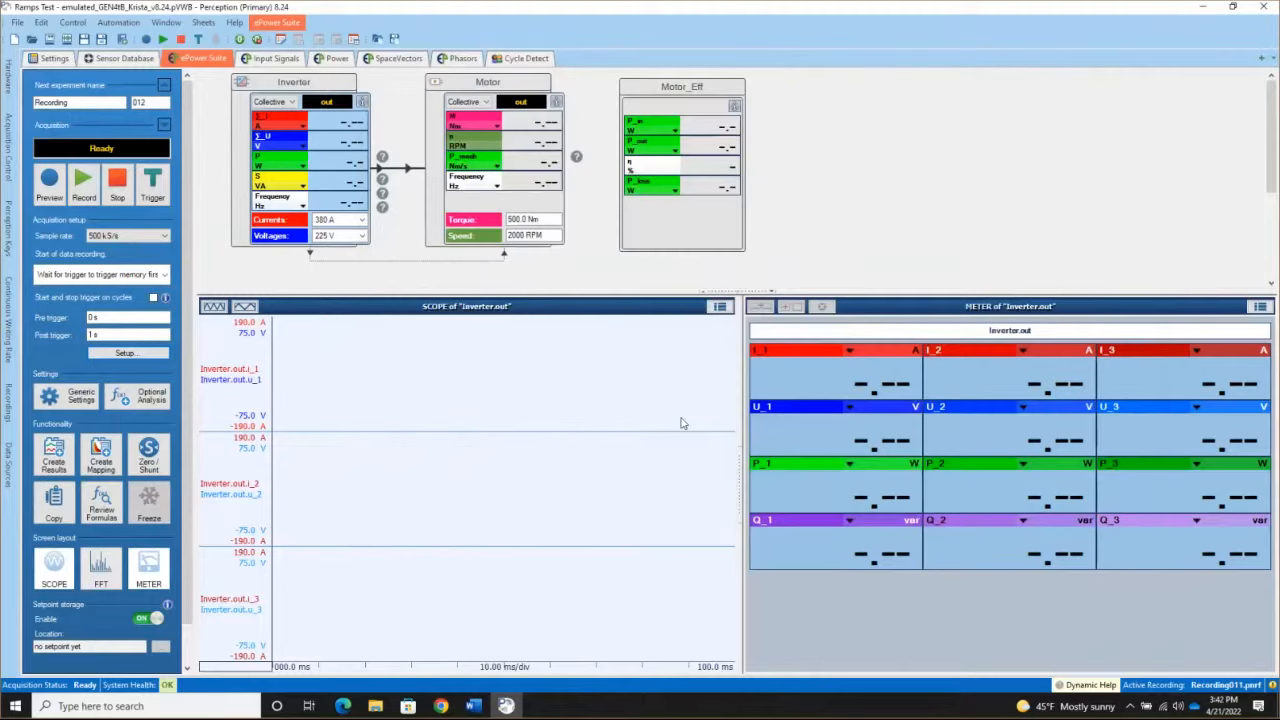
mouse_move(266, 84)
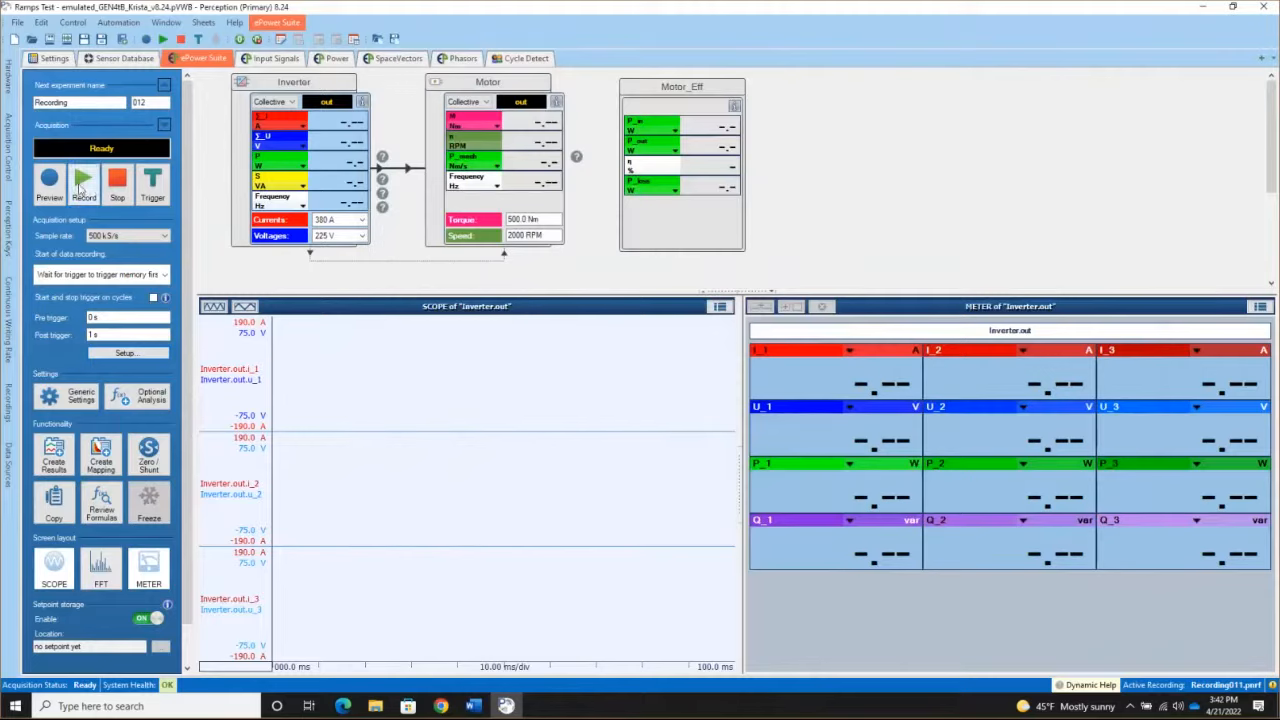
Start Recording012 and fire four manual triggers until 'Triggered 4 of 4' appears.
left_click(83, 180)
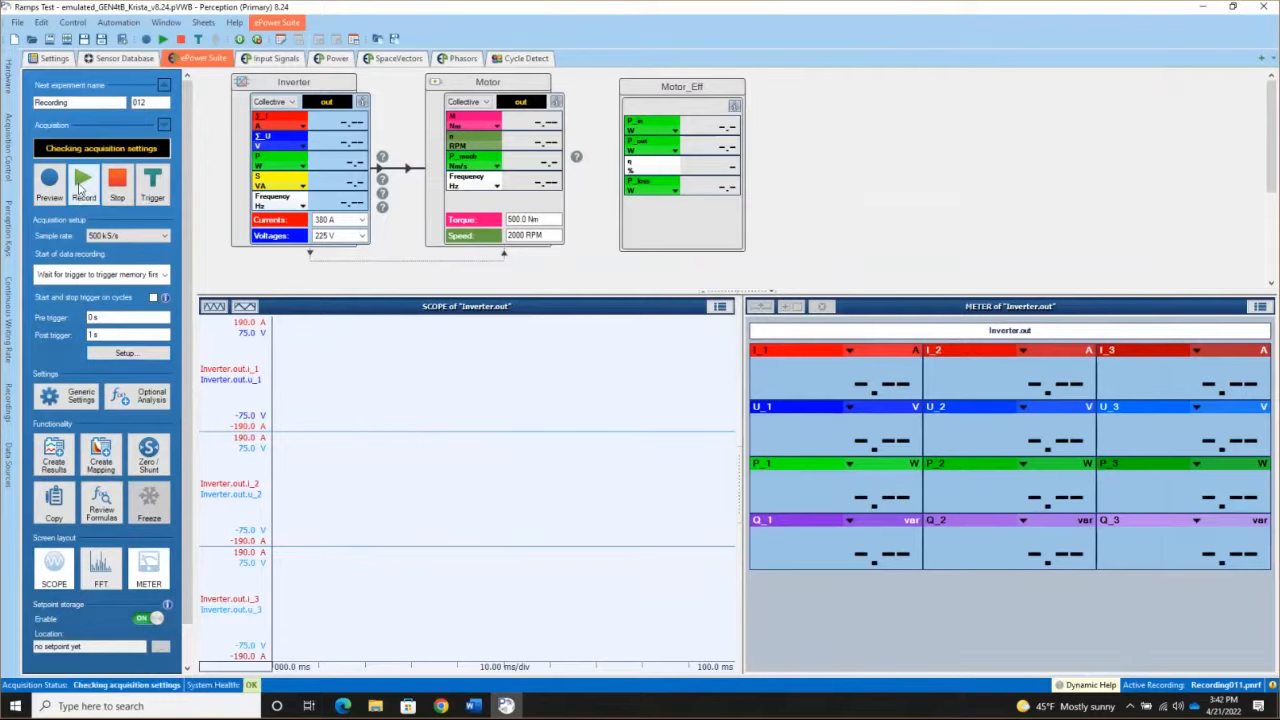
left_click(84, 178)
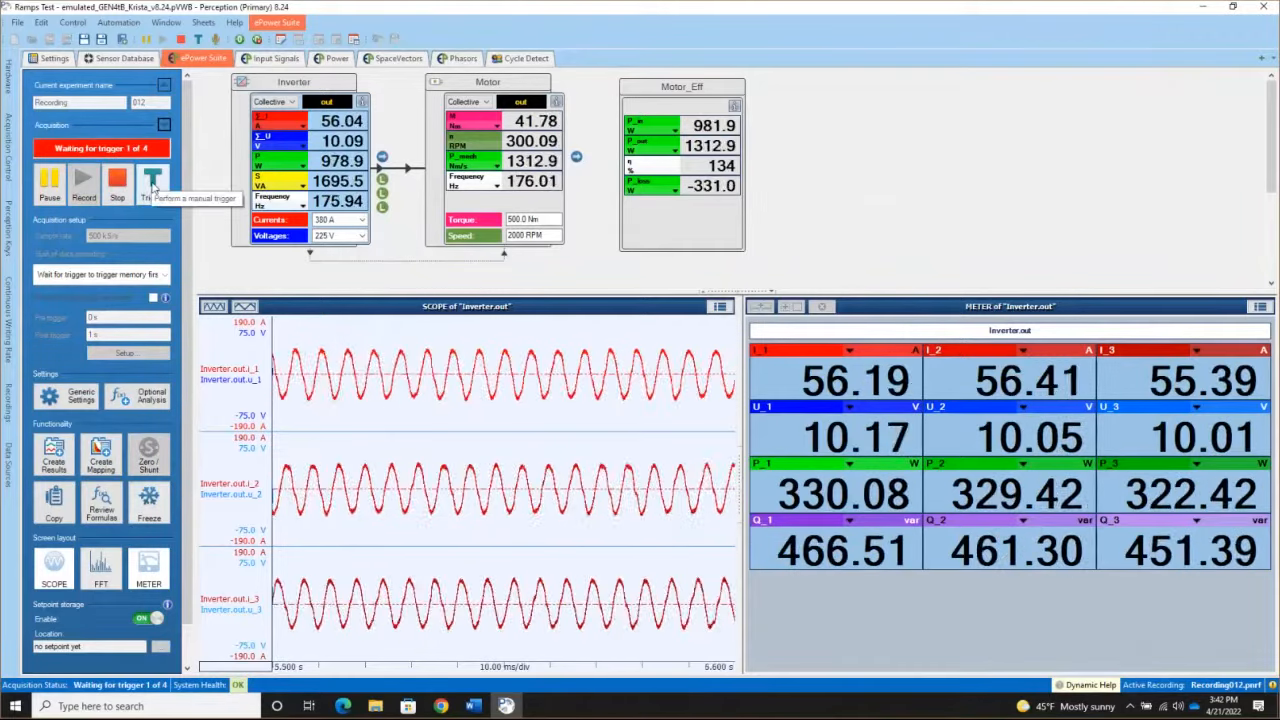
left_click(152, 180)
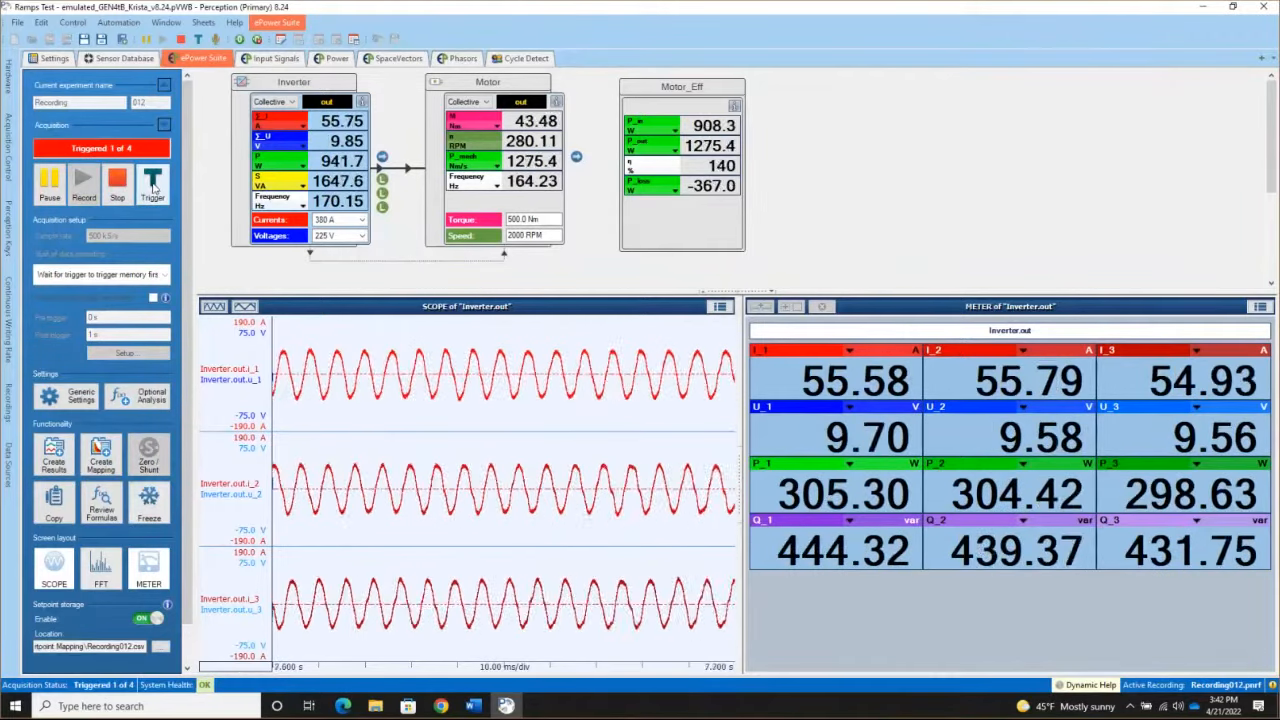
left_click(152, 183)
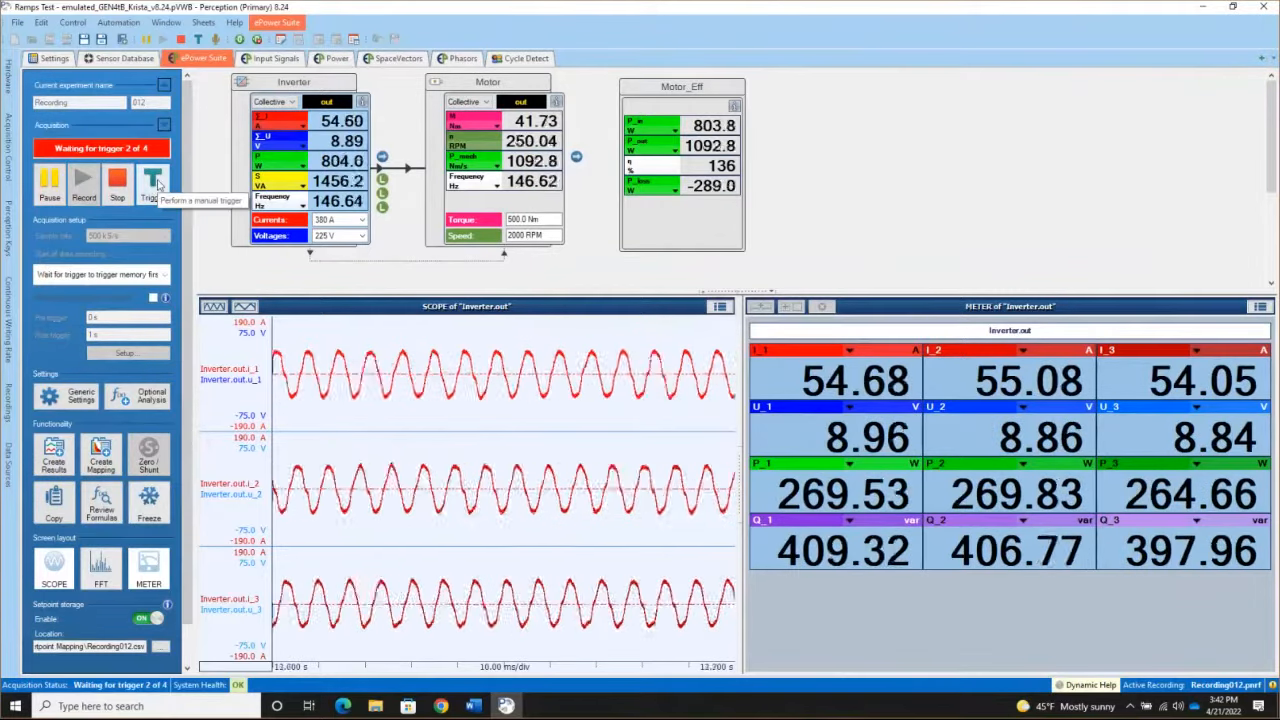
left_click(152, 185)
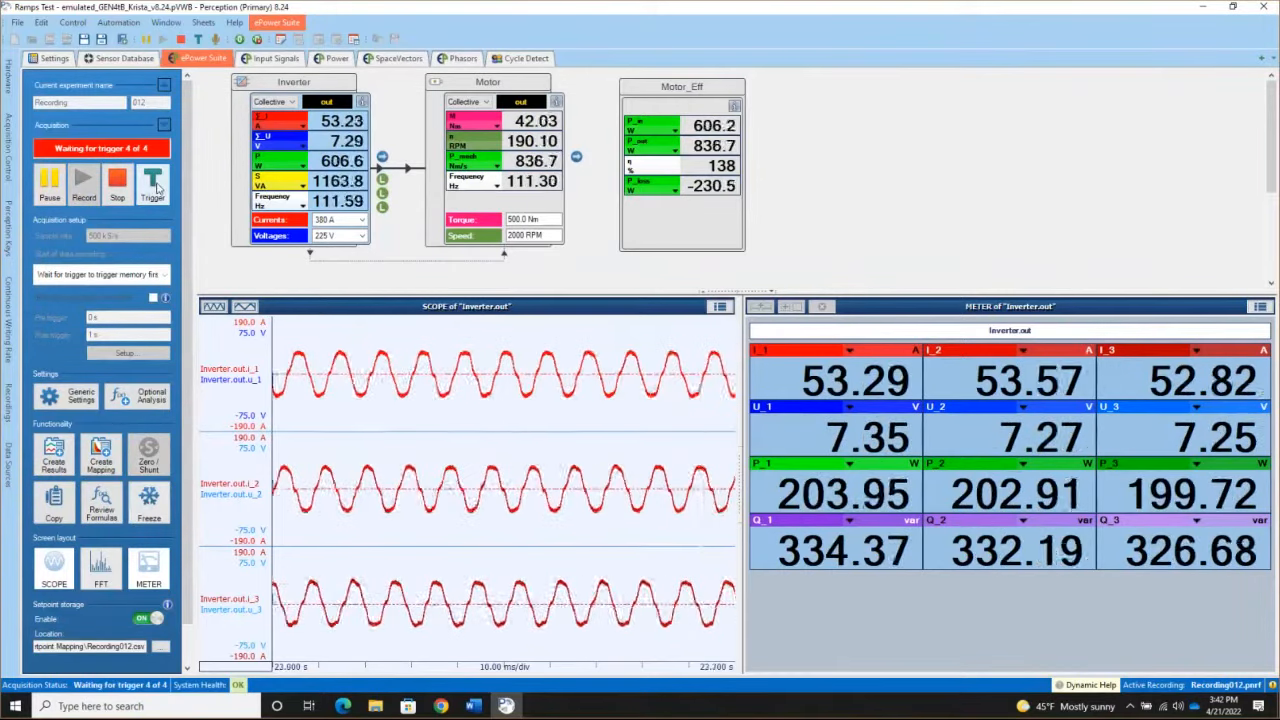
left_click(152, 183)
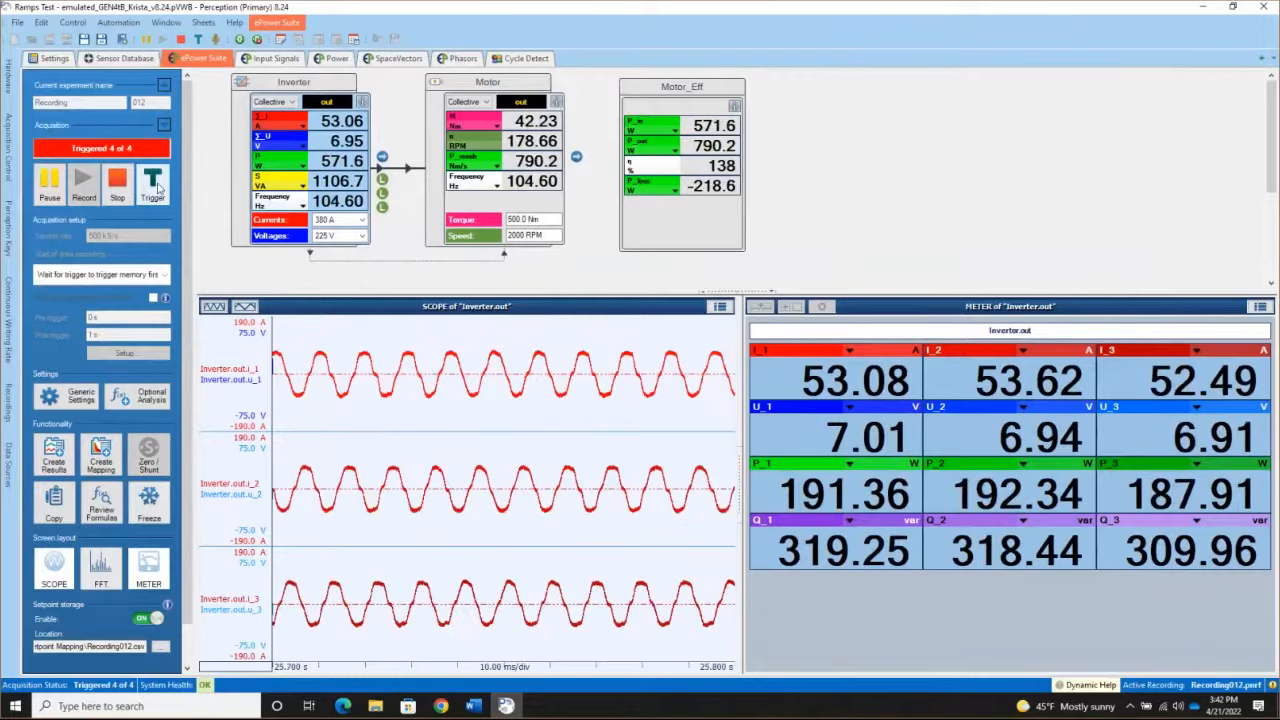
left_click(152, 182)
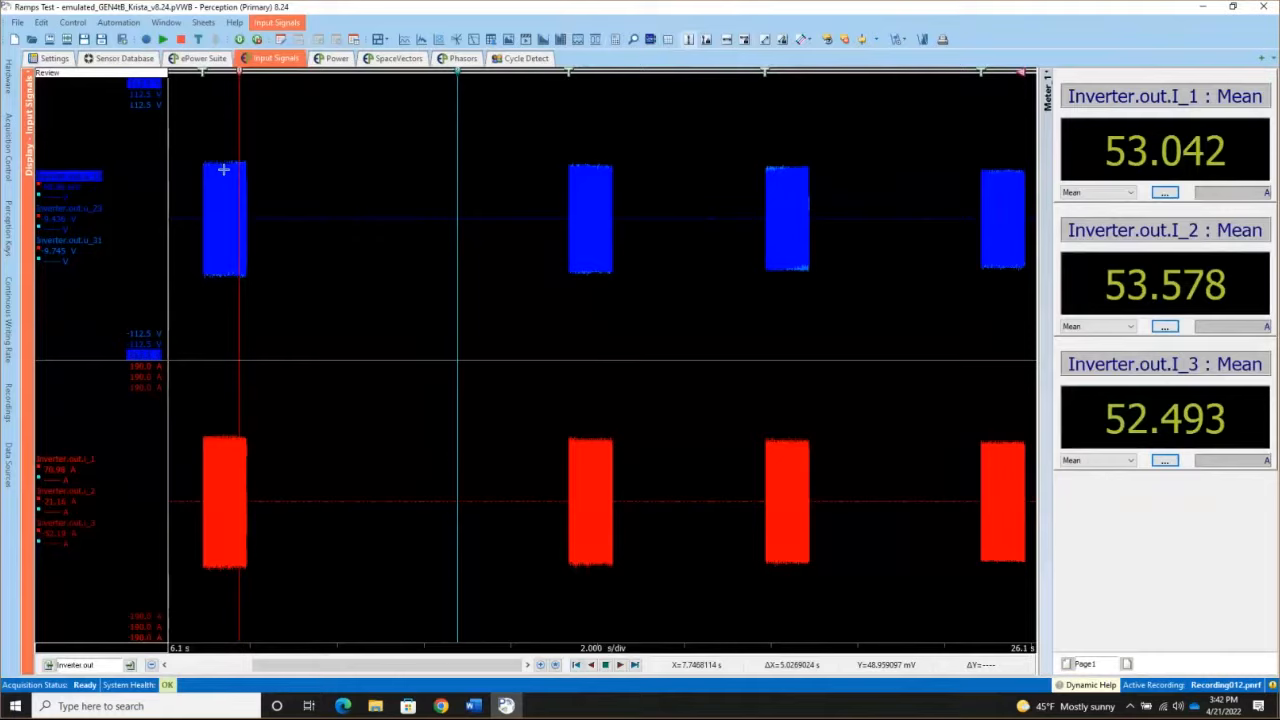
mouse_move(785, 250)
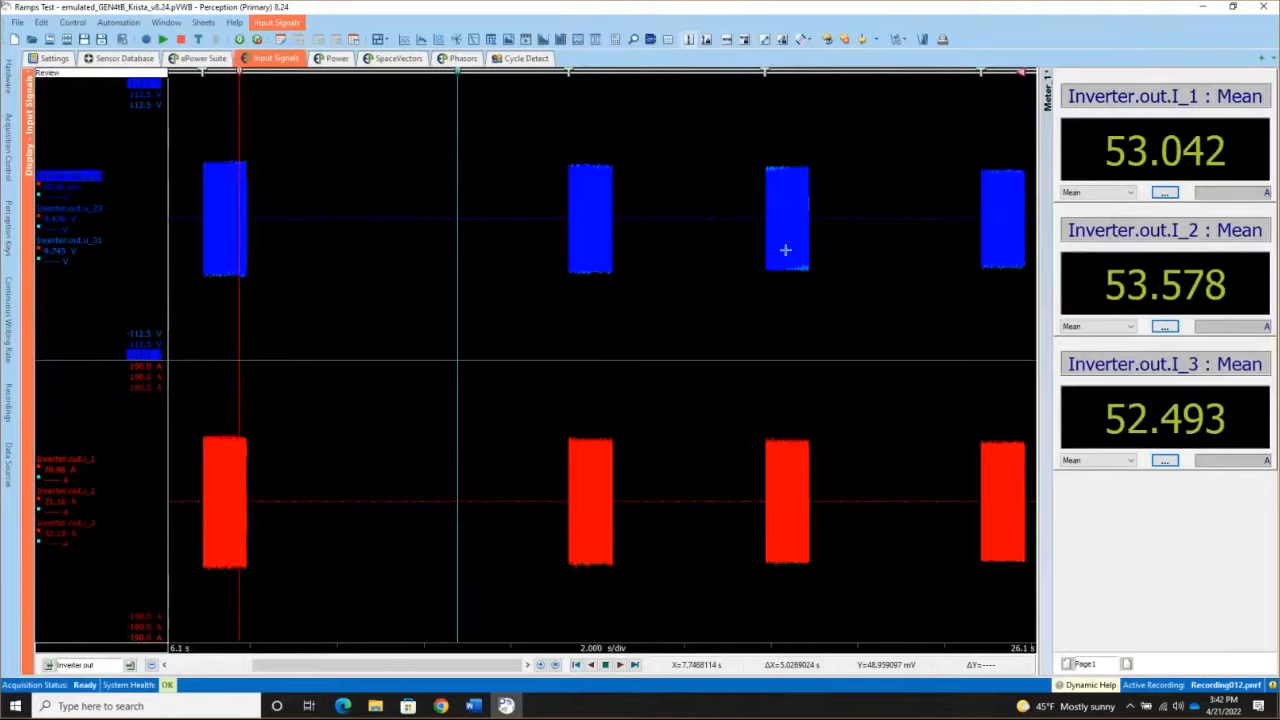
mouse_move(398, 309)
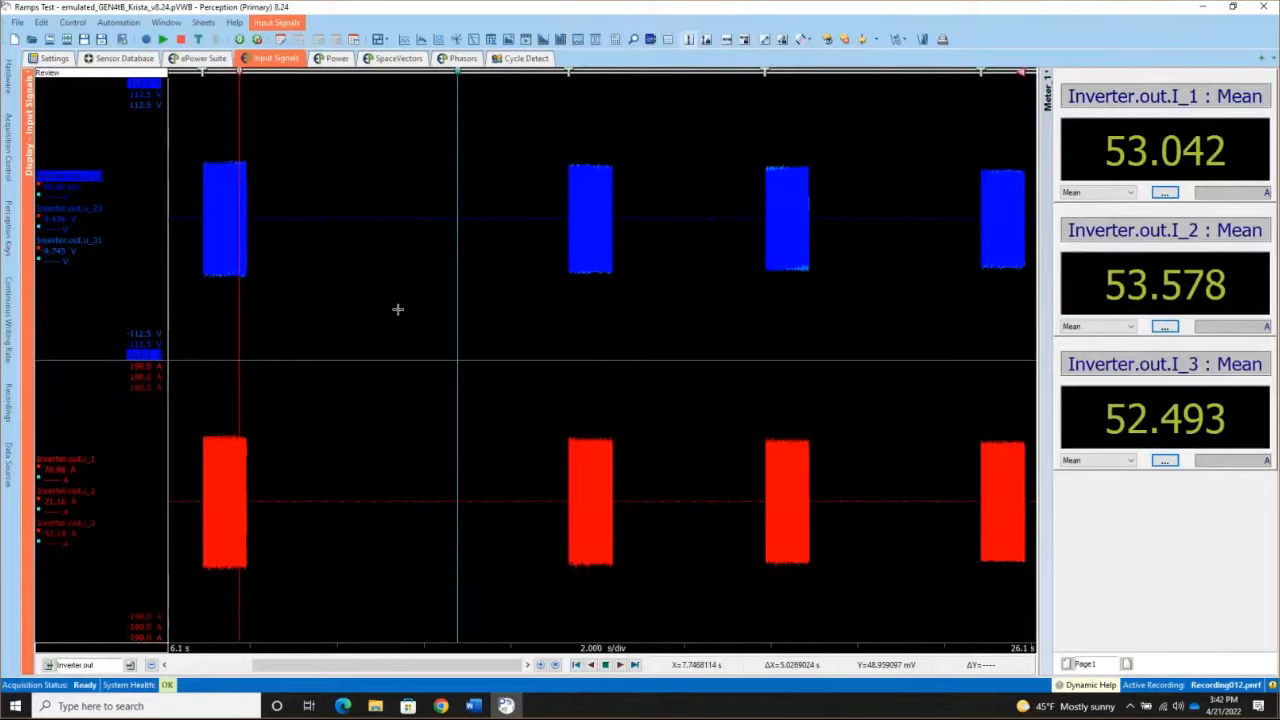
mouse_move(390, 288)
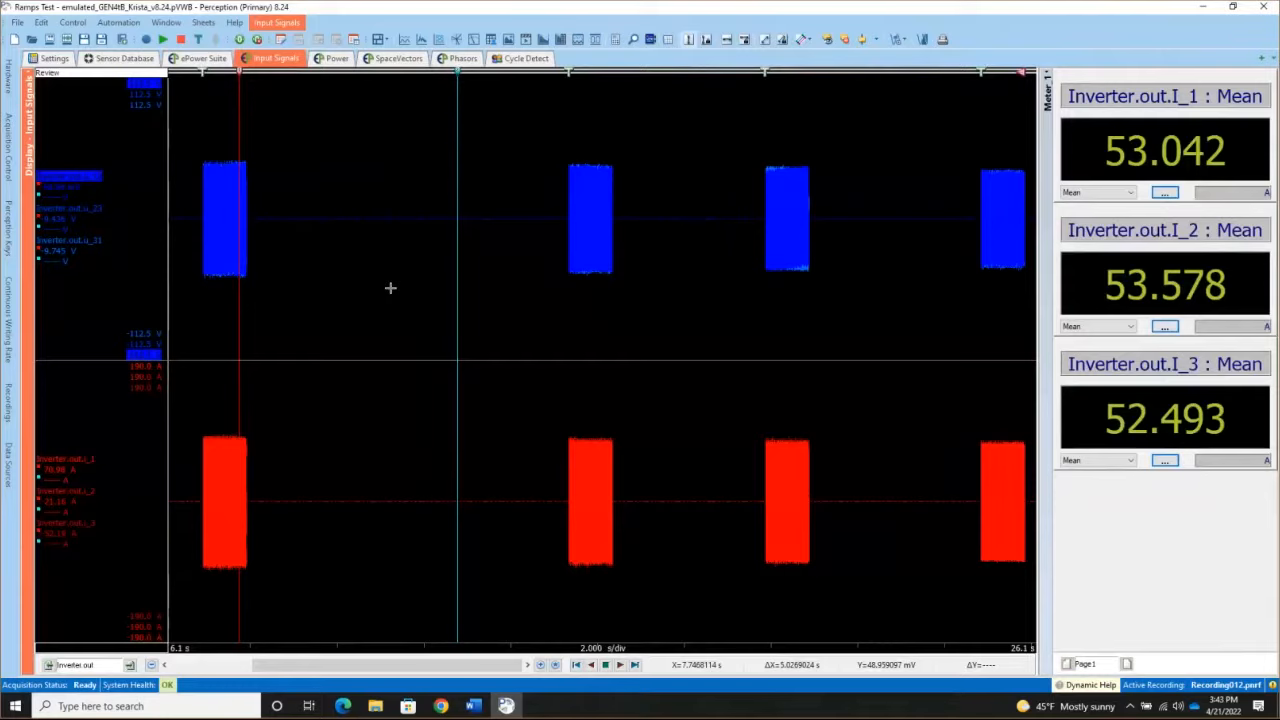
mouse_move(444, 197)
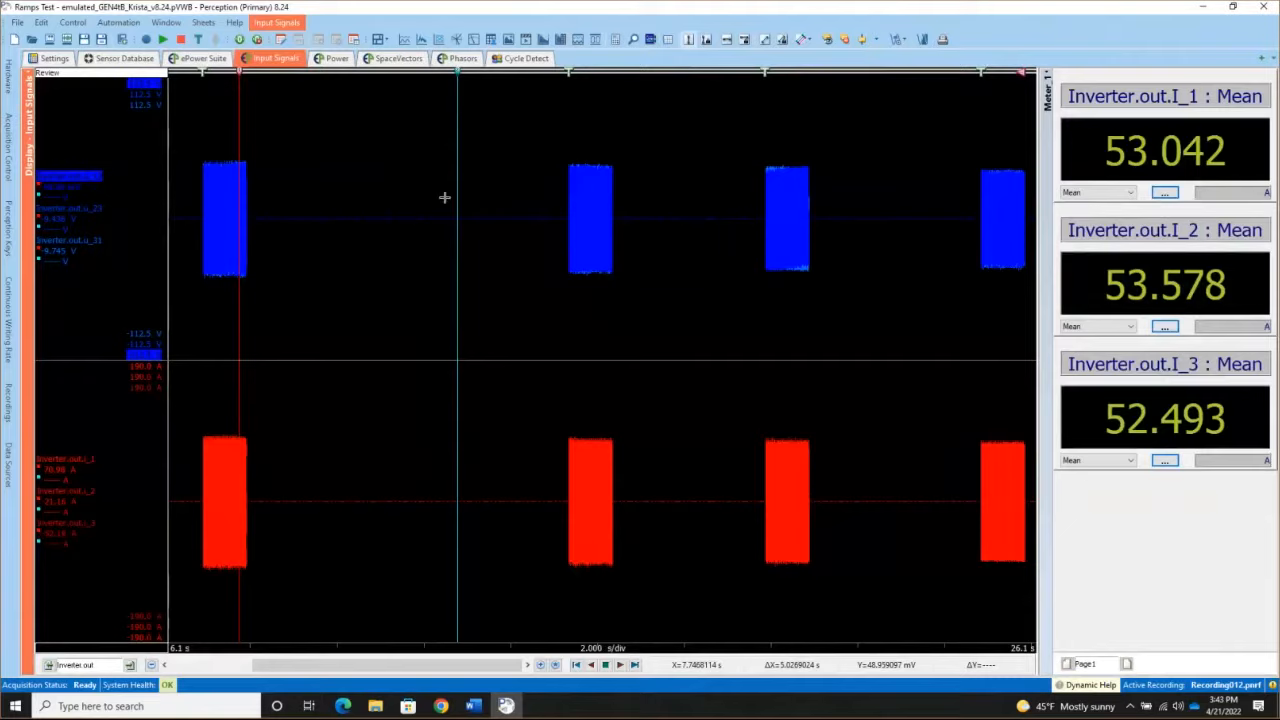
mouse_move(703, 95)
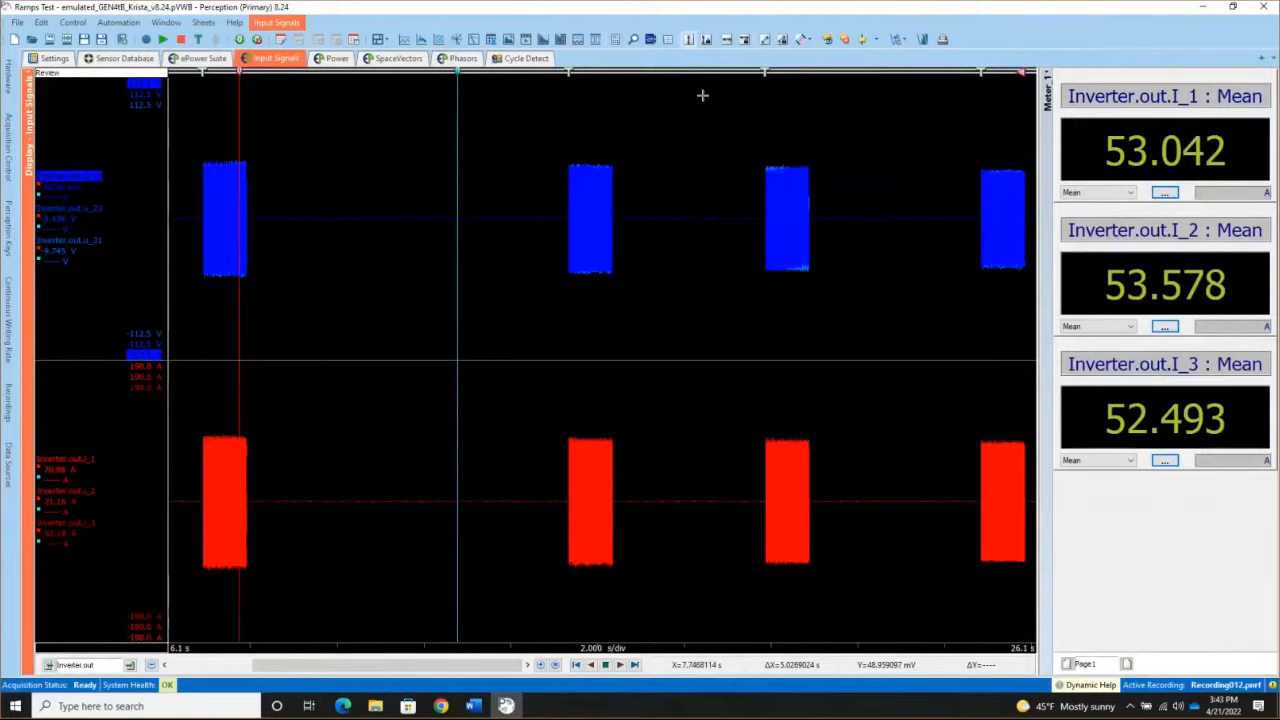
mouse_move(705, 83)
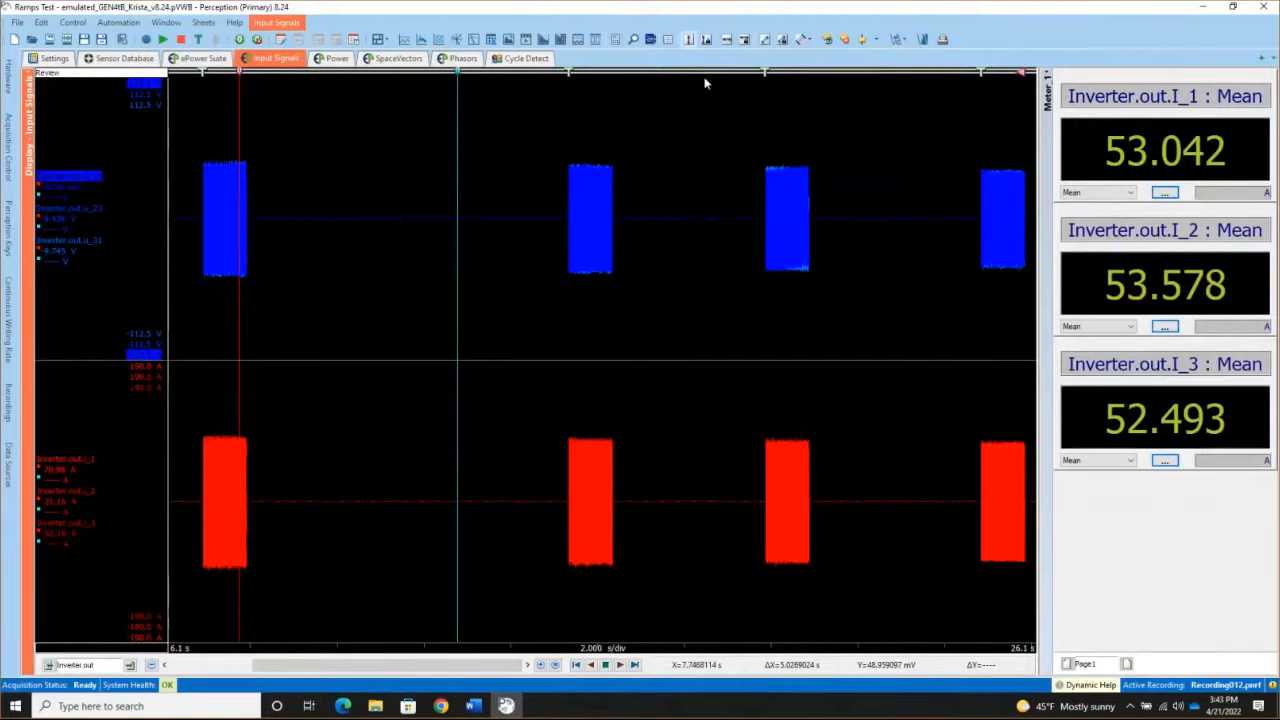